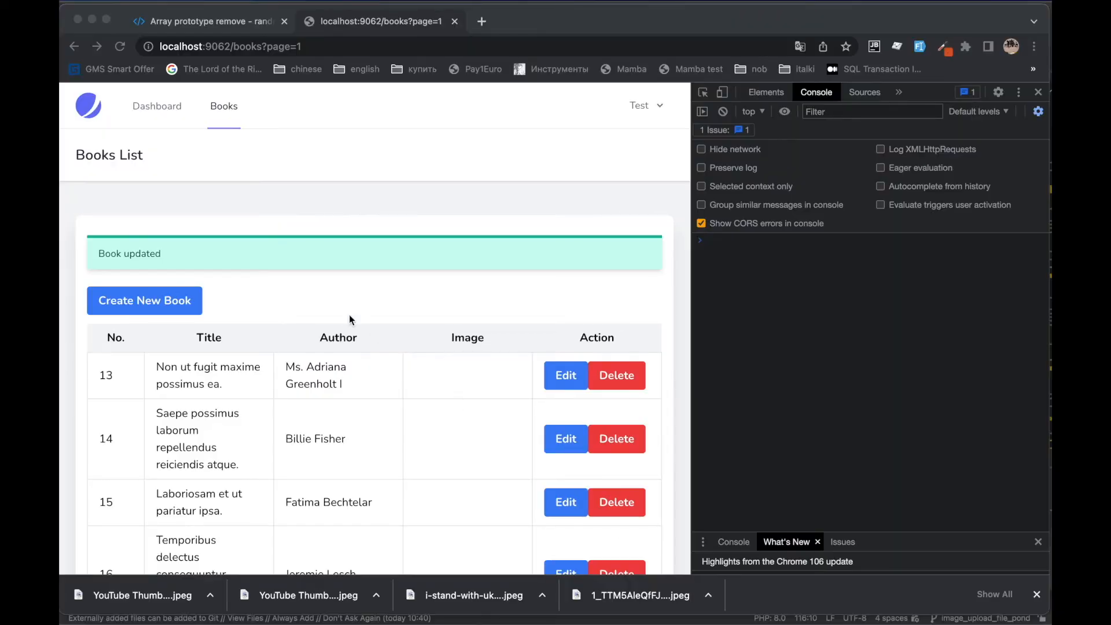
mouse_move(553, 370)
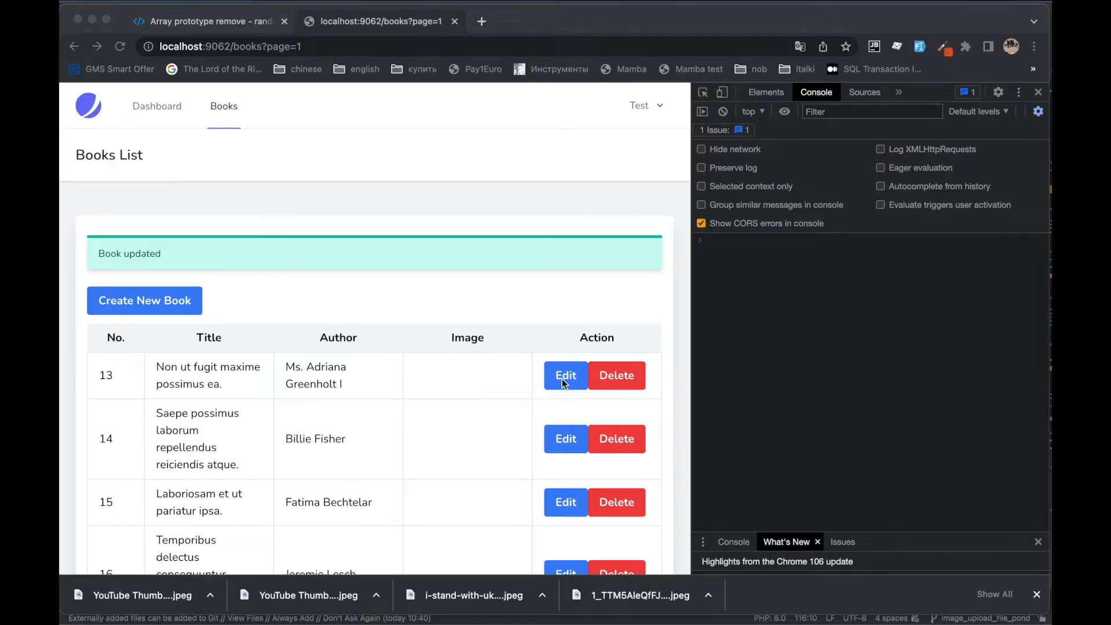
- Upload the Ukraine image to book 13, update it, and reveal the stored file in public/uploads/books
click(566, 375)
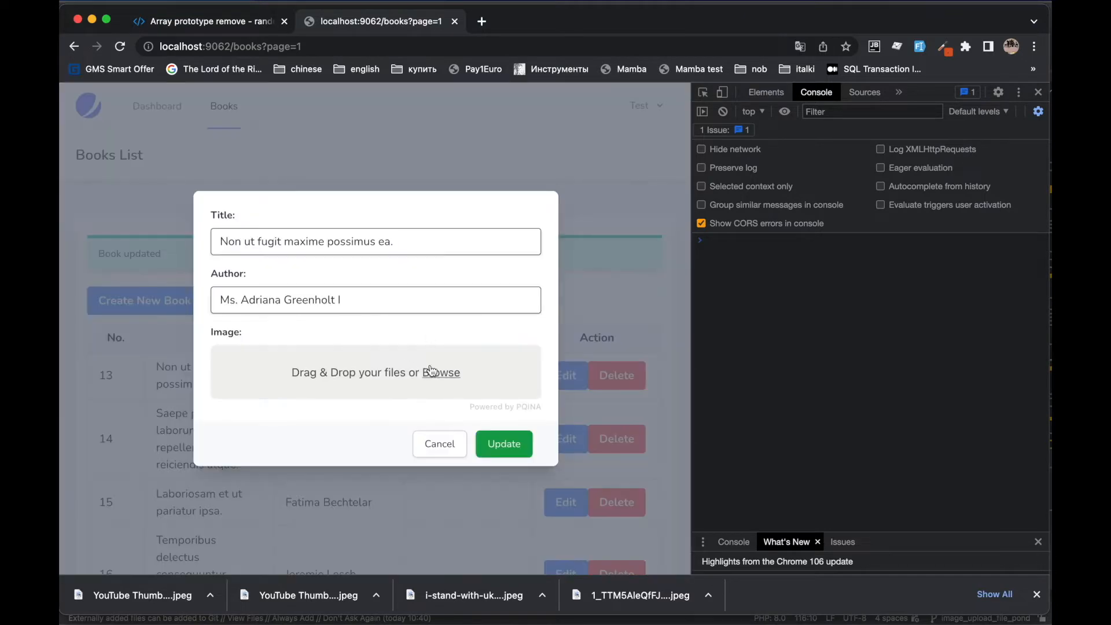
click(441, 372)
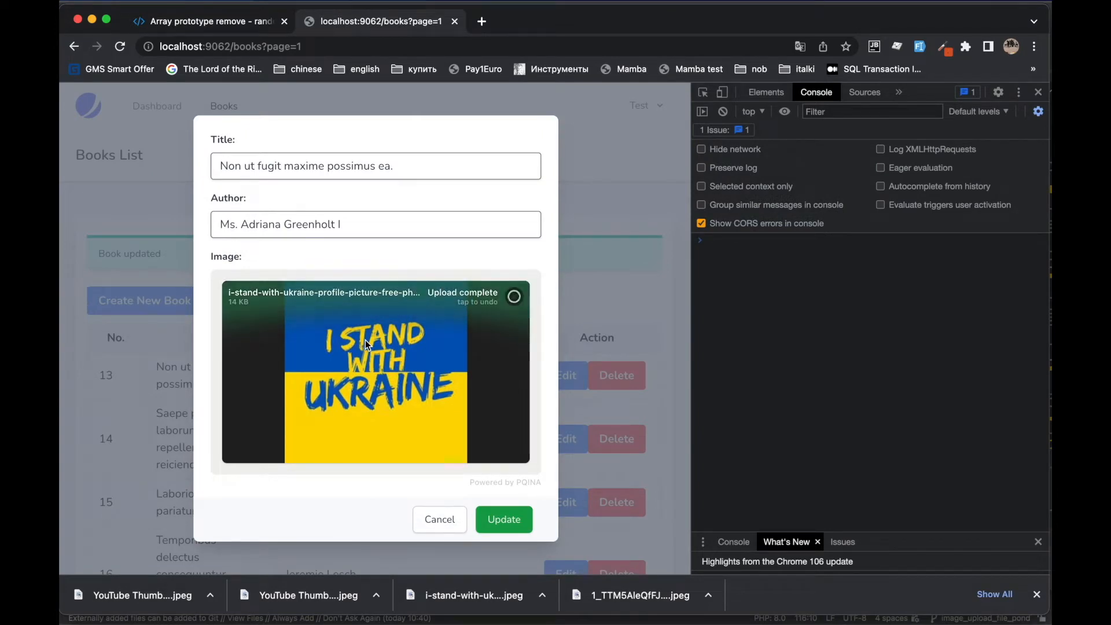
click(504, 520)
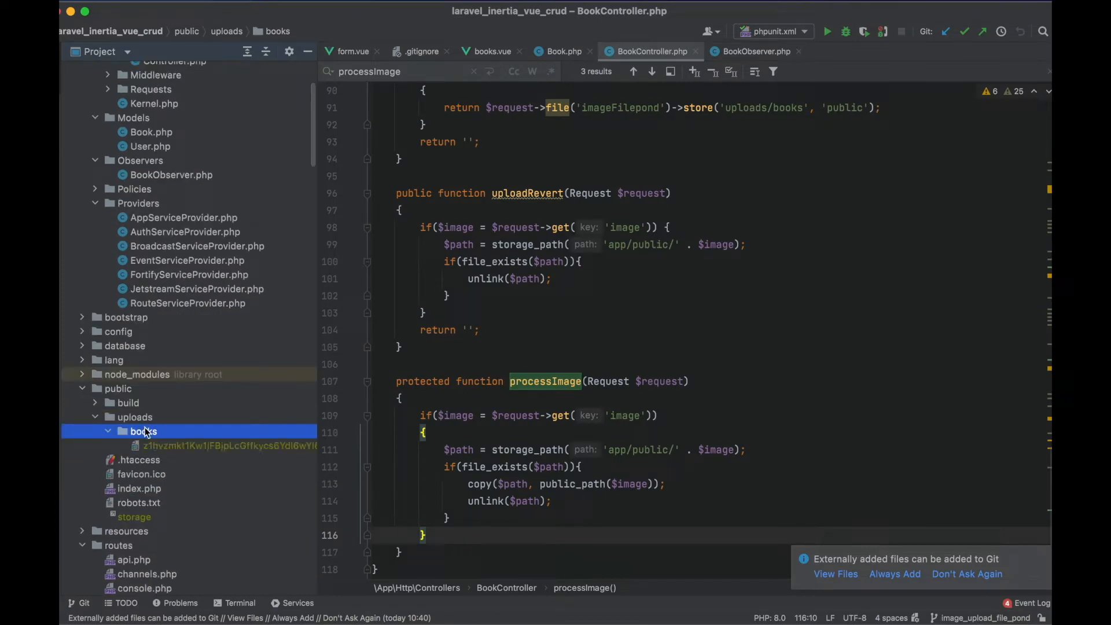
double_click(230, 446)
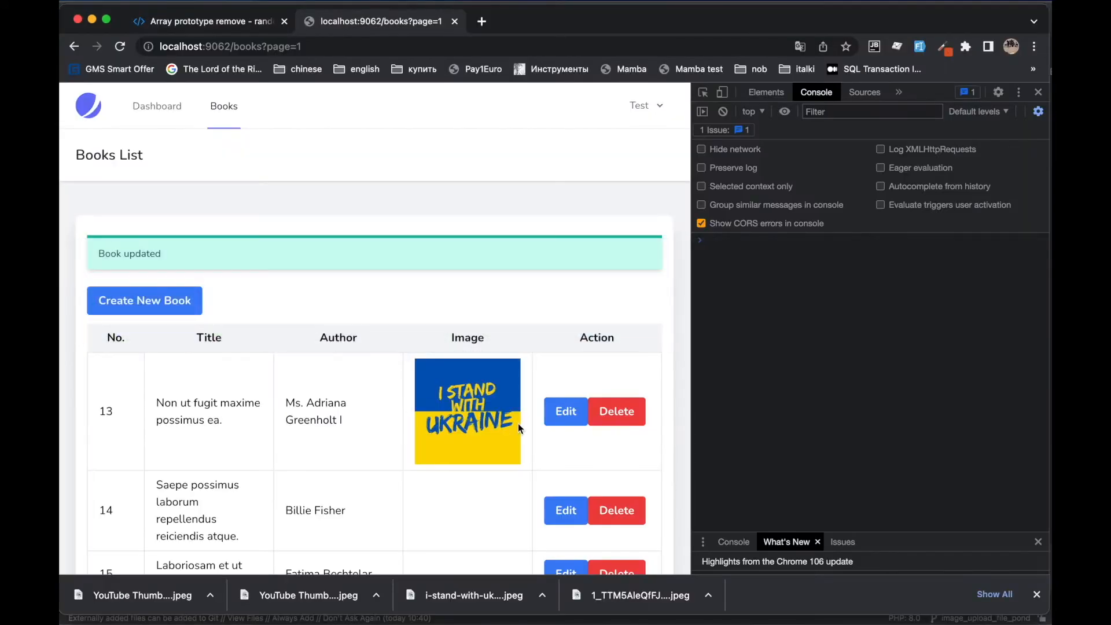
- Remove book 13's existing image in FilePond and update the book without it
click(566, 411)
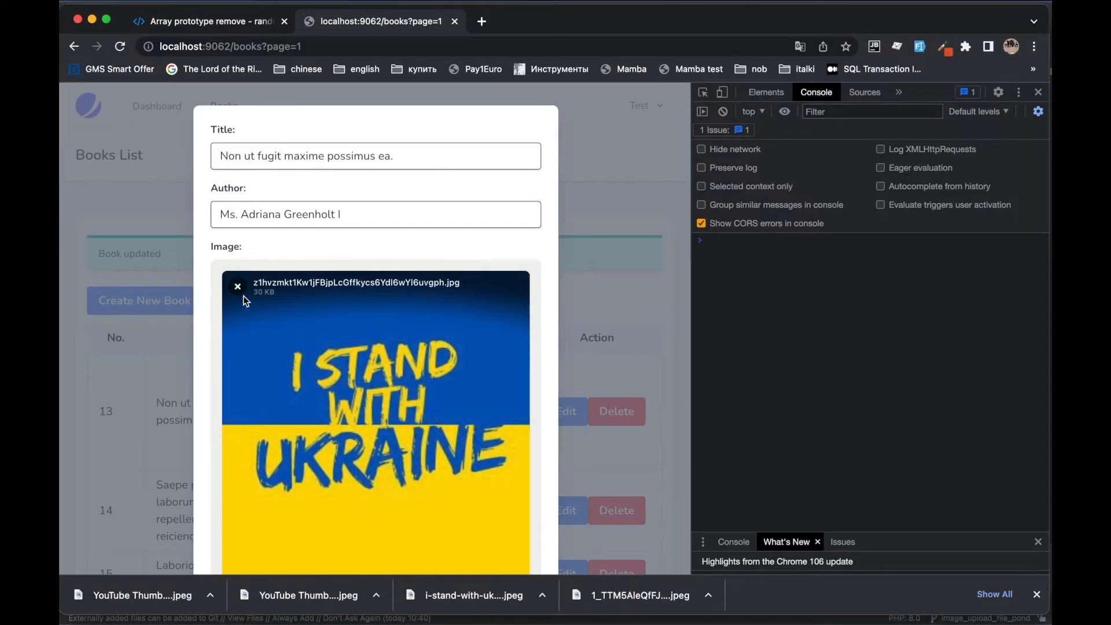
click(237, 286)
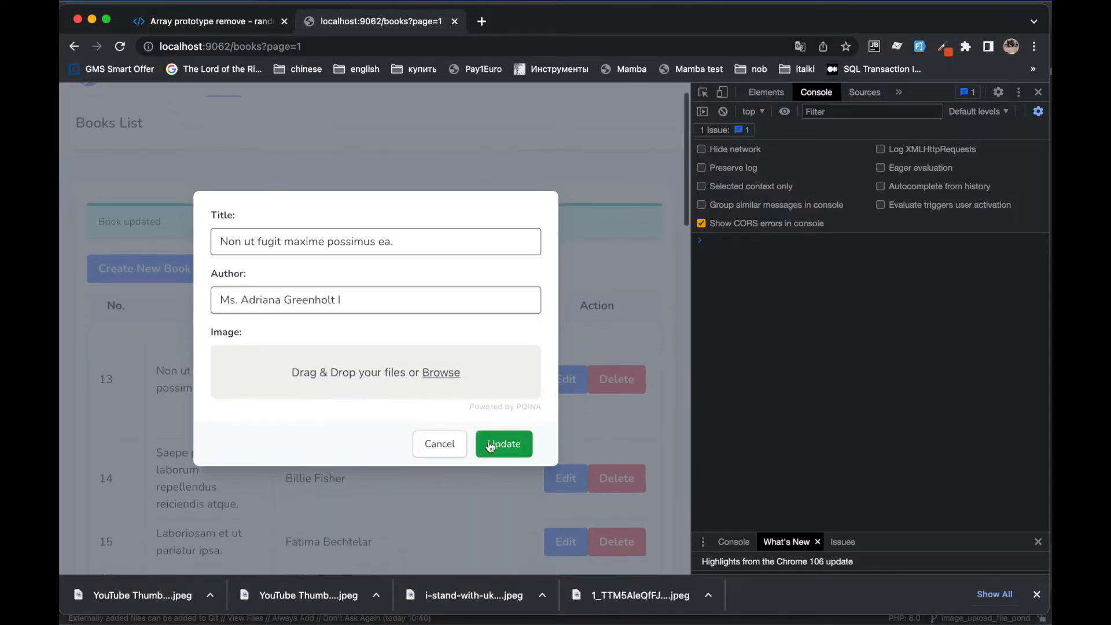
click(503, 443)
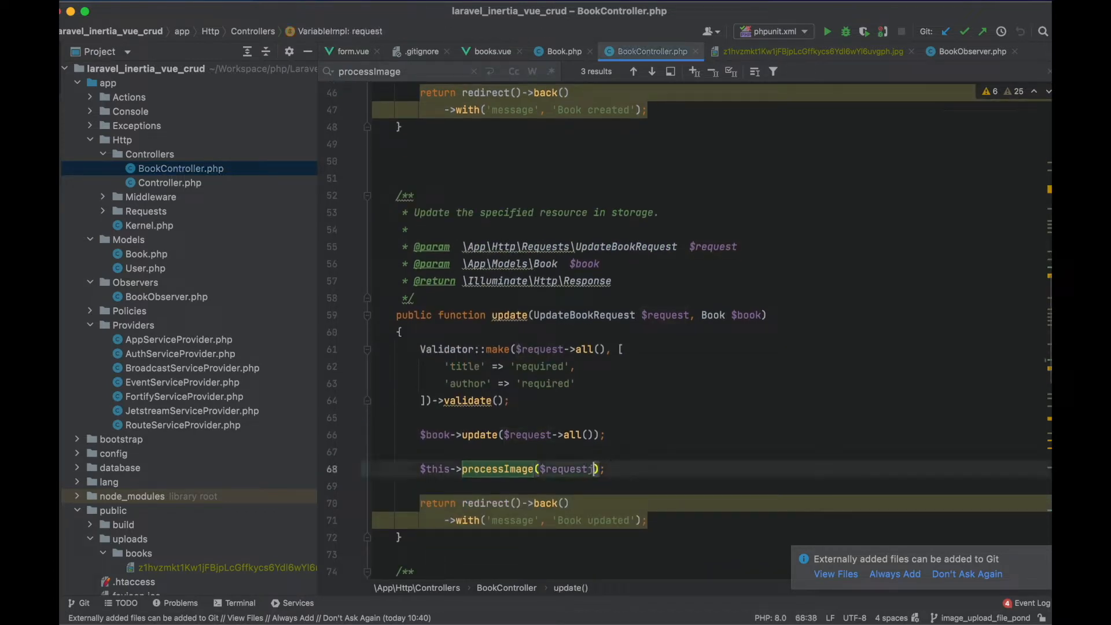
- Pass $book to processImage and update only the request's title and author fields
text(, $book)
click(511, 435)
text(only)
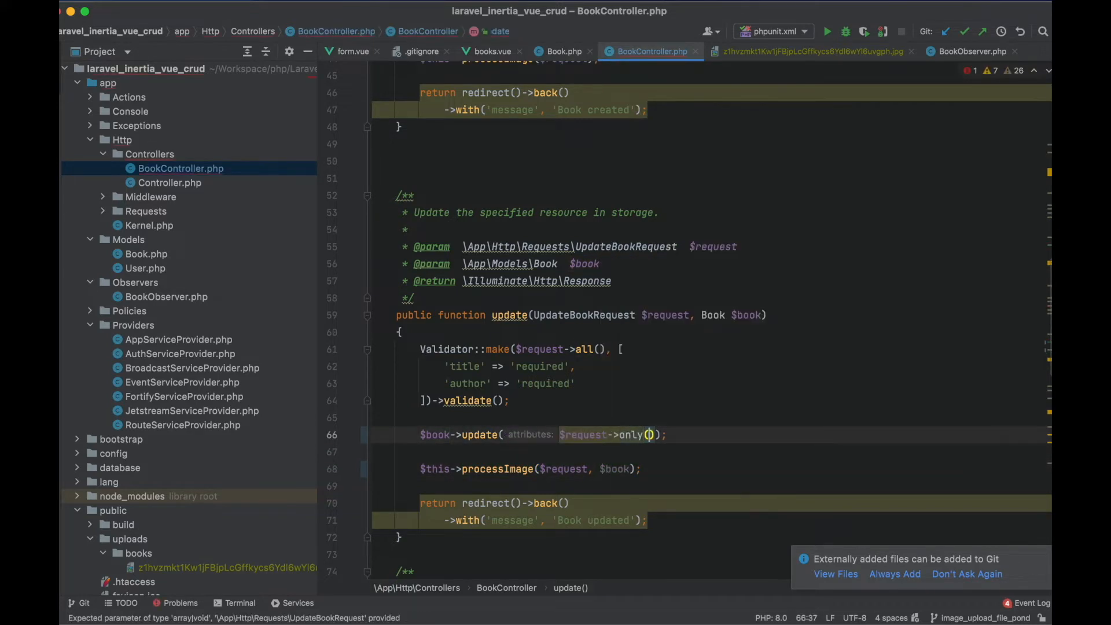
text(['title', 'author)
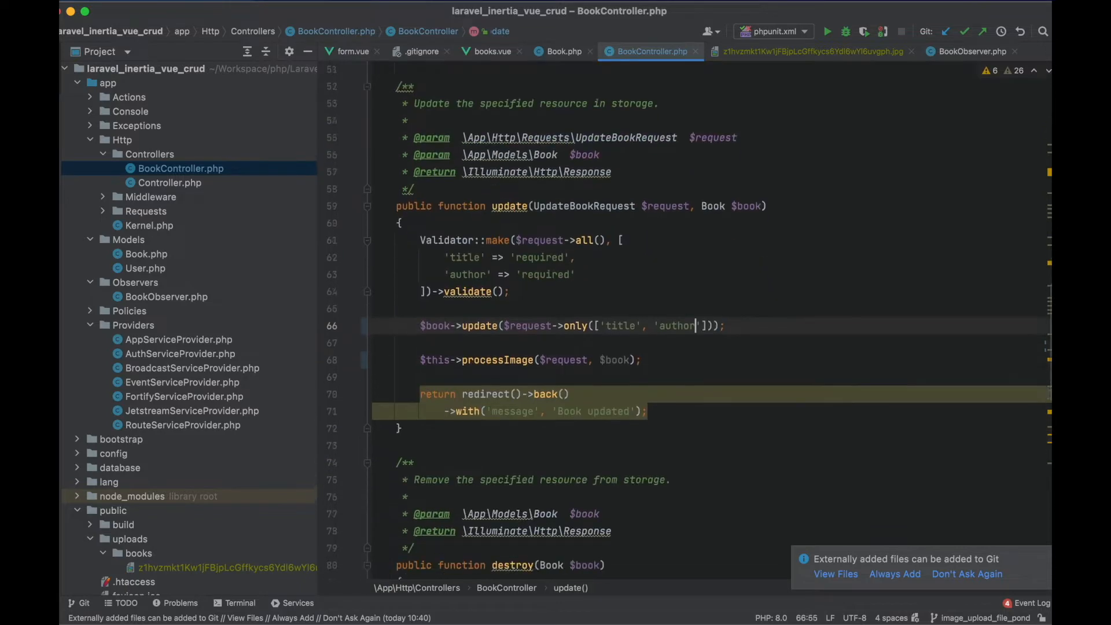
scroll(down, 3)
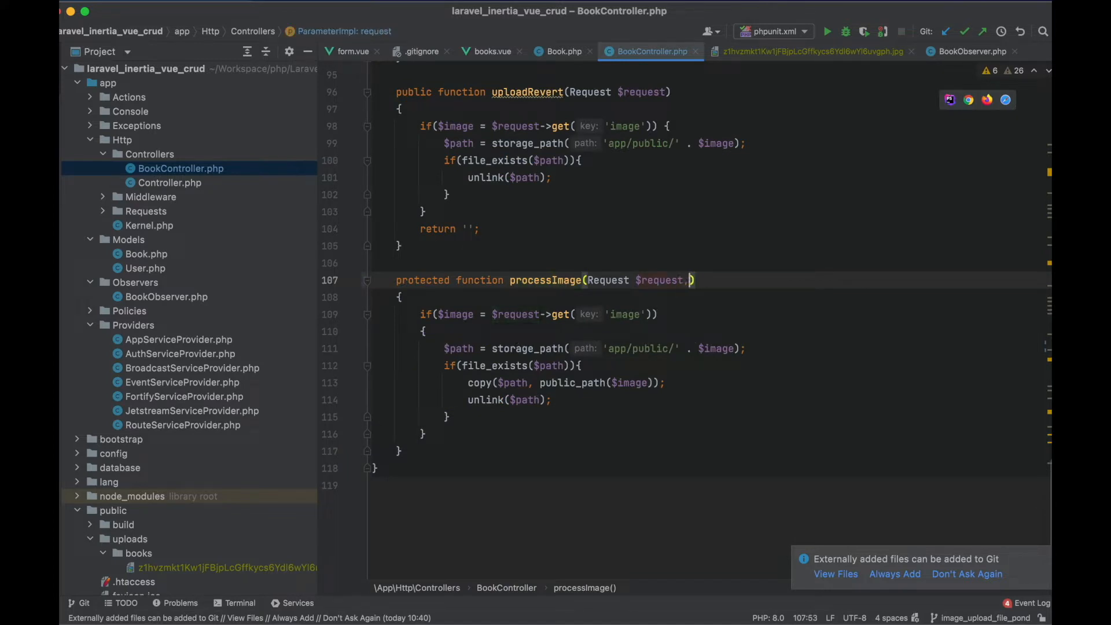
text(, Book $book = null)
text(if($book)
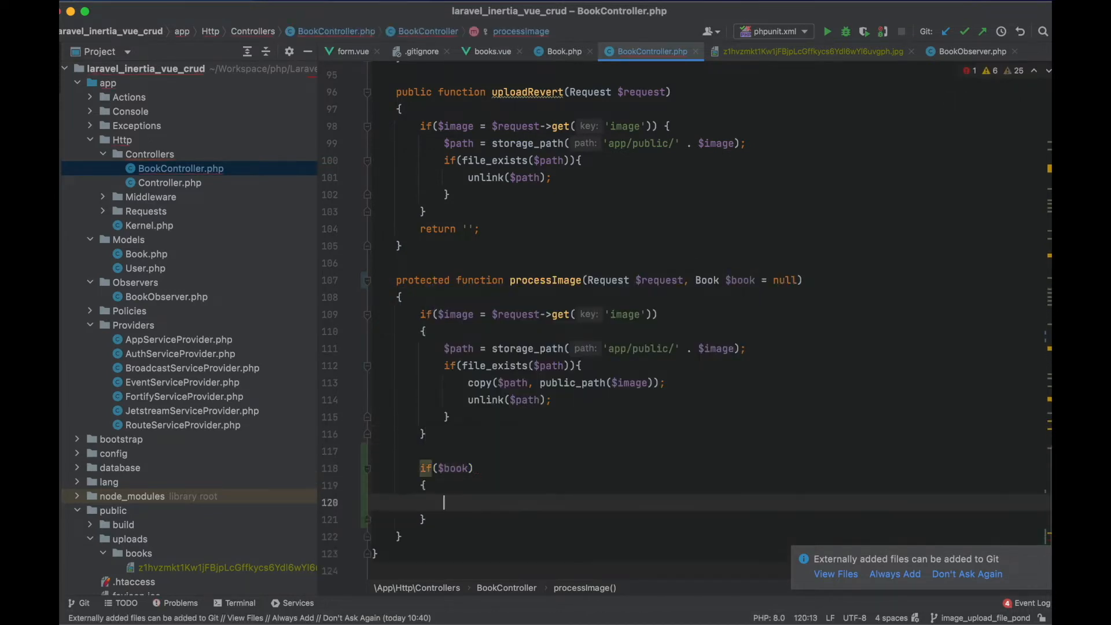
- In processImage, unlink the old image file when no image is sent, then update the book's image
text(if(!))
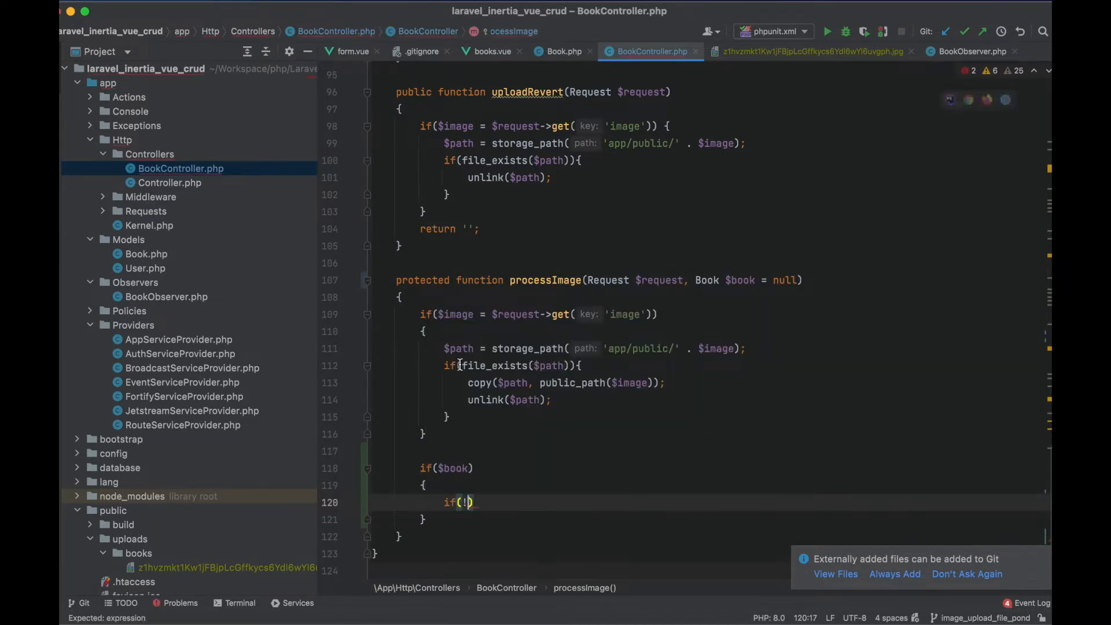
text($request->get('image'))
text(if($book->image)
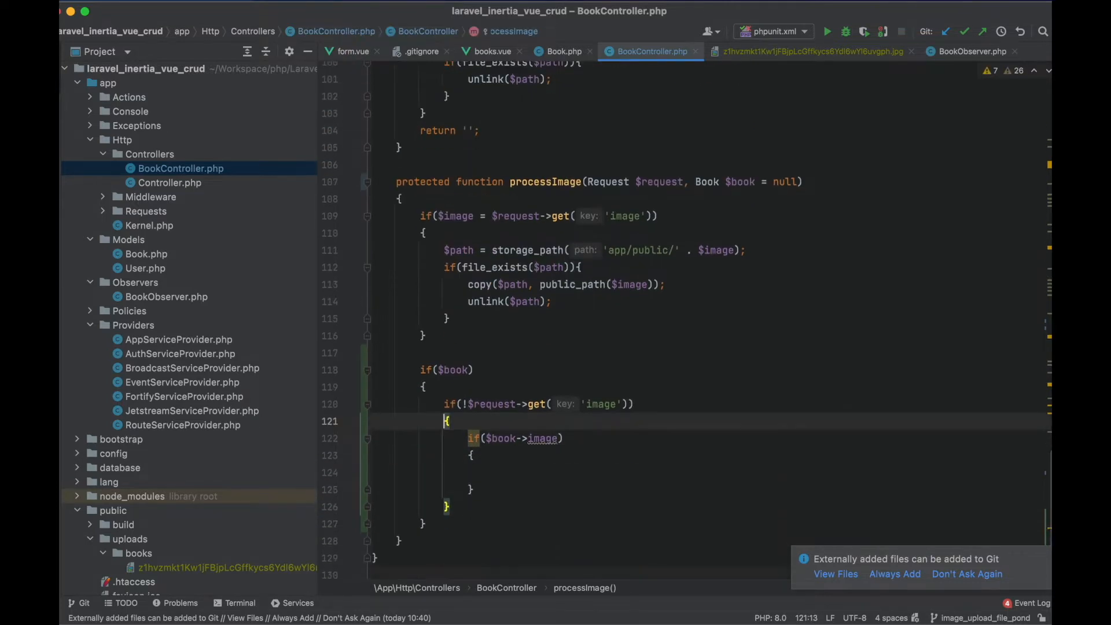
text(if(file_exists(public_path($book->image))){)
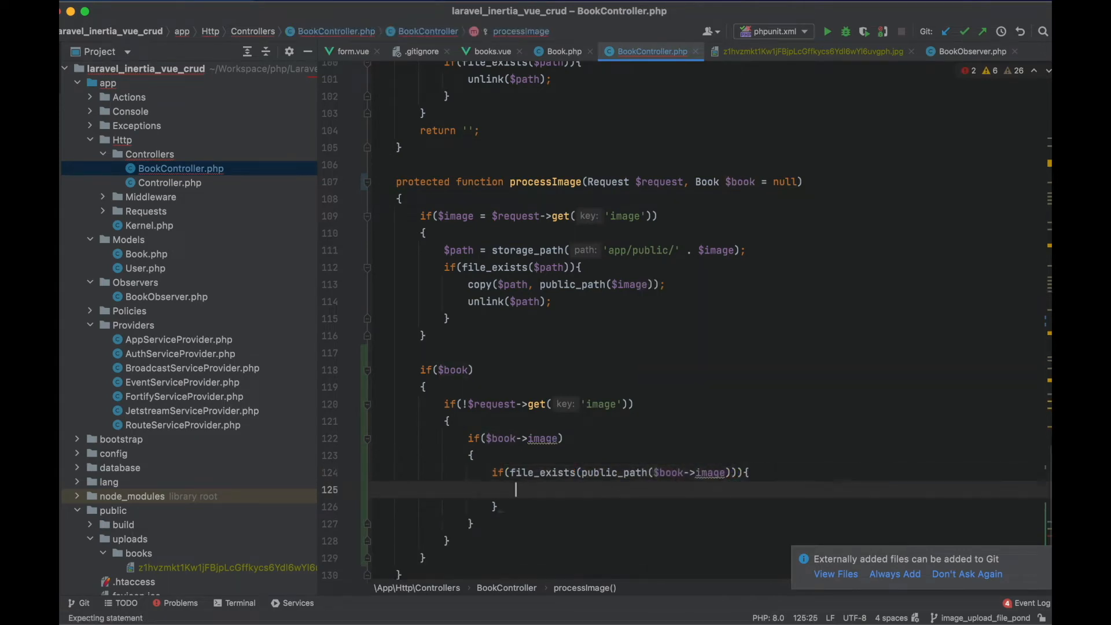
text(unlink(public_path($book->image));)
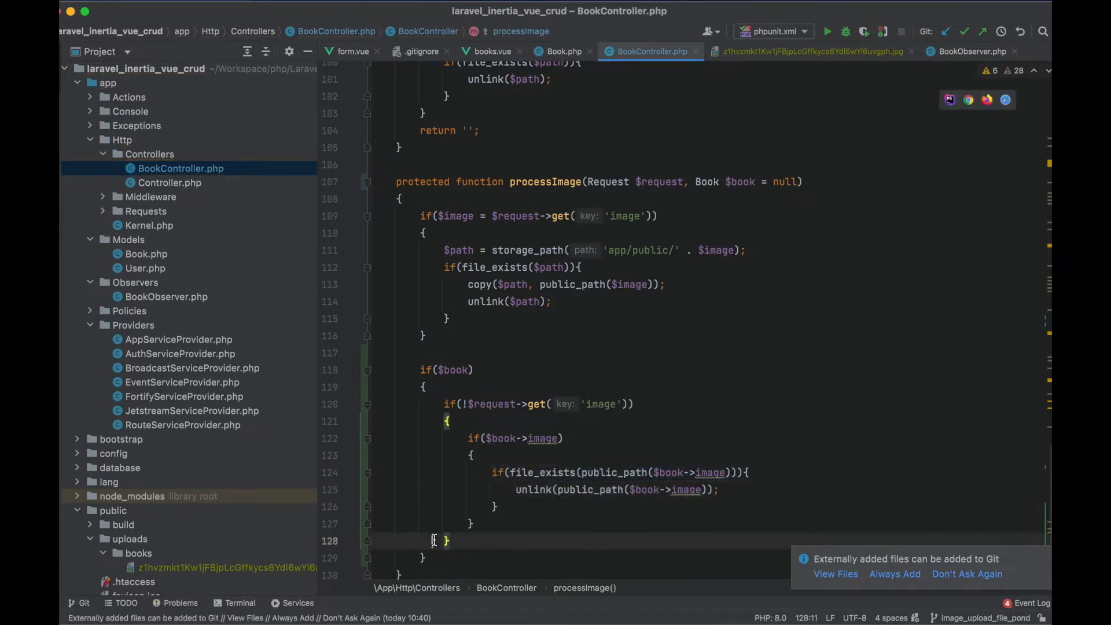
text($book->update([)
text('image' => $request->get('image'))
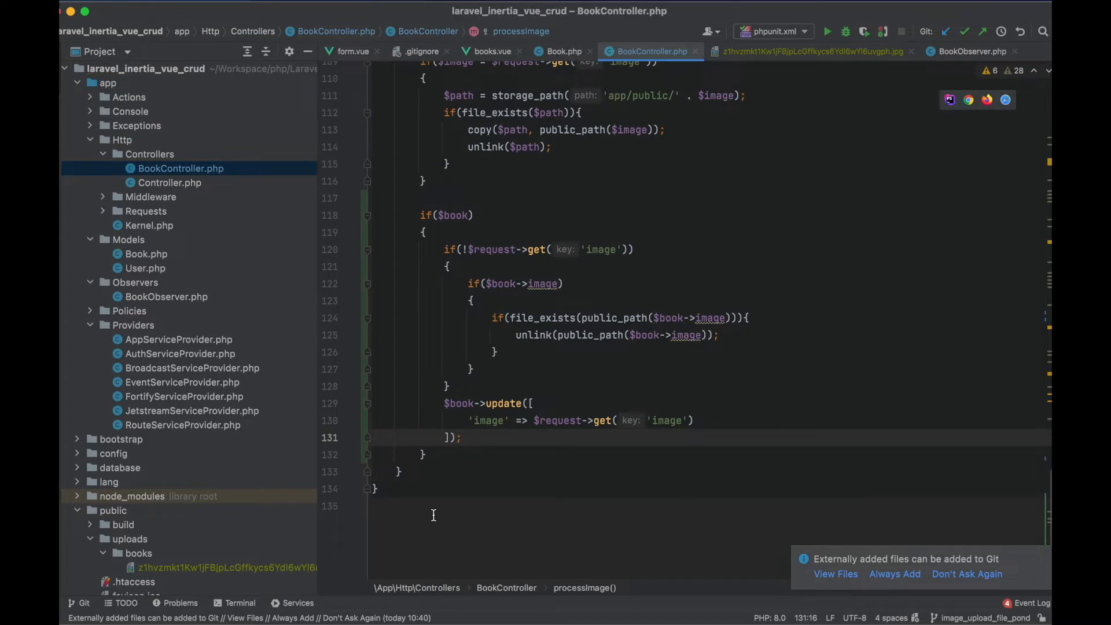
key(Cmd+Tab)
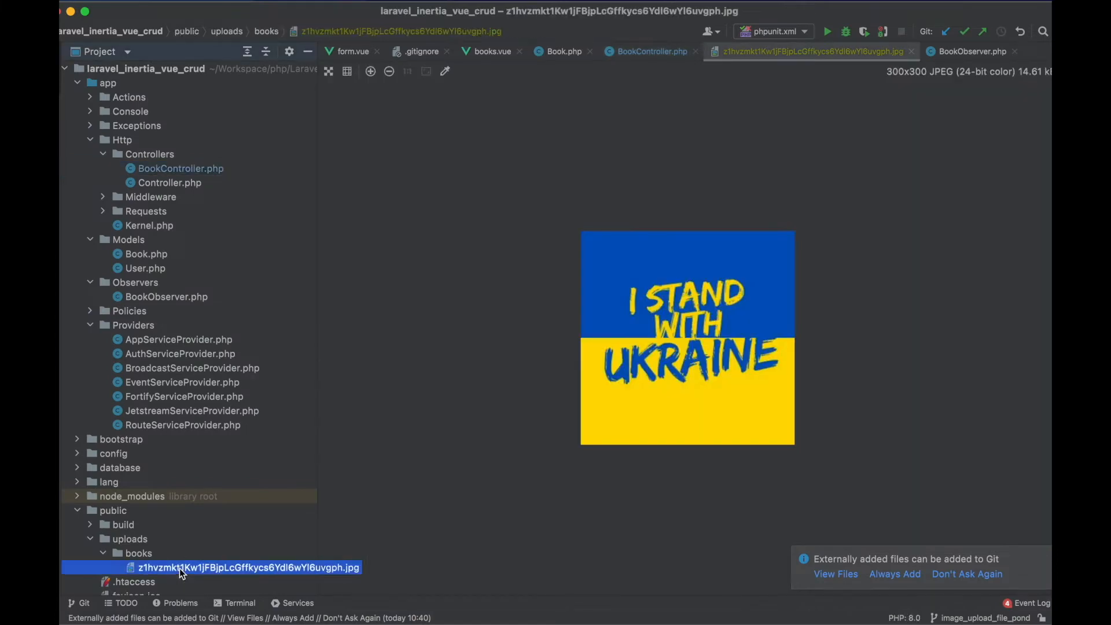
click(649, 51)
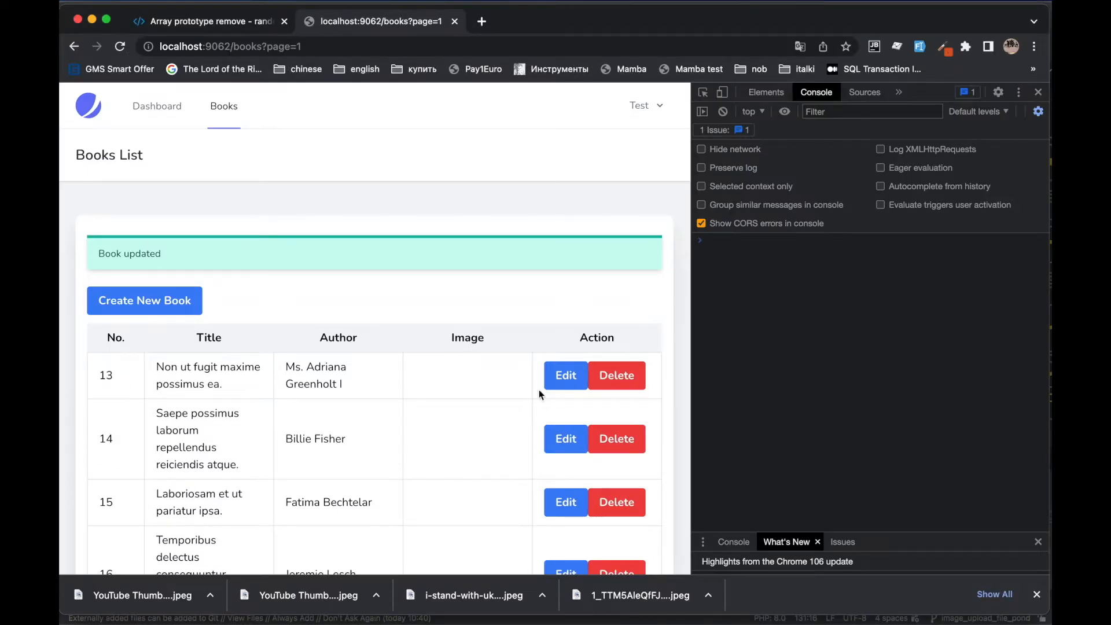
- Re-upload an image to book 13, then remove it again and update the book without an image
click(566, 375)
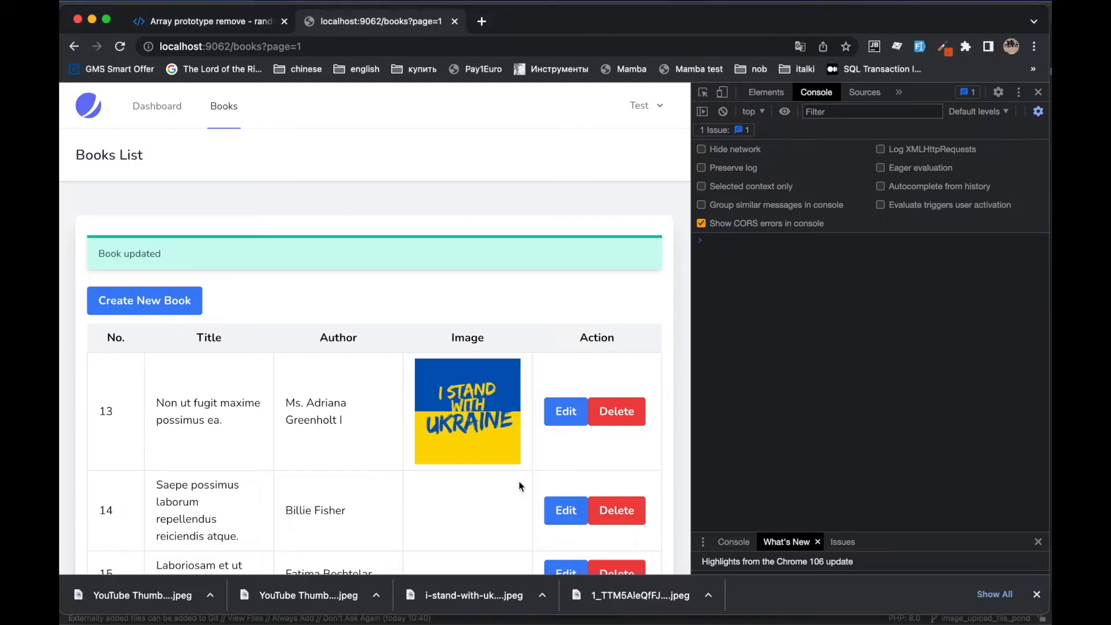
click(566, 411)
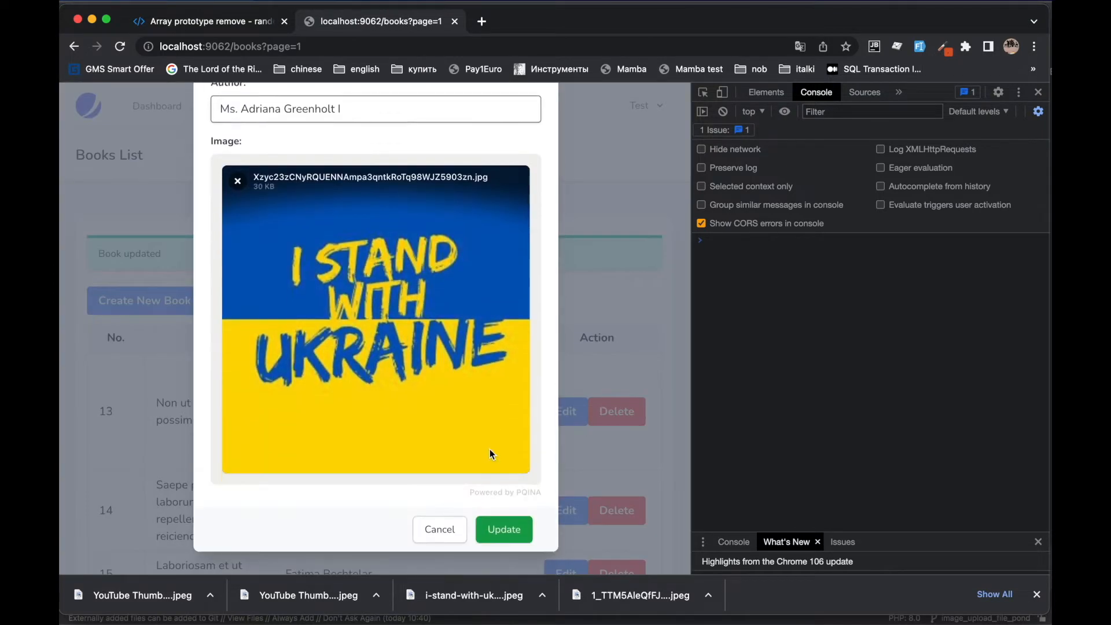
click(237, 181)
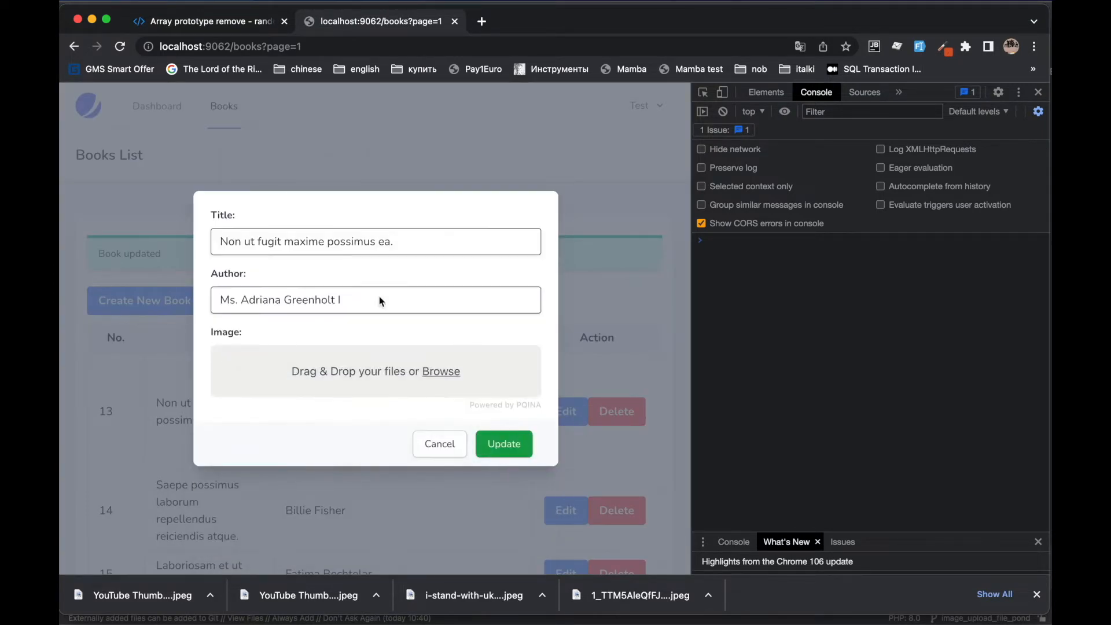
click(504, 444)
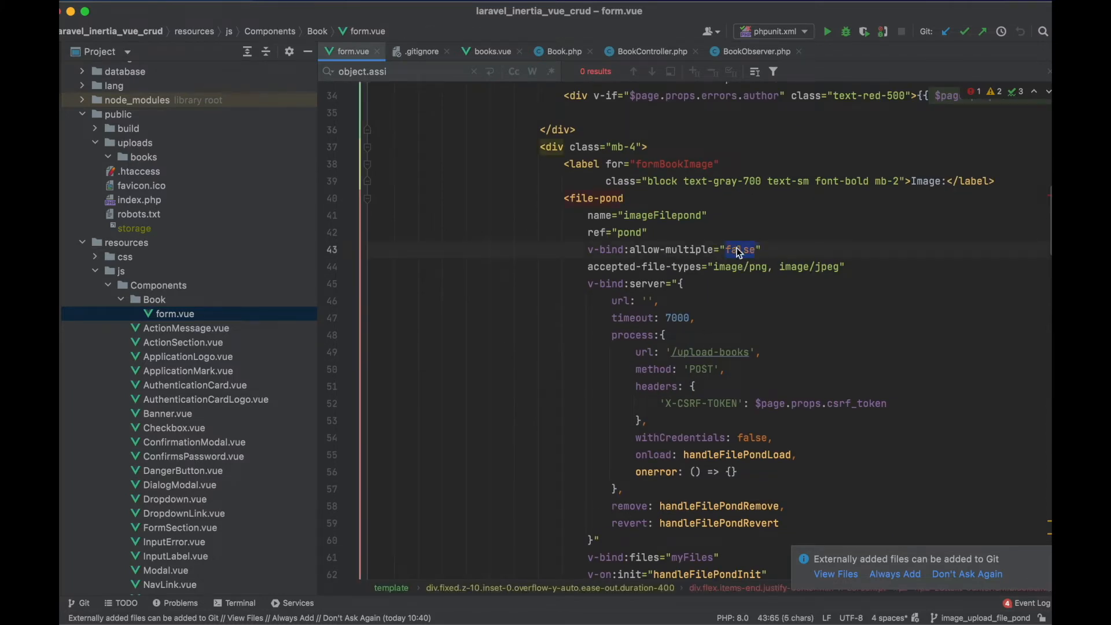
- Set v-bind:allow-multiple on the file-pond component to true
text(true)
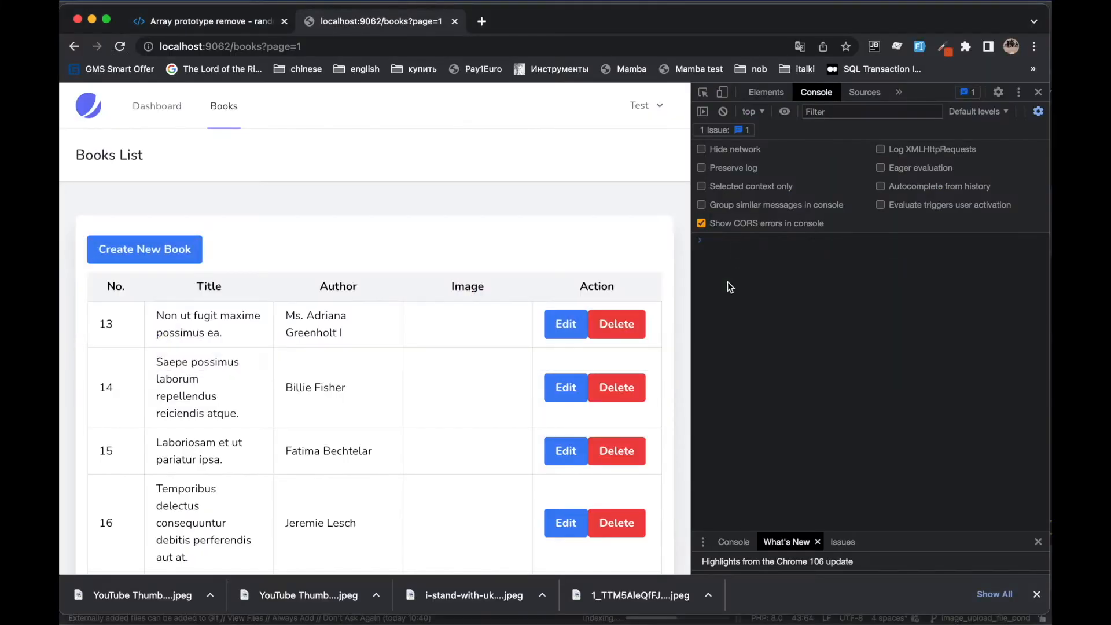
mouse_move(525, 346)
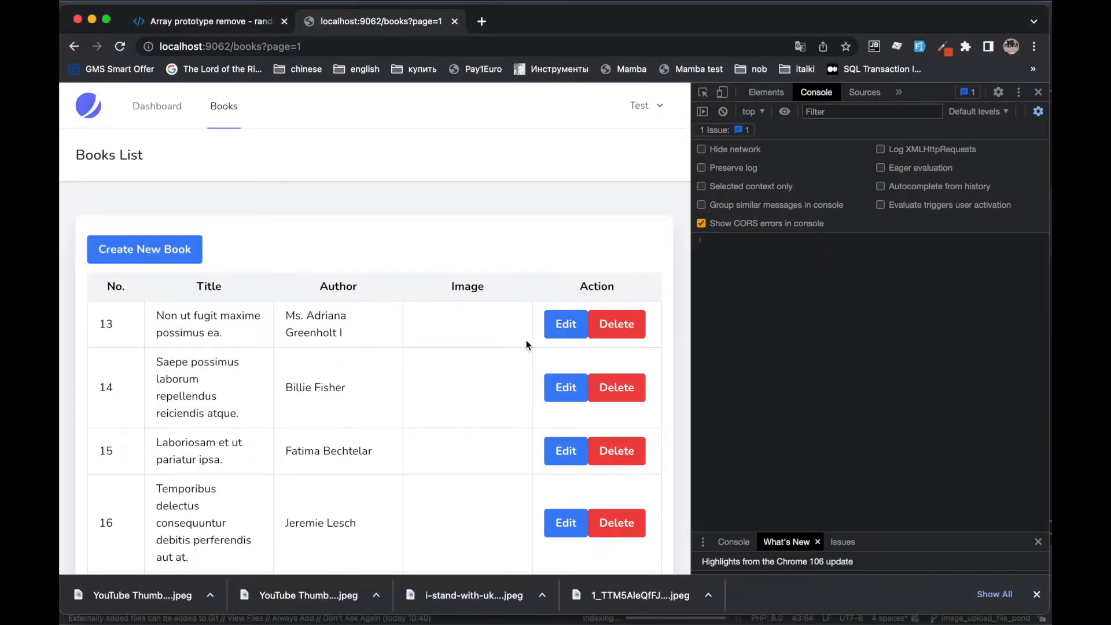
- Upload the MySQL and Ukraine images together in book 13's edit form and check the stored file
click(566, 324)
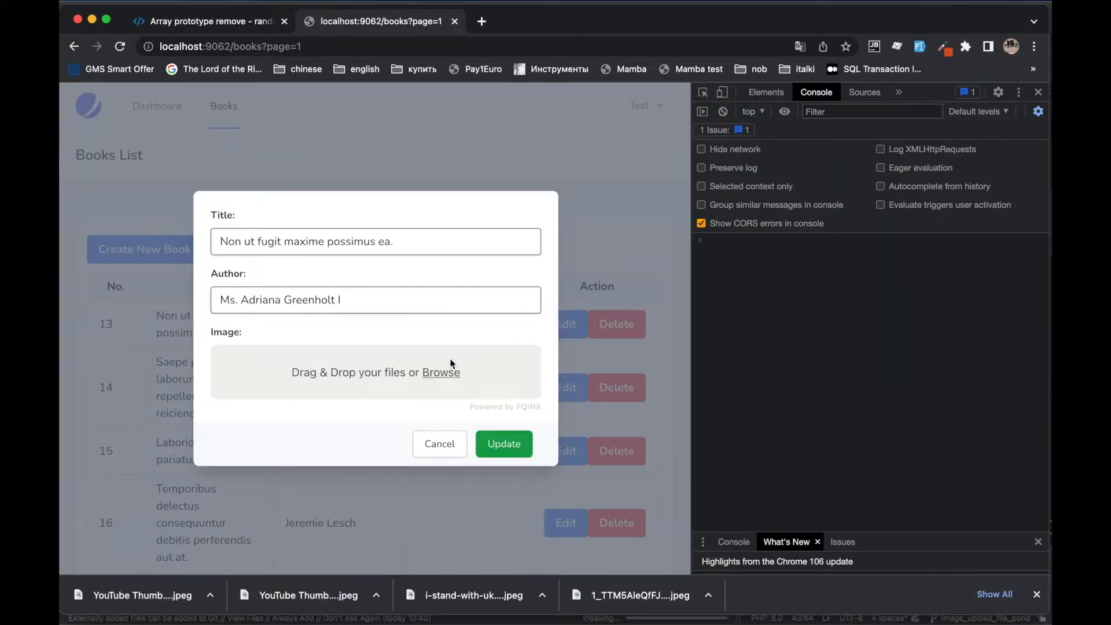
click(439, 372)
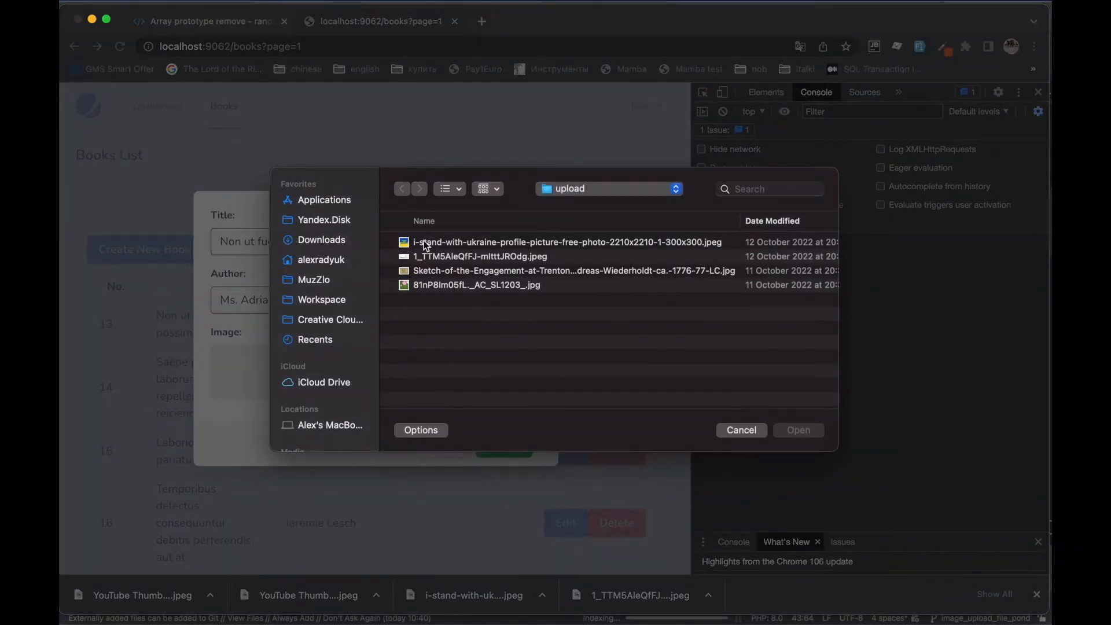
double_click(566, 242)
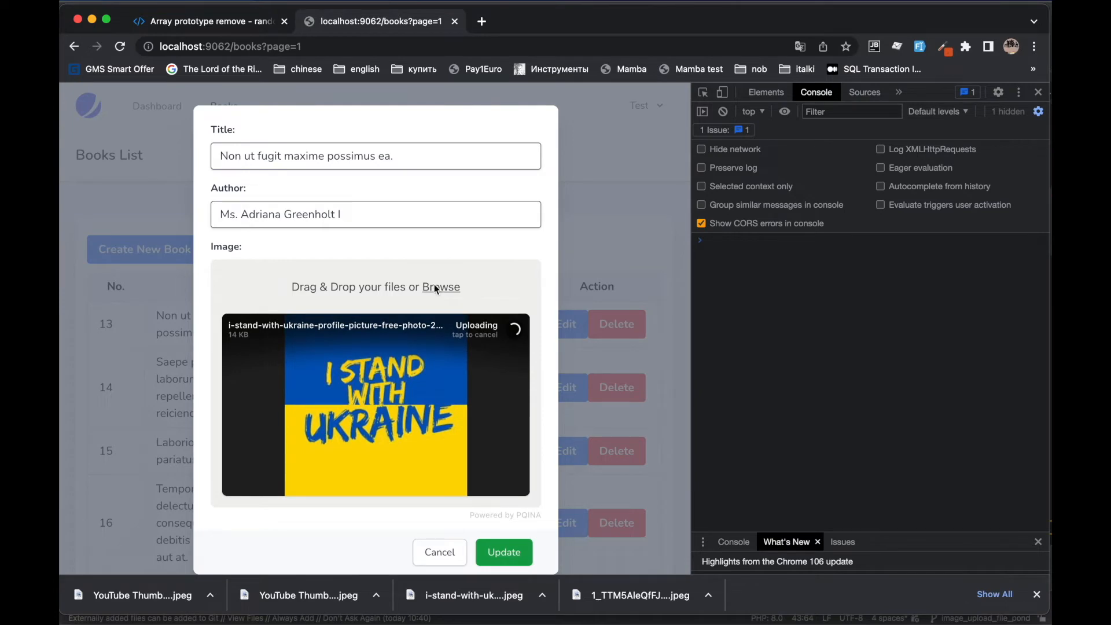
click(440, 287)
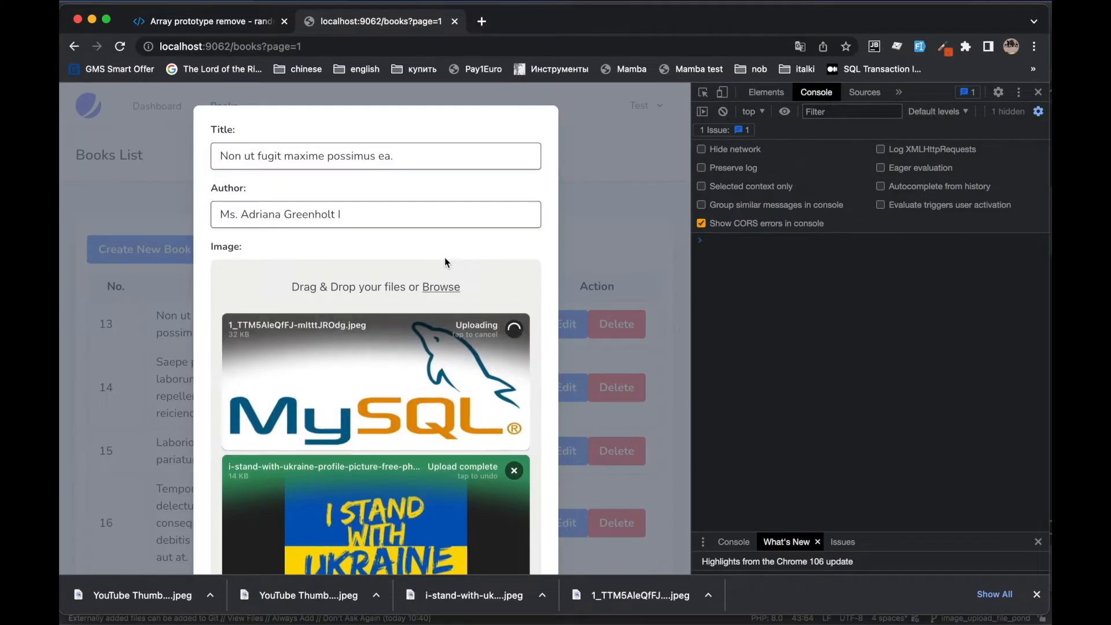
scroll(down, 3)
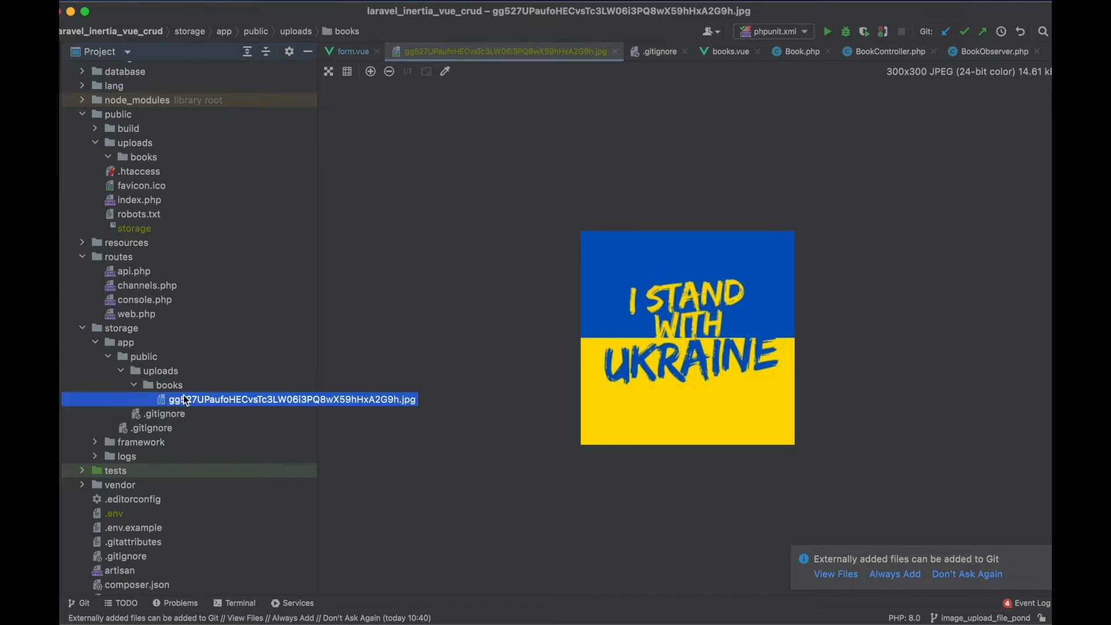
- Add 'return response;' to the handleFilePondLoad method in form.vue
key(cmd+tab)
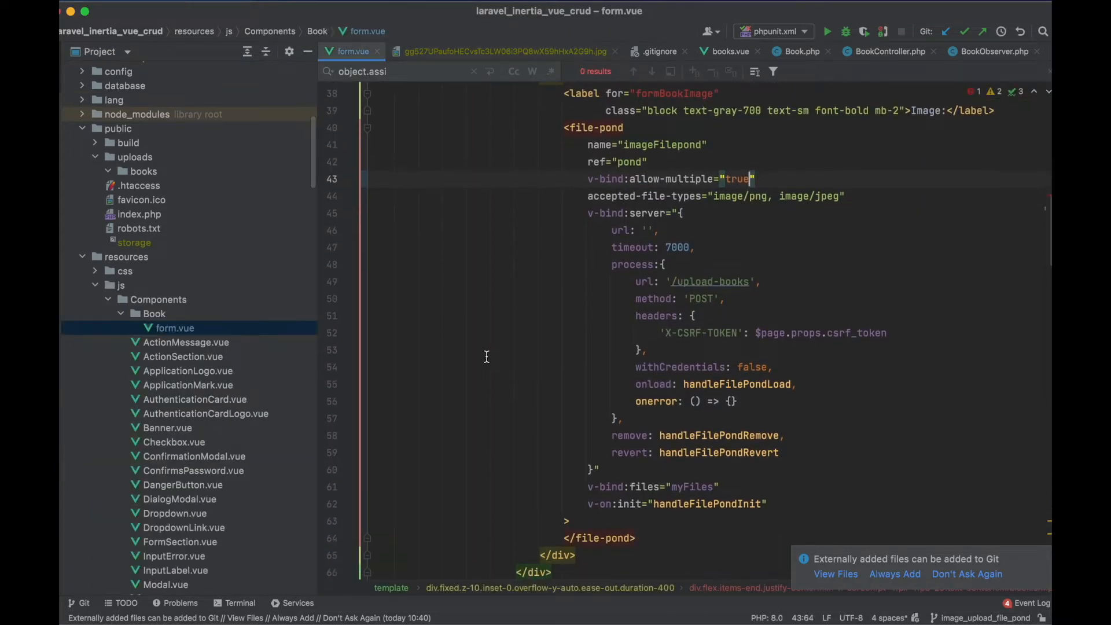
scroll(down, 3)
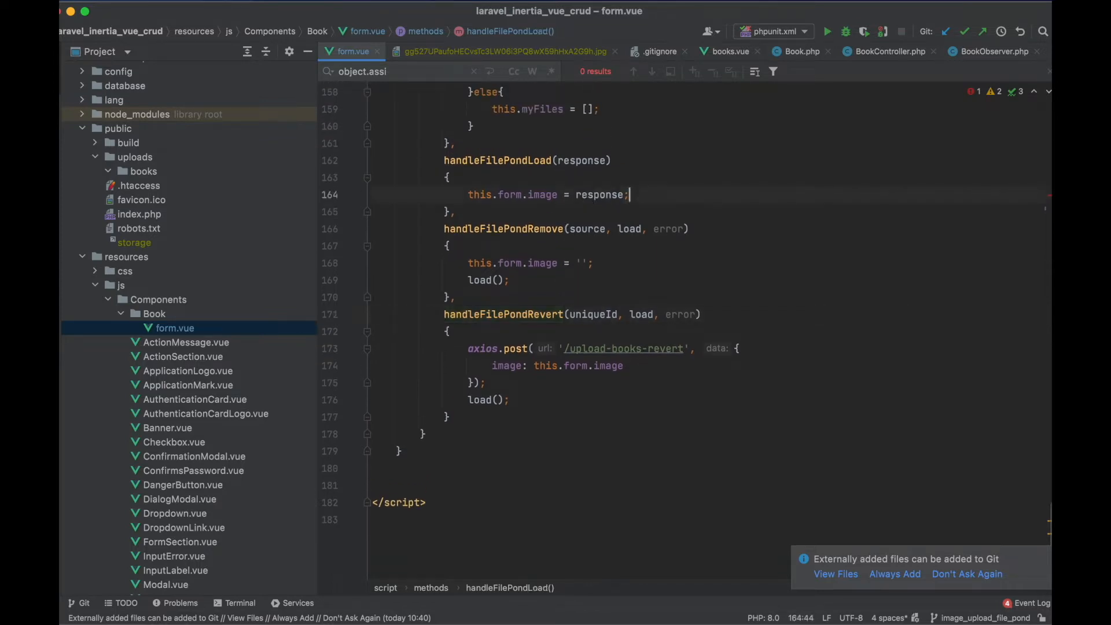
text(return)
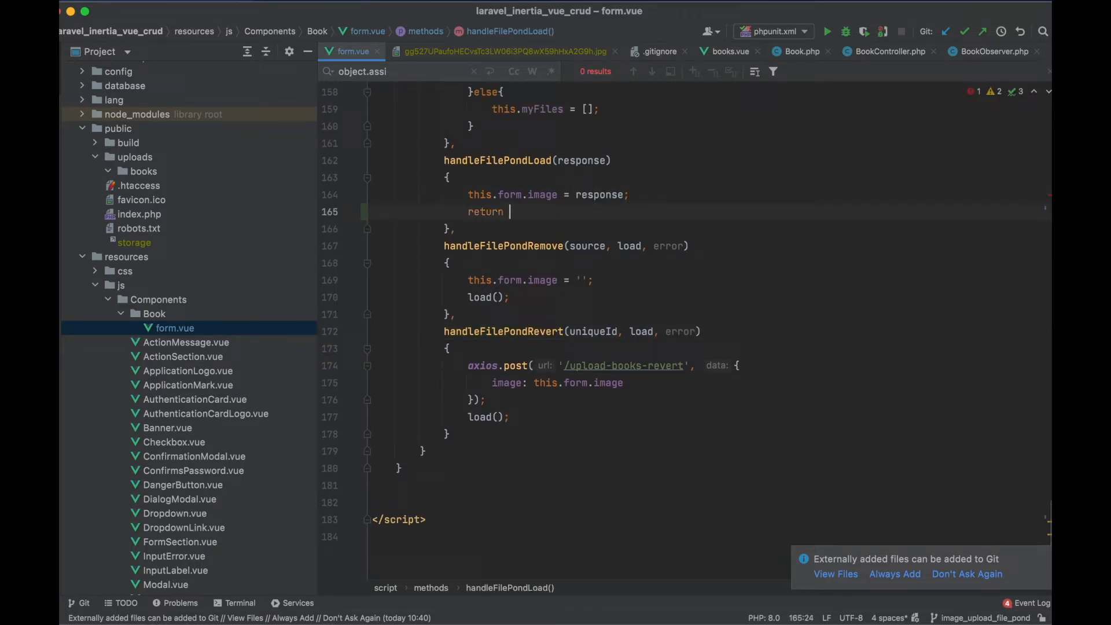
text(response;)
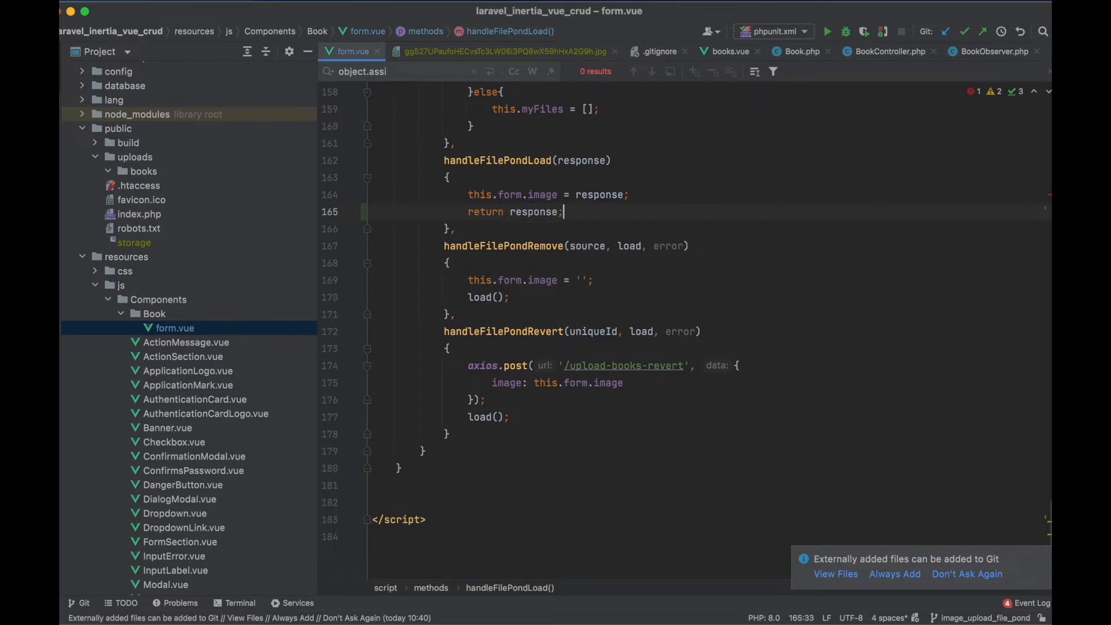
mouse_move(588, 286)
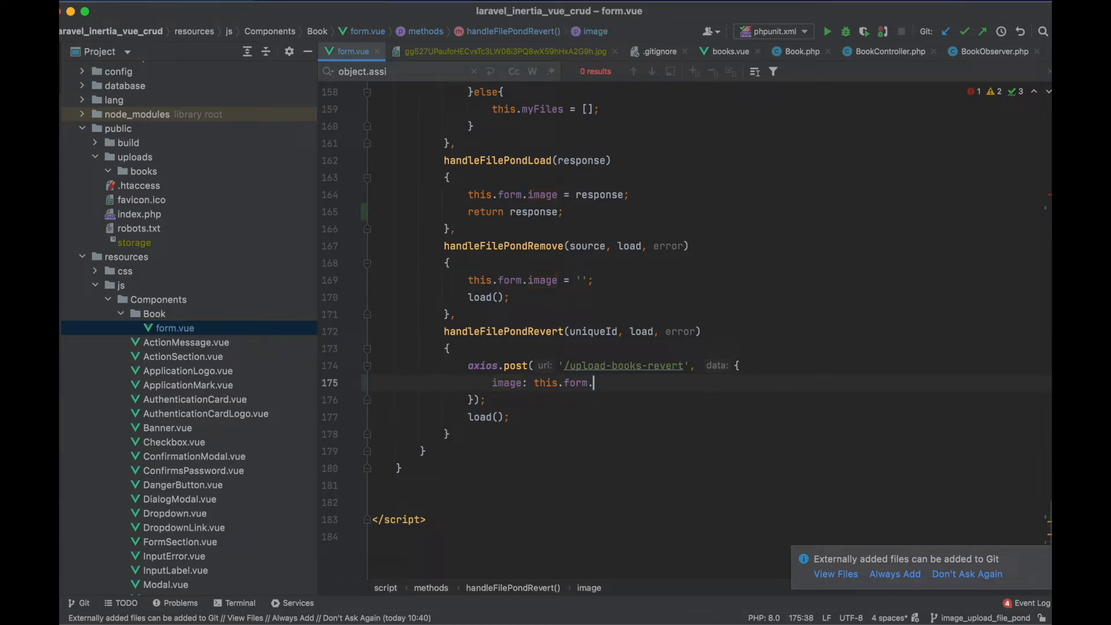
- Send image: uniqueId instead of the form image in handleFilePondRevert
key(BackSpace)
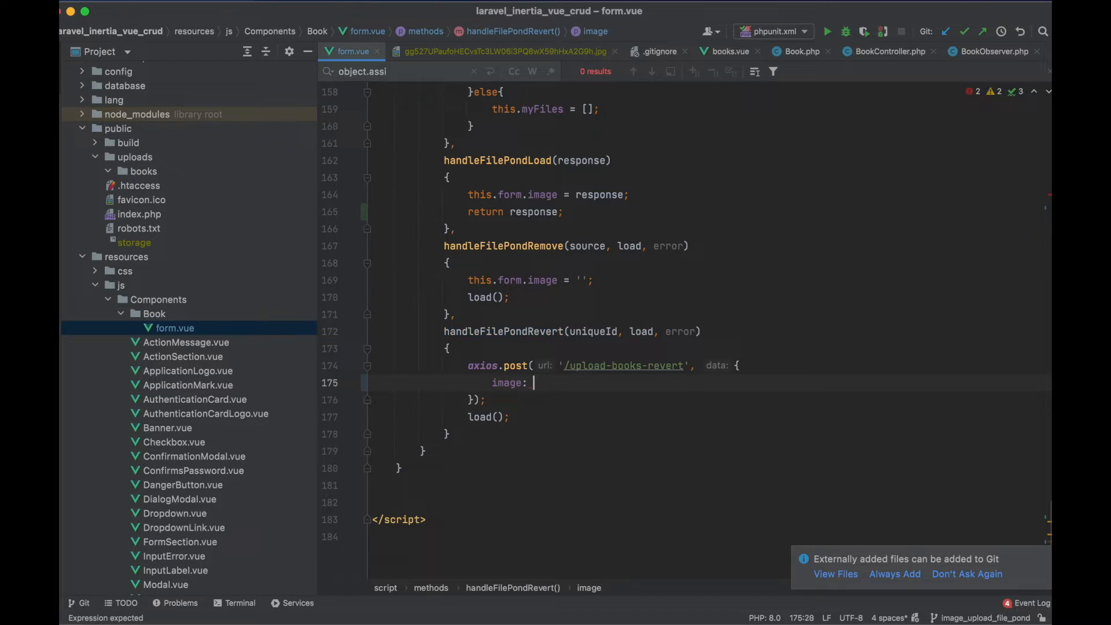
text(unique)
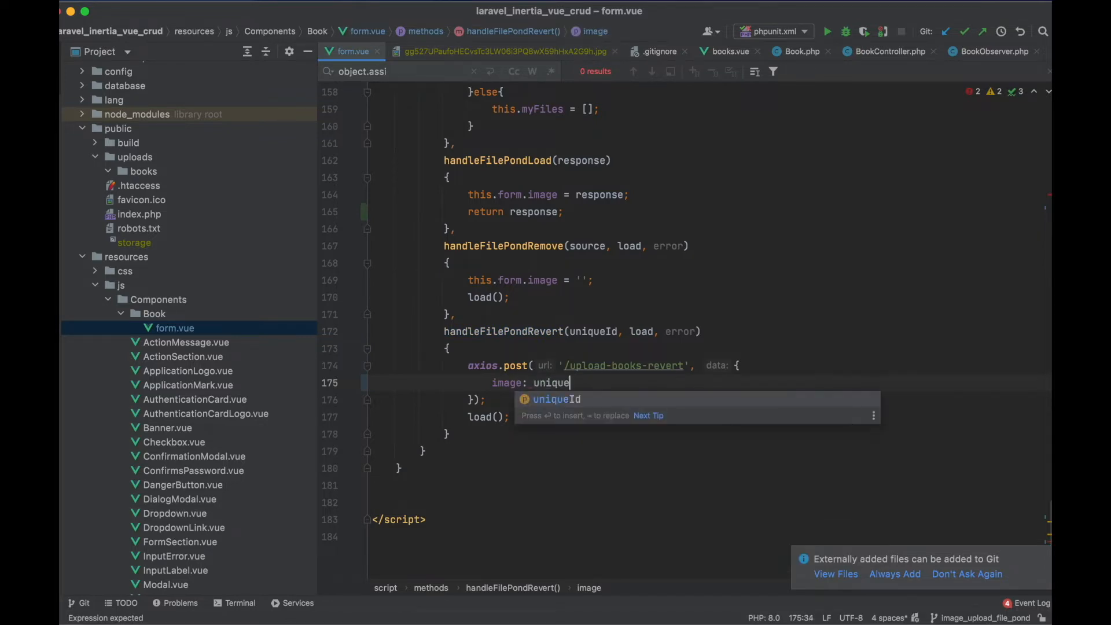
text(Id)
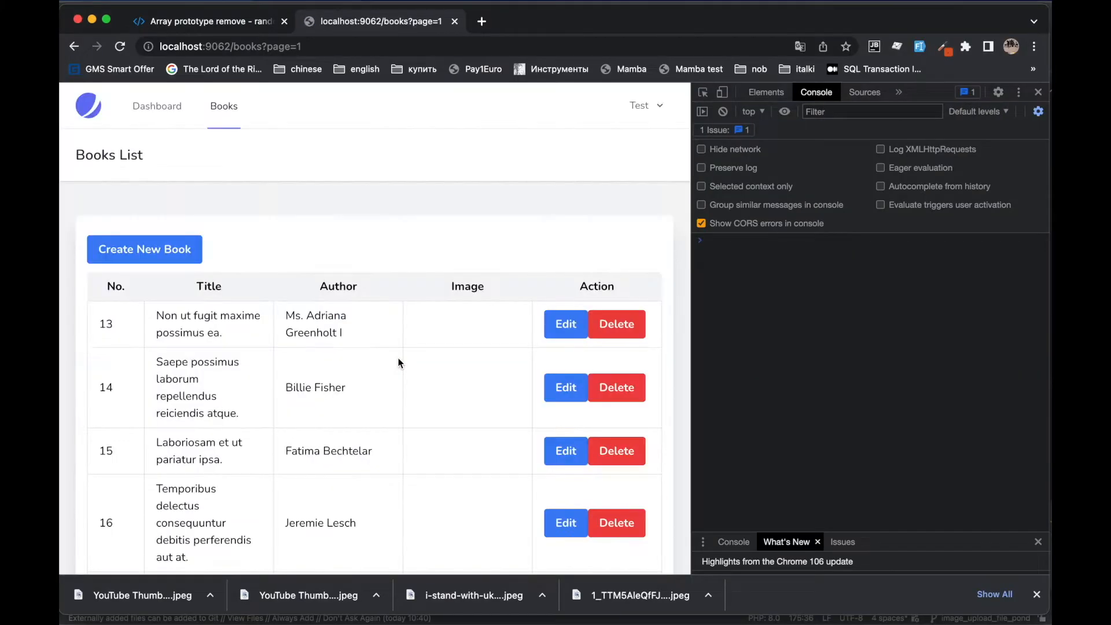
- Select both the Ukraine and MySQL files in book 13's edit form and start their upload
click(566, 324)
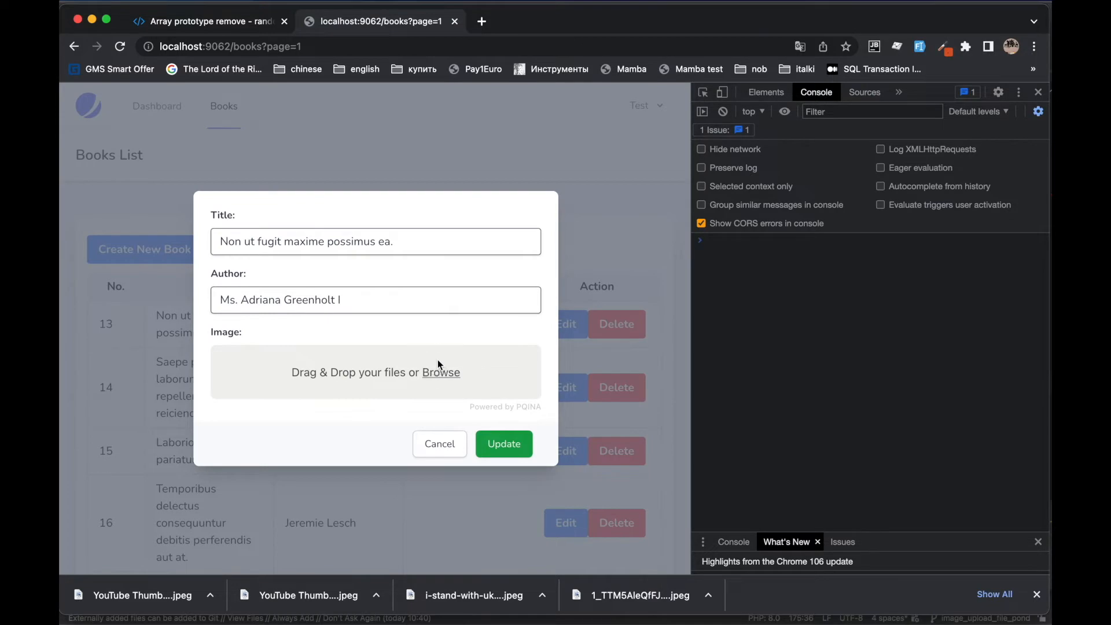
click(441, 372)
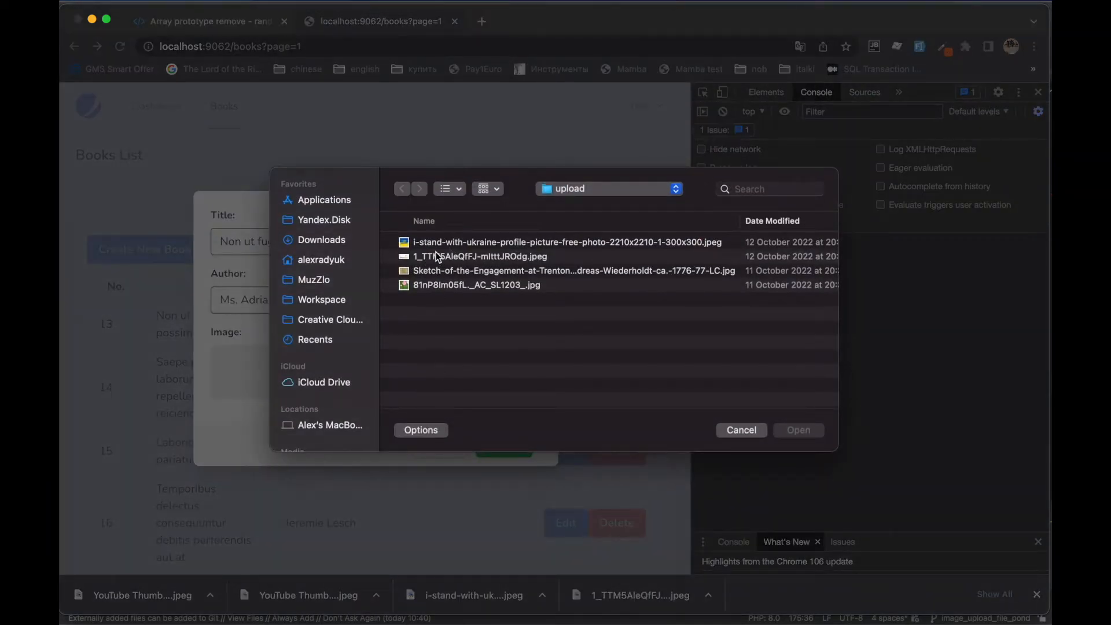
click(568, 256)
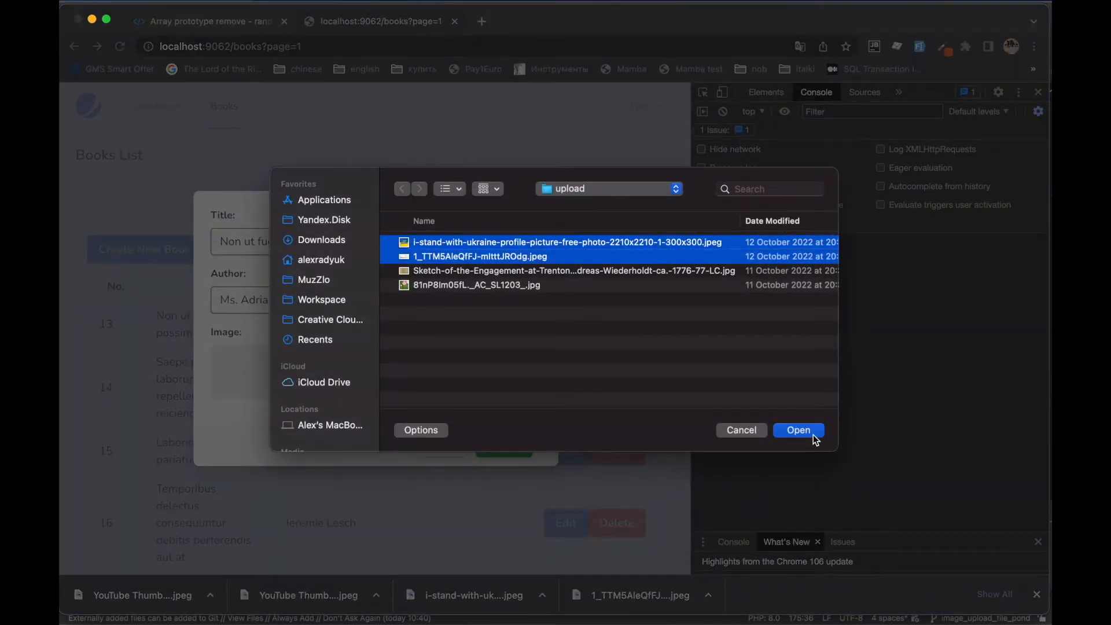
click(797, 430)
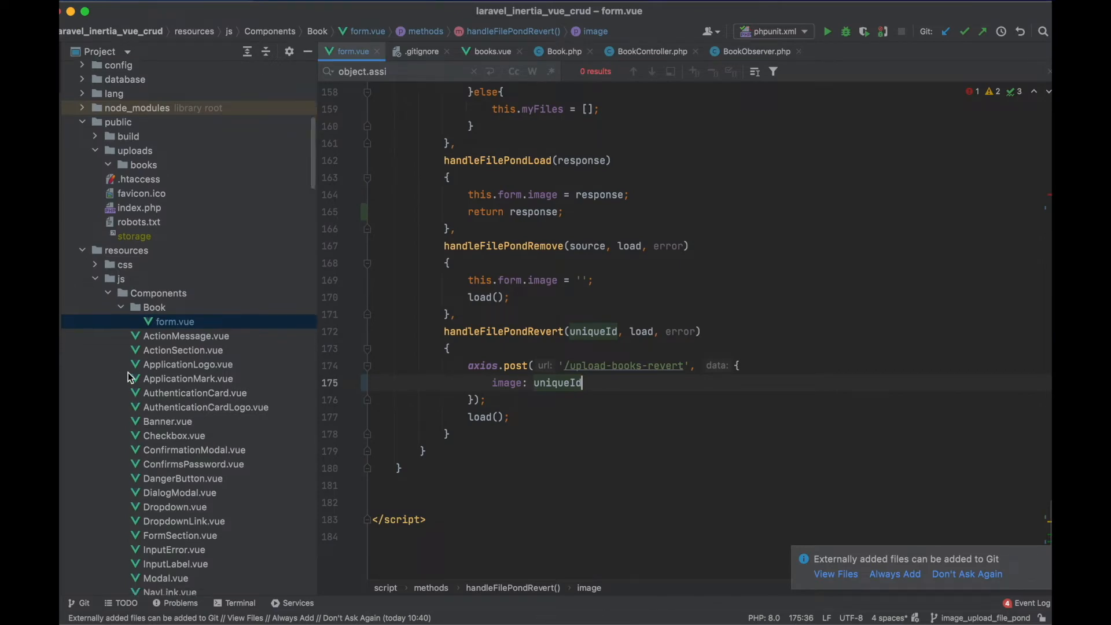
scroll(down, 3)
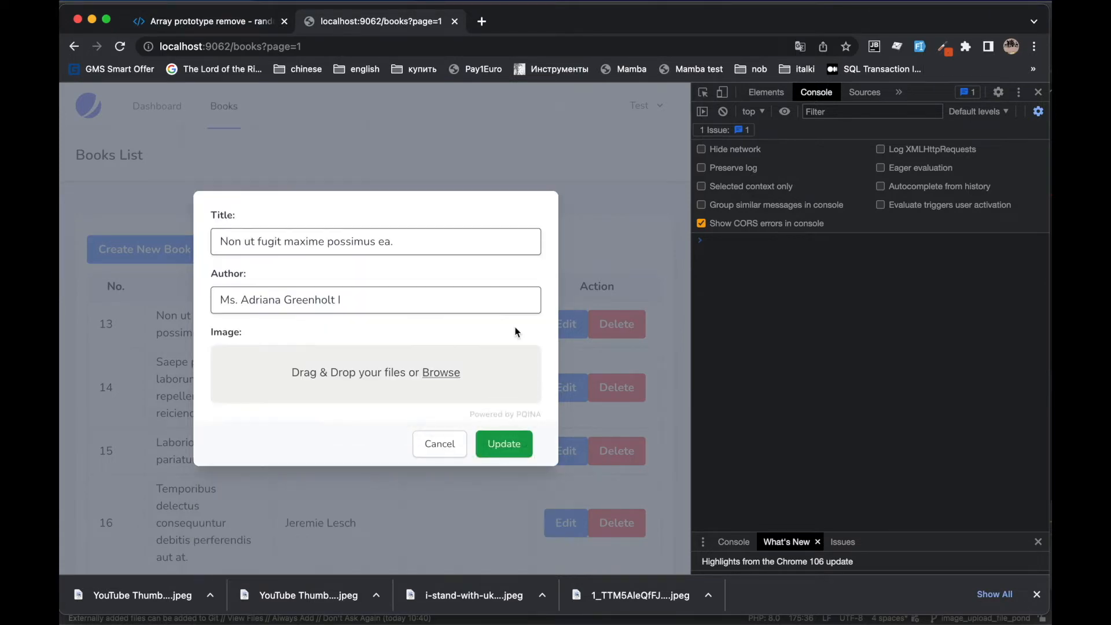
- Inspect the upload-books and upload-books-revert requests in the DevTools Network log
click(900, 93)
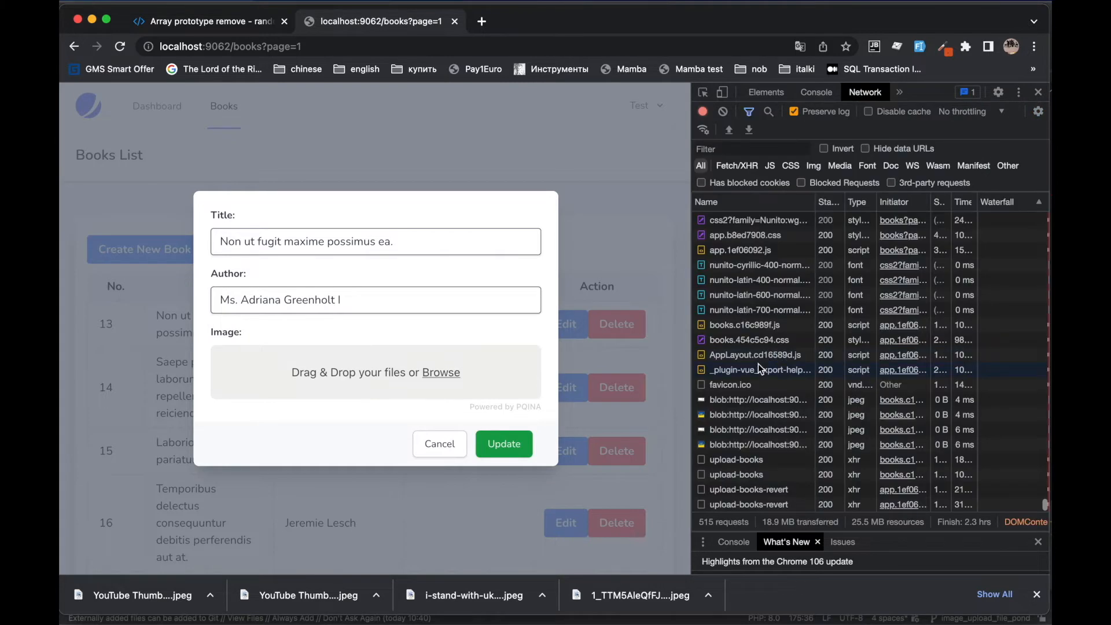
click(750, 503)
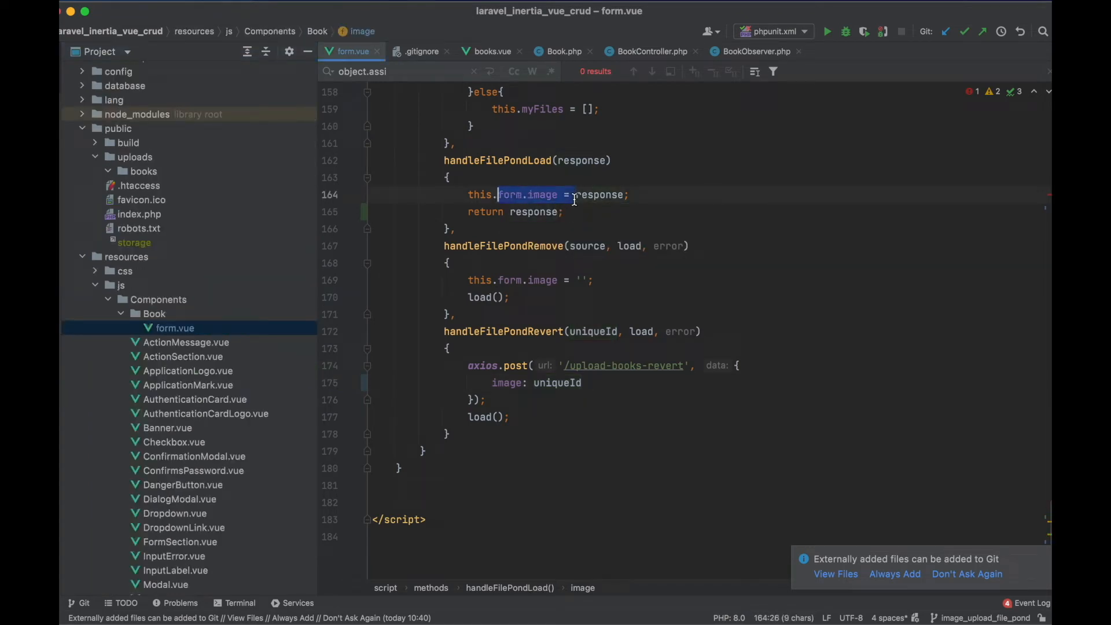
- Call this.addFormImage(response) and this.removeFormImage(uniqueId) from the load and revert handlers
text(addFormImage)
text(this.removeFormImage()
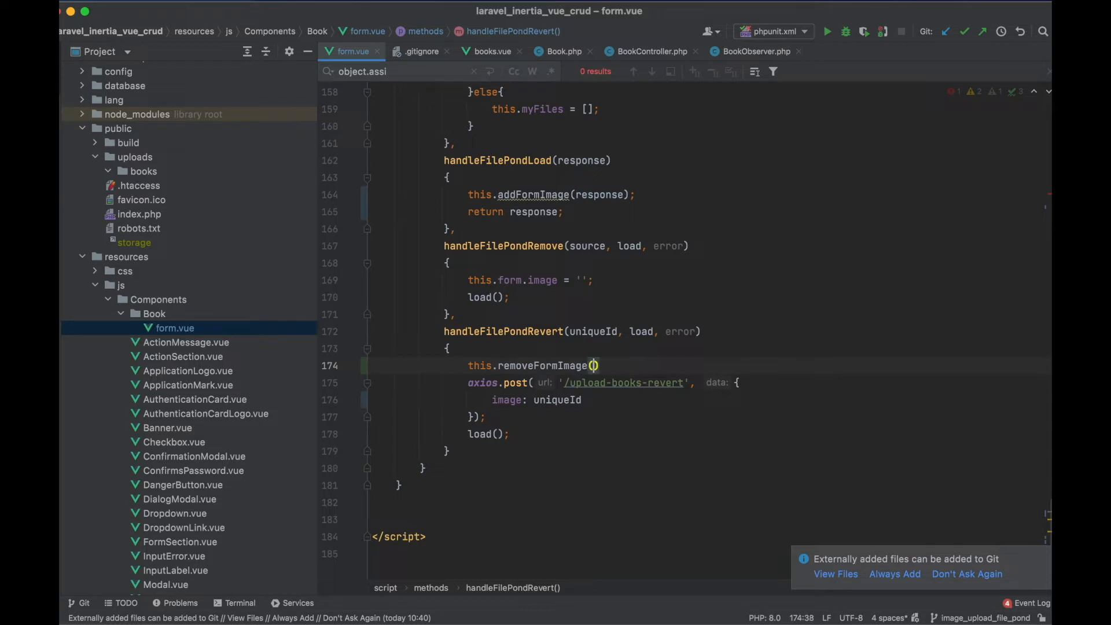
text(uniqueId);)
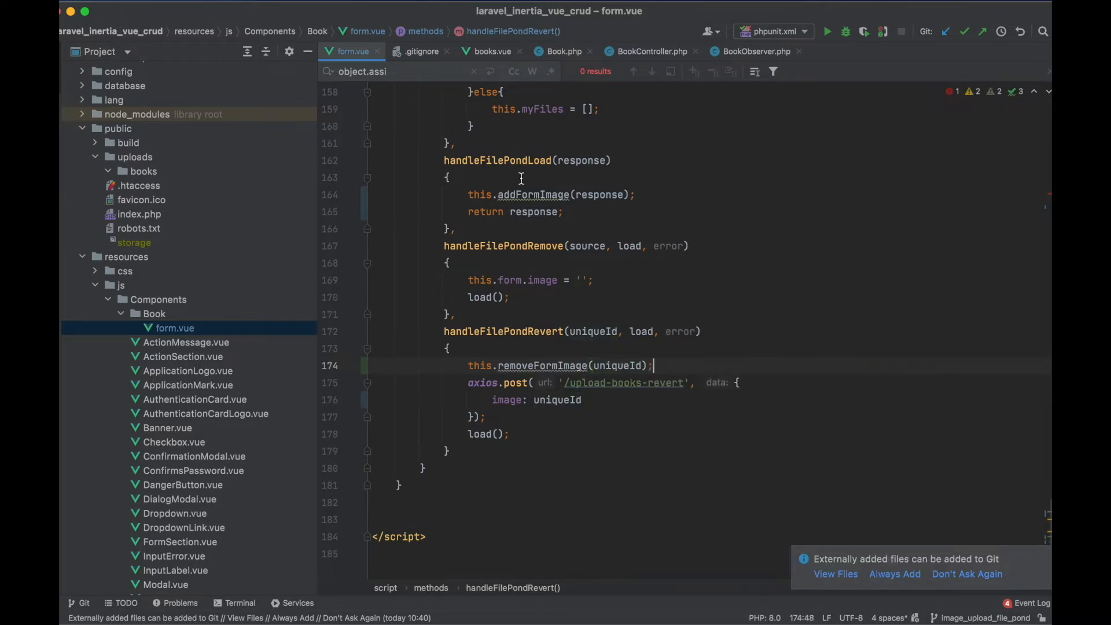
text(addFormImage(image){)
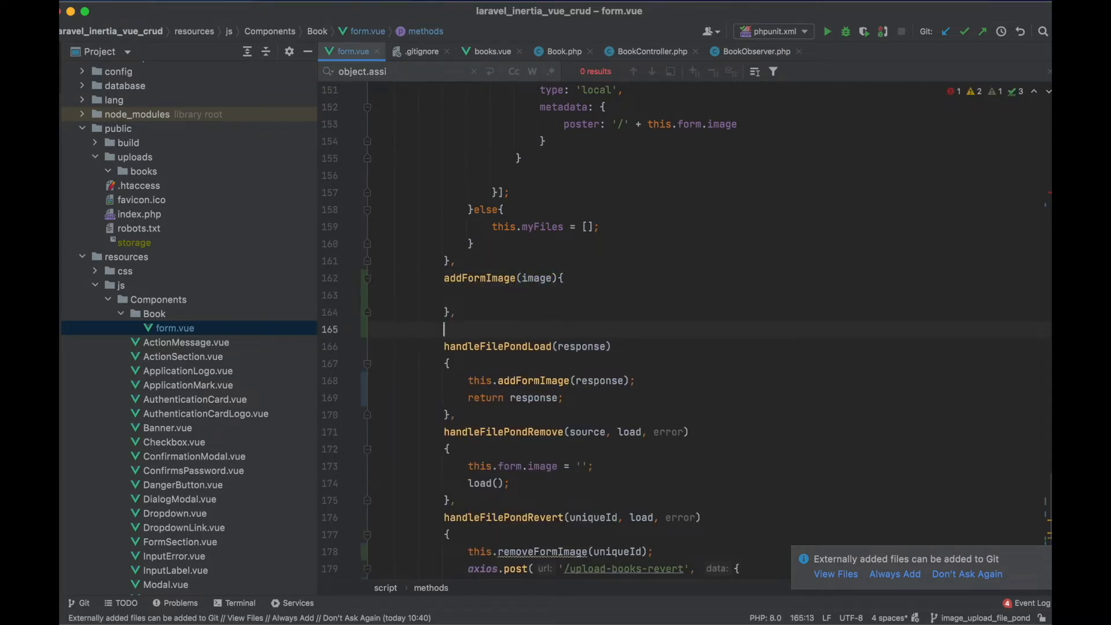
text(removeFormImage())
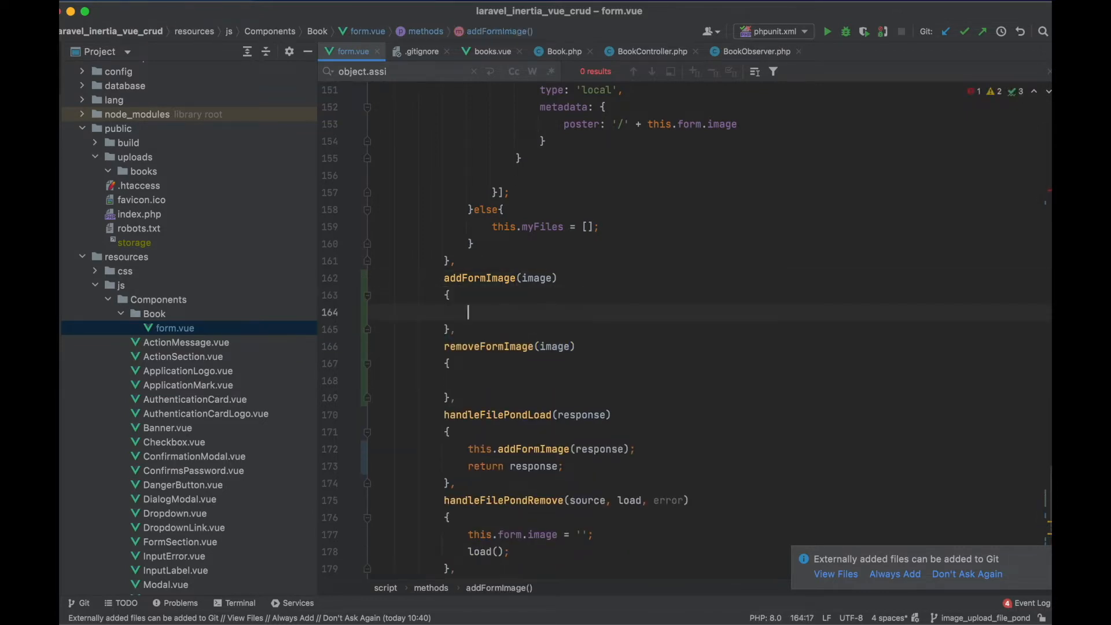
- Write addFormImage splitting form.image on '|', pushing the image and re-joining with '|'
text(let ar = this.form.)
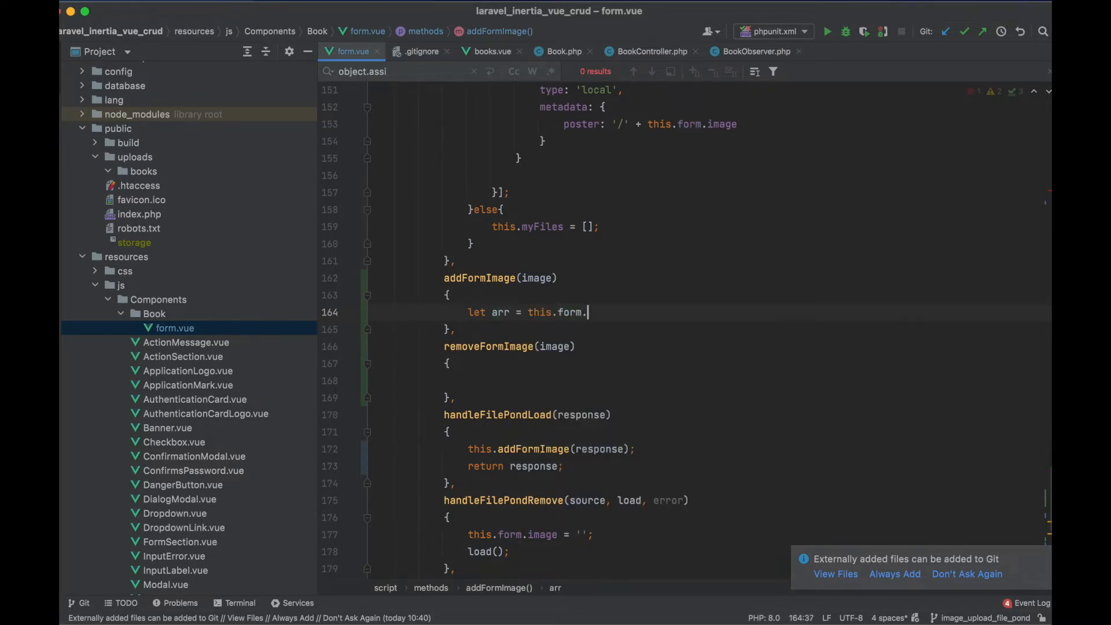
text(image ? this.form.image.split(')
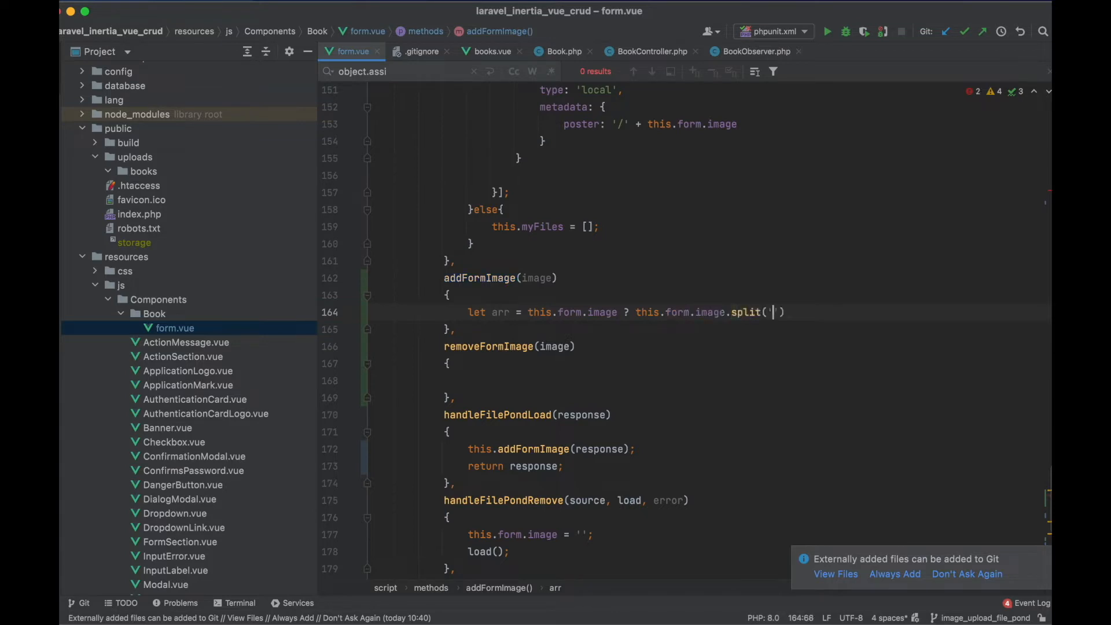
text(') : [];)
text(arr.push()
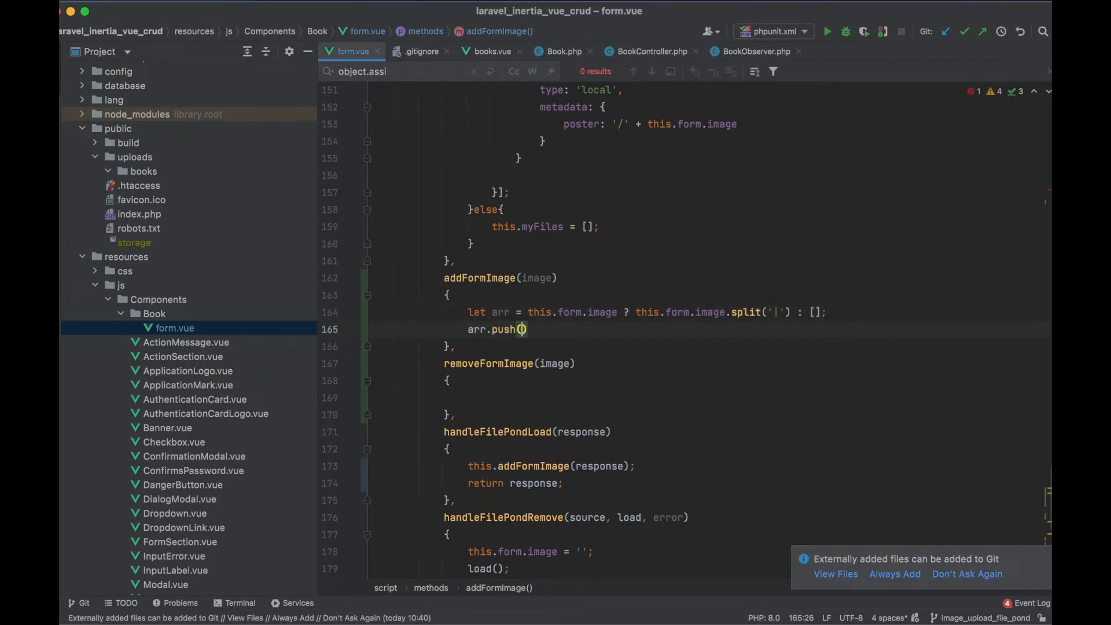
text(image);)
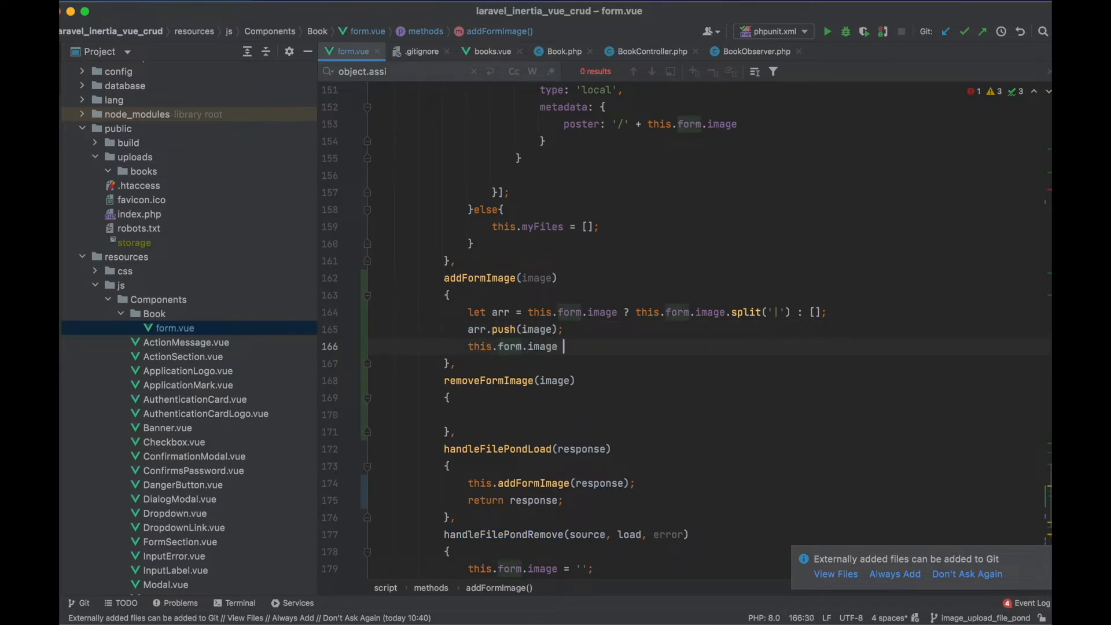
text(= arr.join('|');)
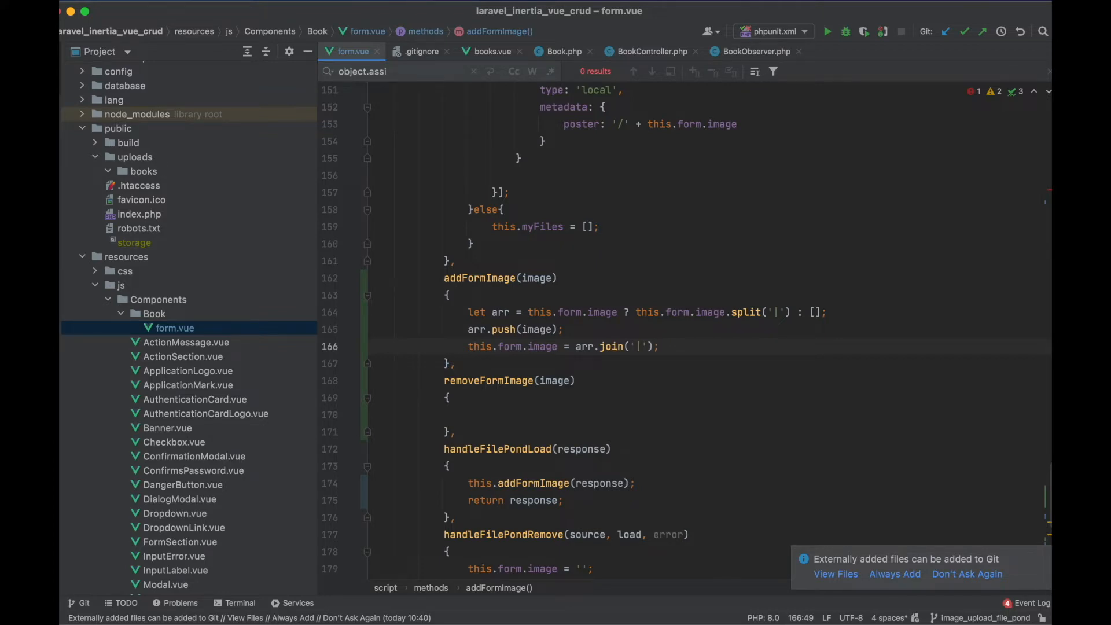
click(417, 415)
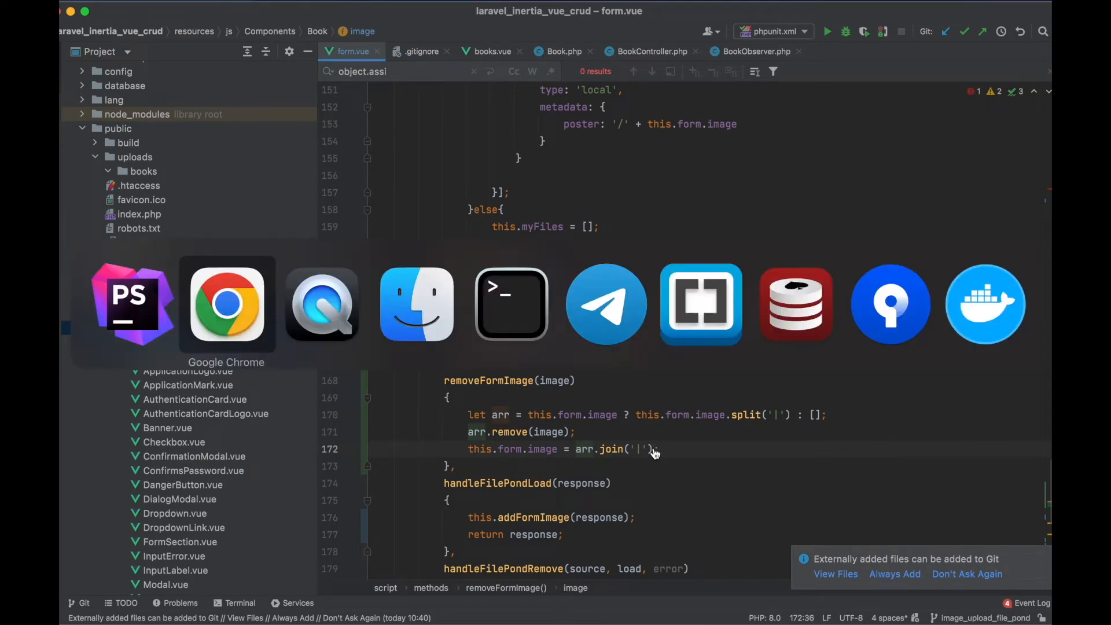
- Copy the Array prototype remove function from the Snipit snippet and return to the editor
click(226, 305)
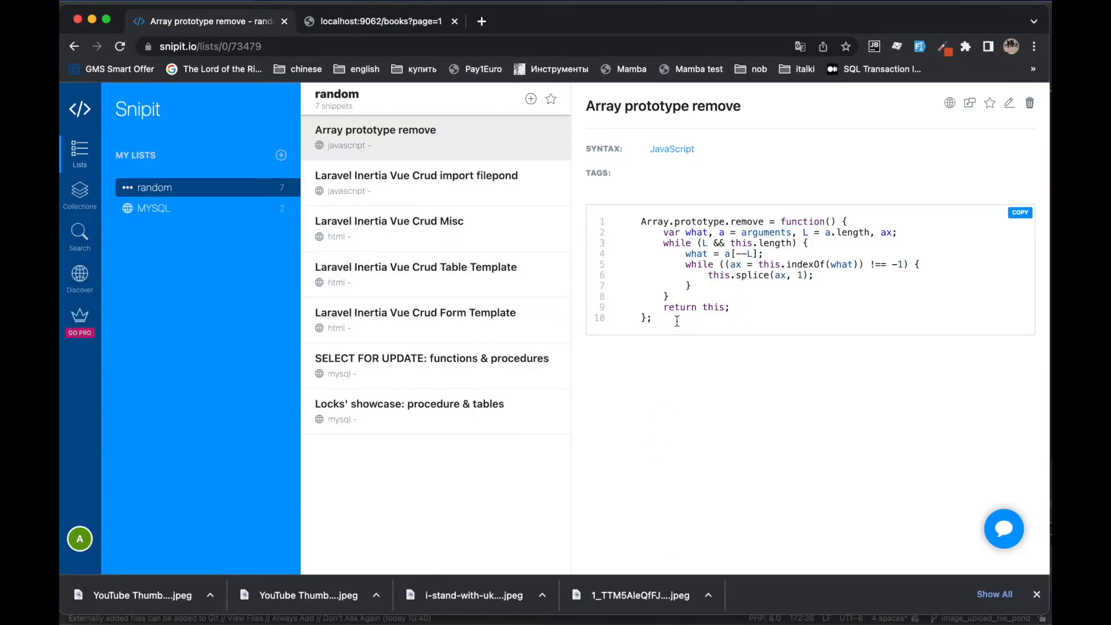
drag(662, 242, 652, 317)
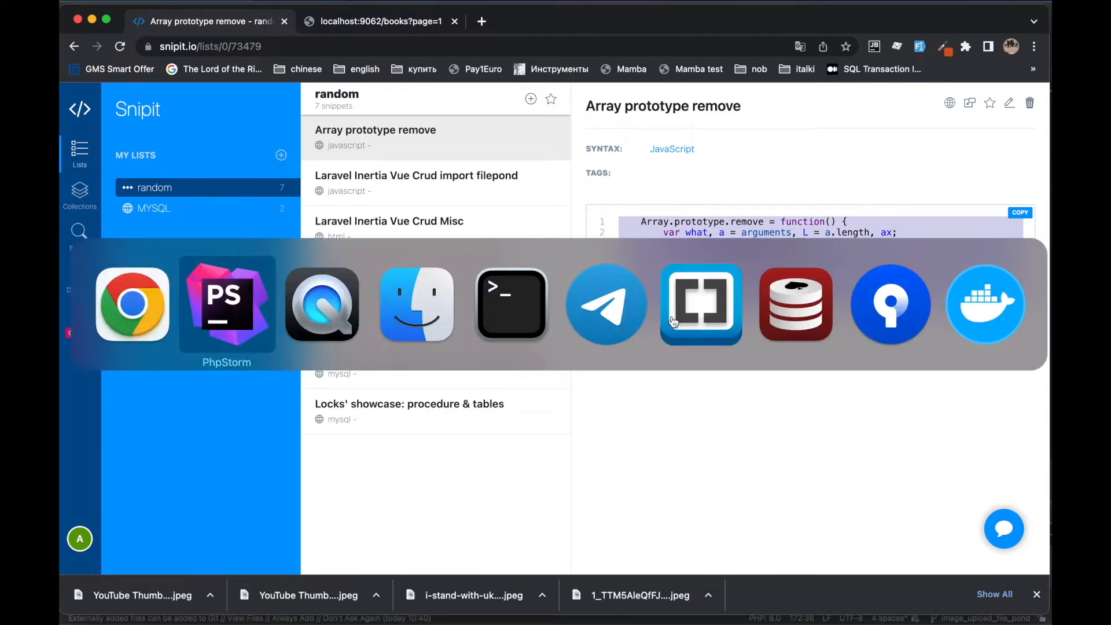
click(225, 304)
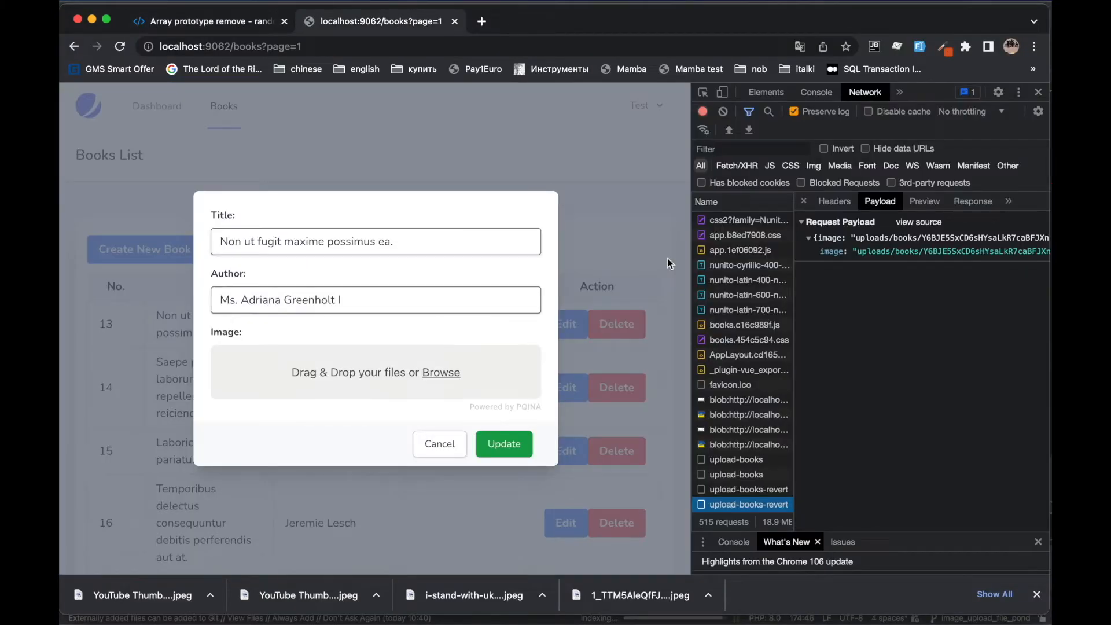
- Discard the open edit form, show the Console, and reopen book 13's edit form
click(504, 443)
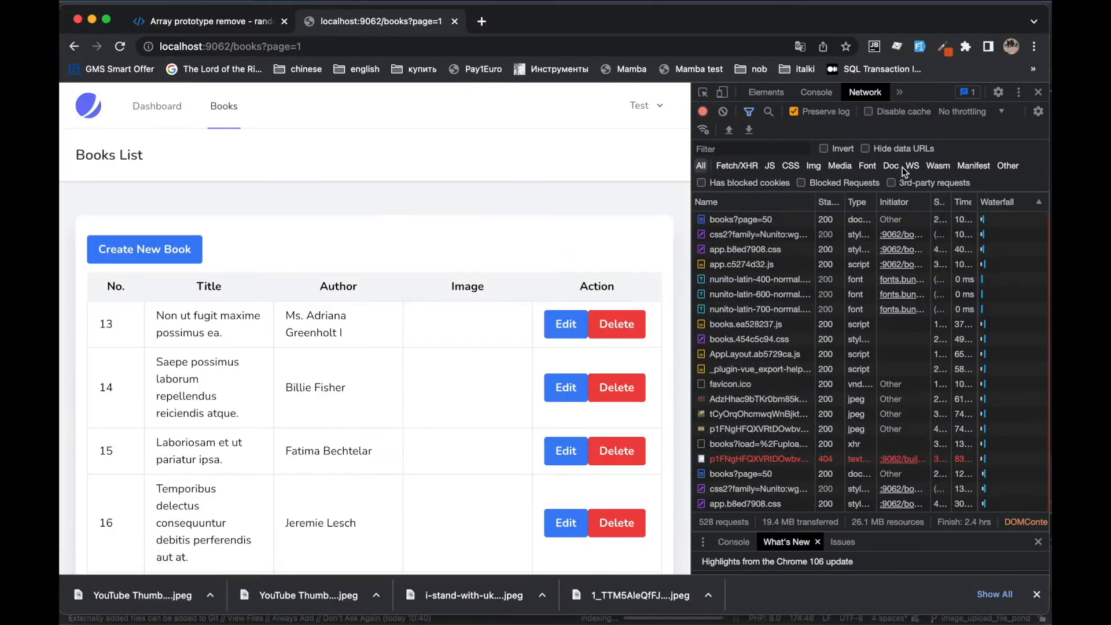
click(816, 93)
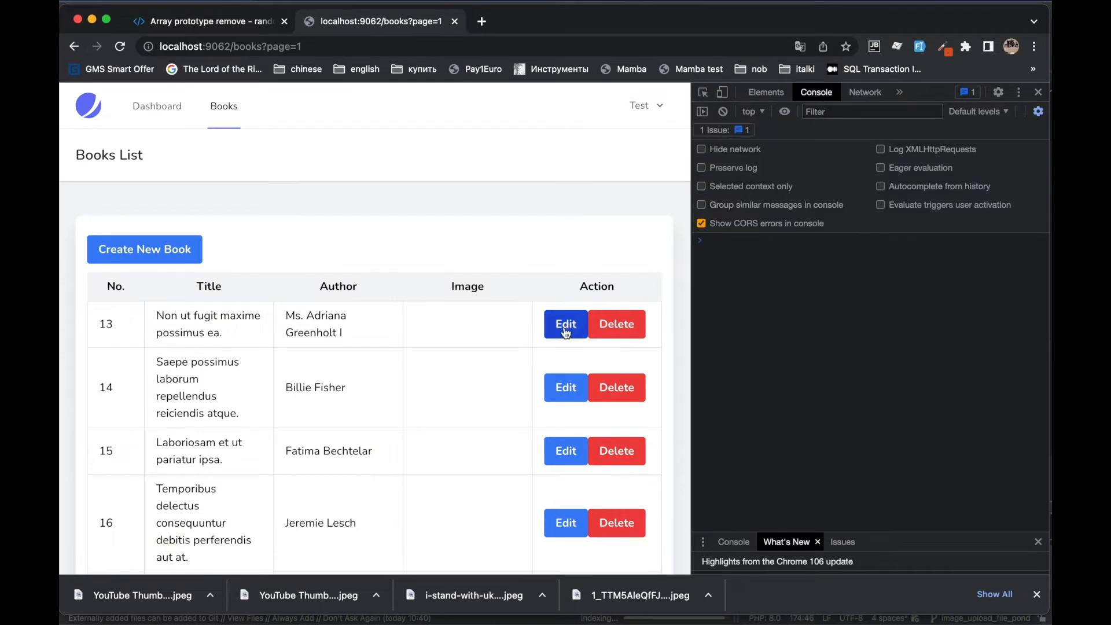
click(566, 324)
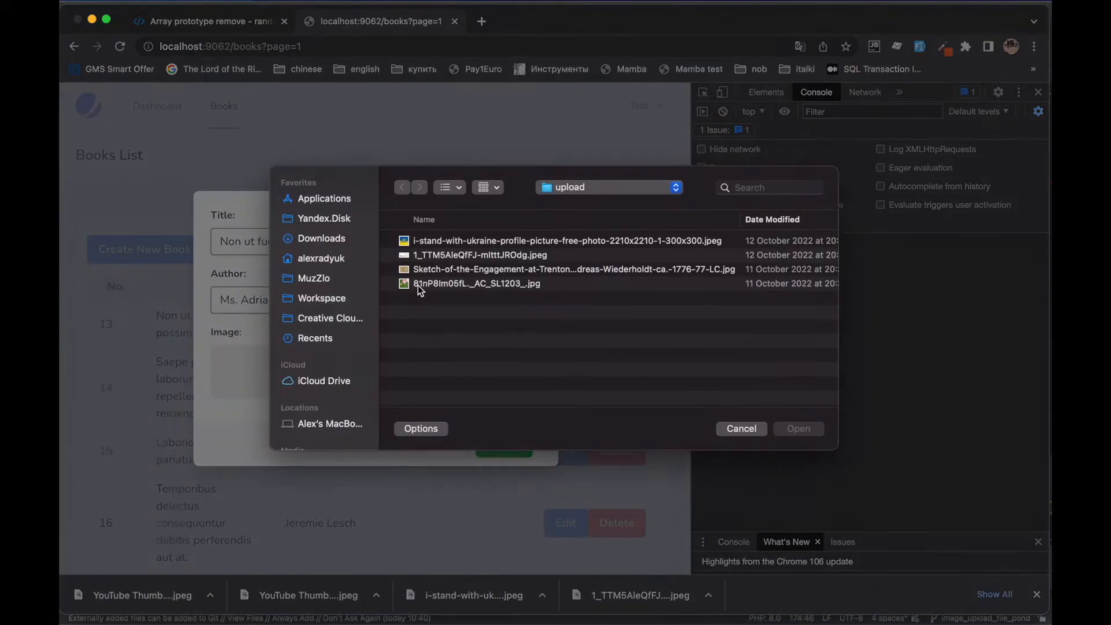
- Upload the first two image files so the console logs their pipe-joined paths
click(480, 256)
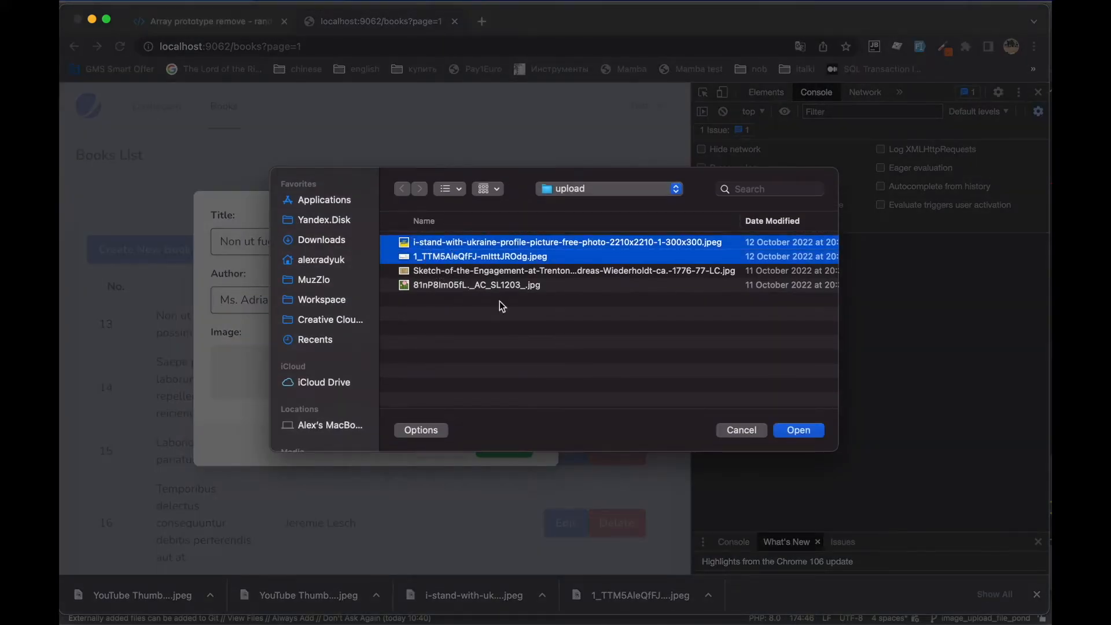
click(798, 431)
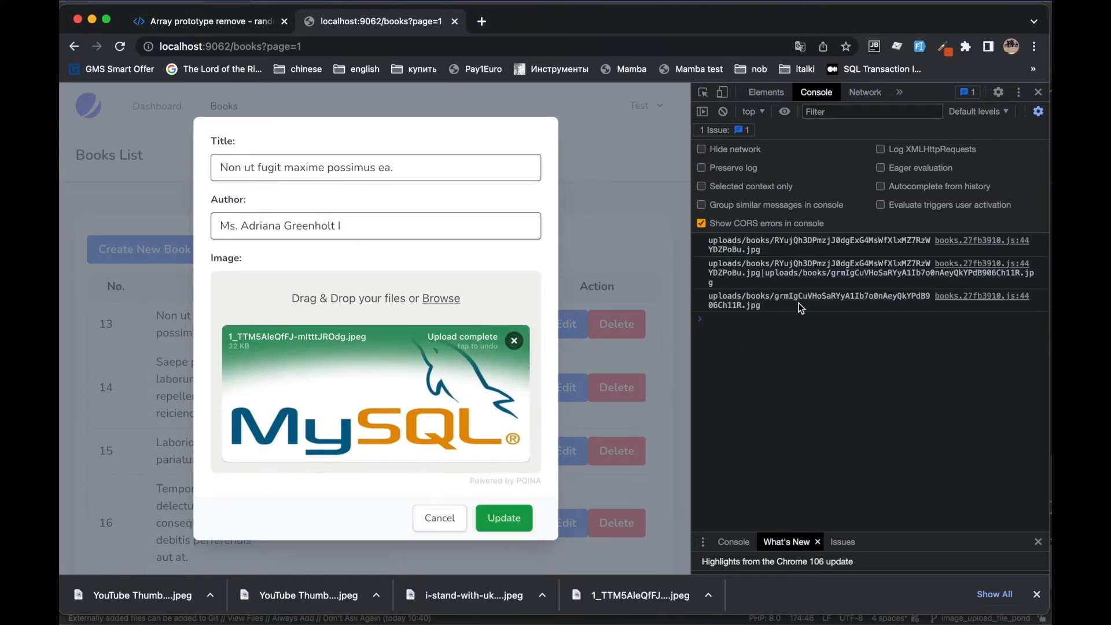
click(514, 341)
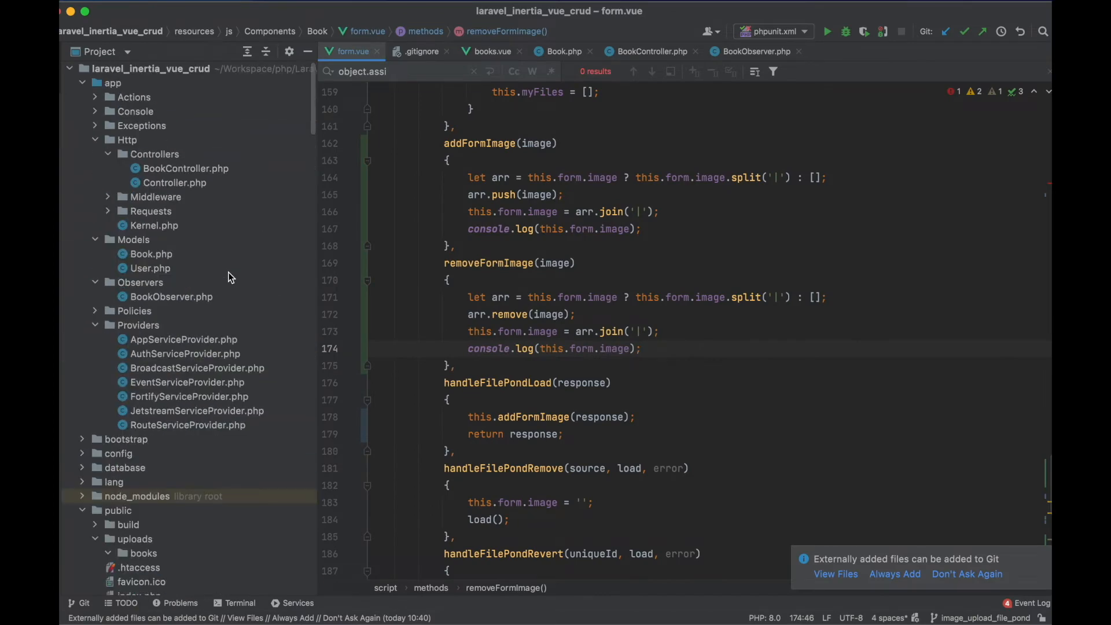
- In BookController store(), replace $request->all() with $request->only(['title', ...])
click(649, 51)
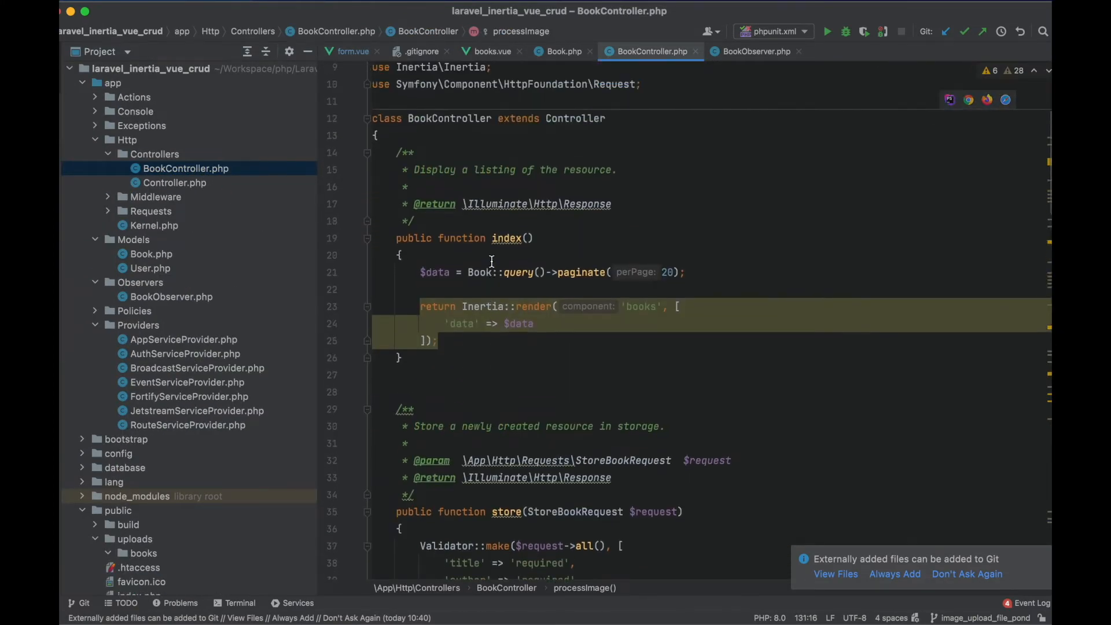
scroll(down, 3)
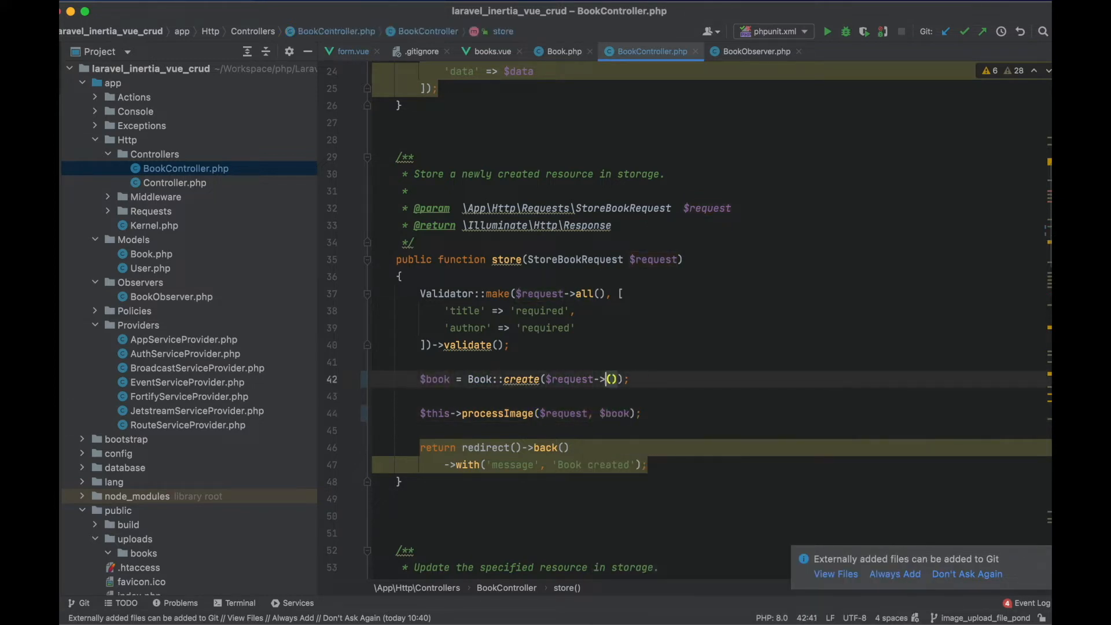
text(only(['titl)
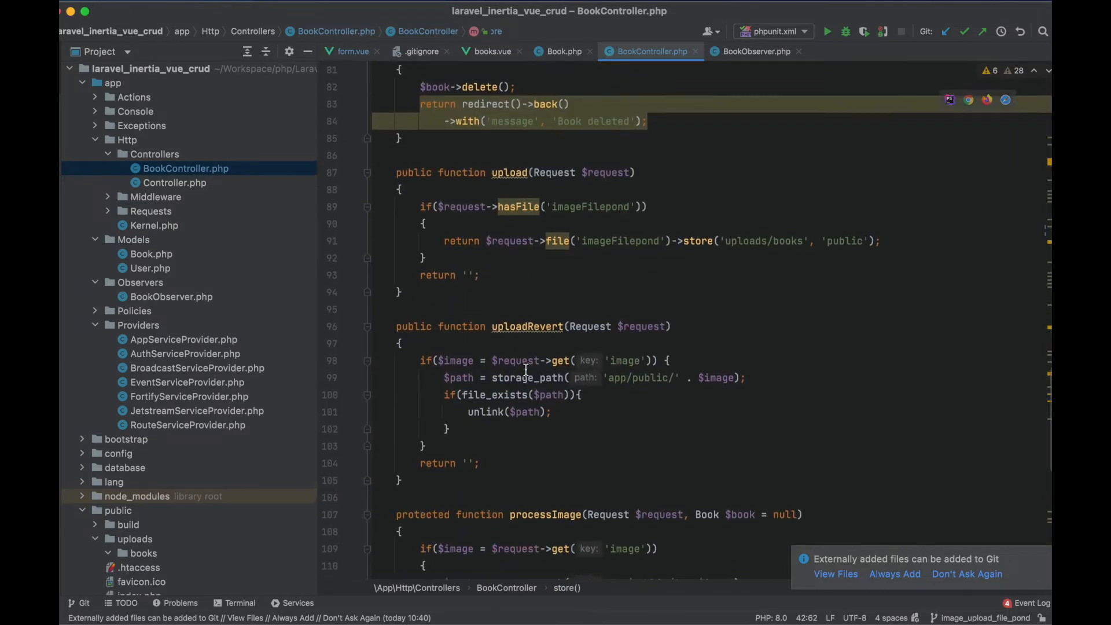
scroll(down, 3)
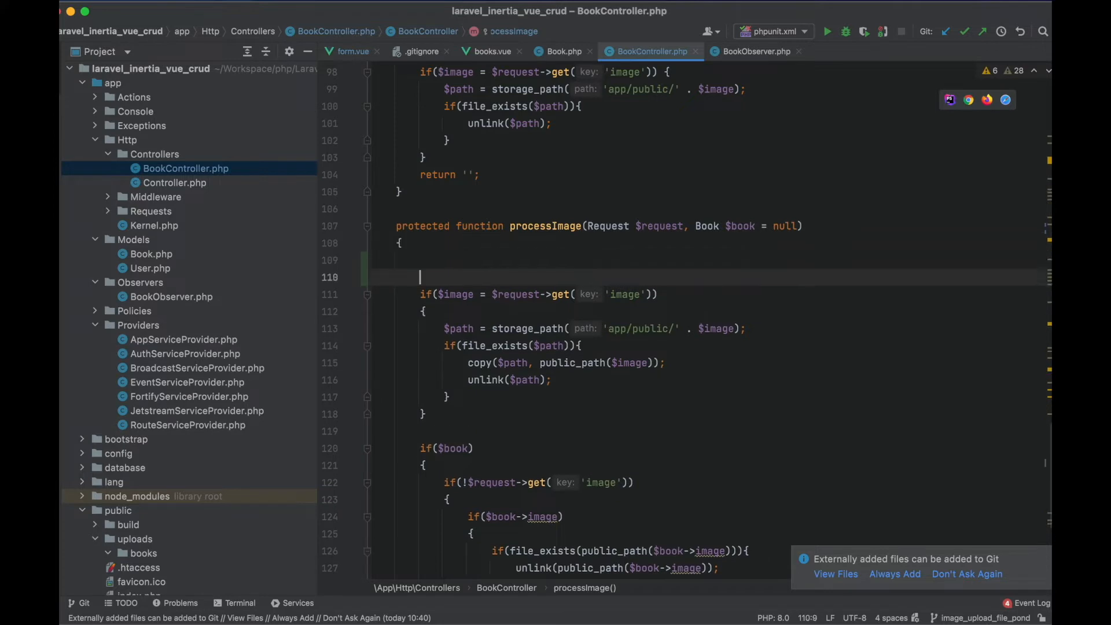
- In processImage, explode the request images and loop over each, checking !$book->hasImage()
text($images =)
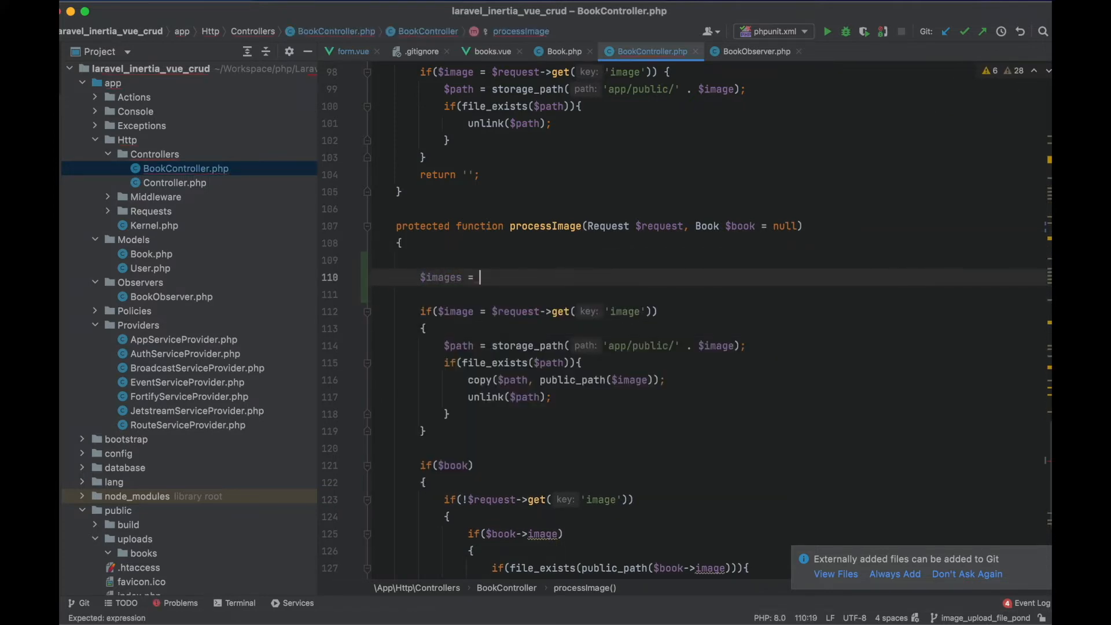
text($request->get)
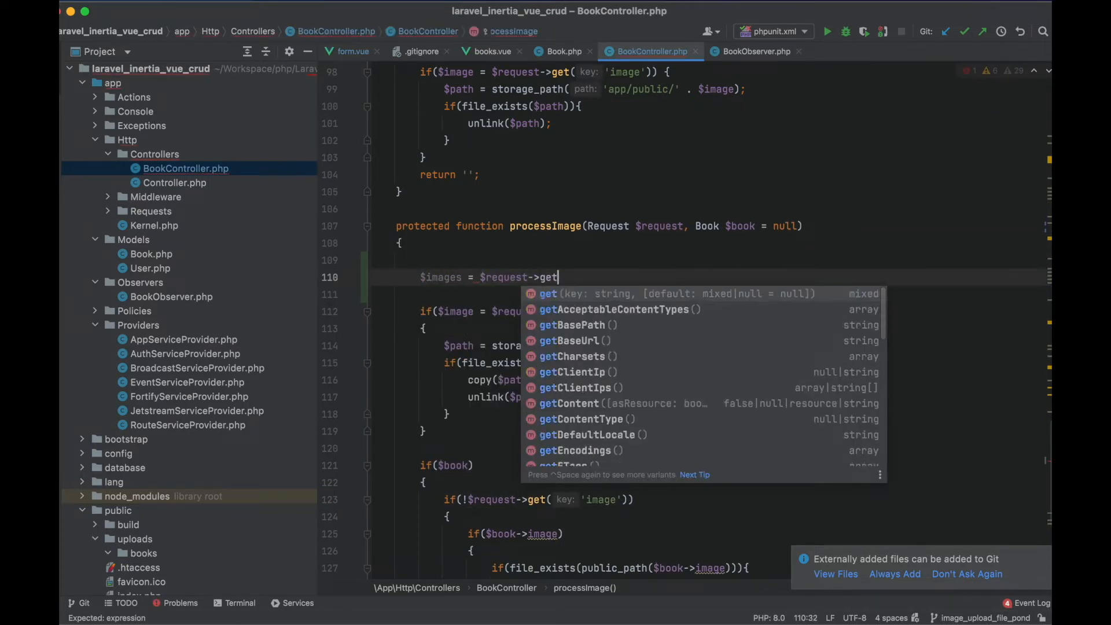
text(( key: 'image') ? exp)
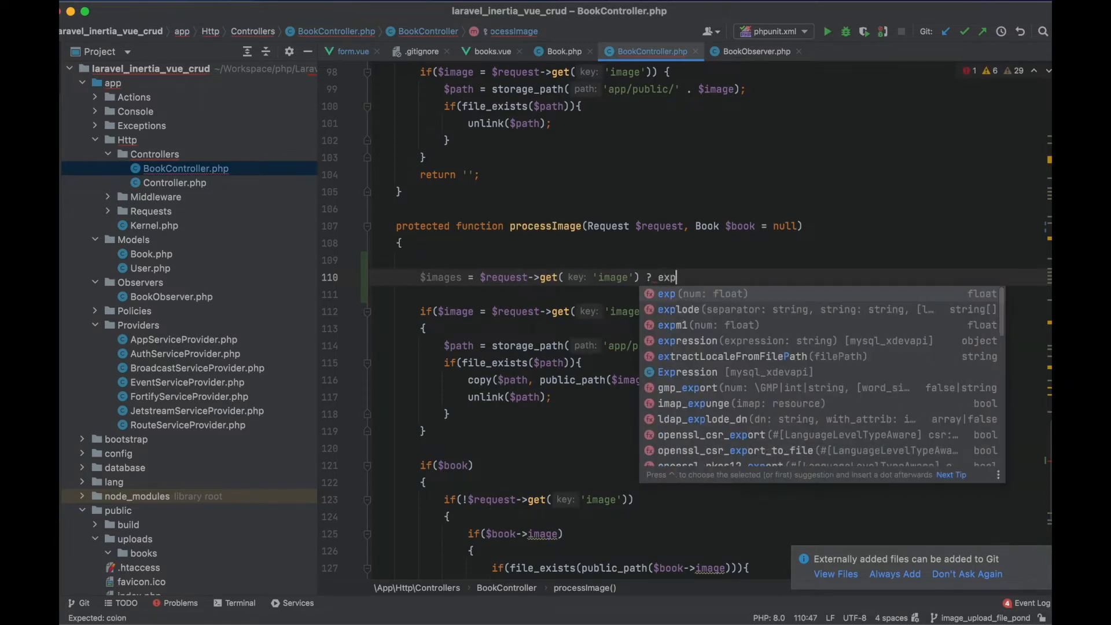
click(678, 309)
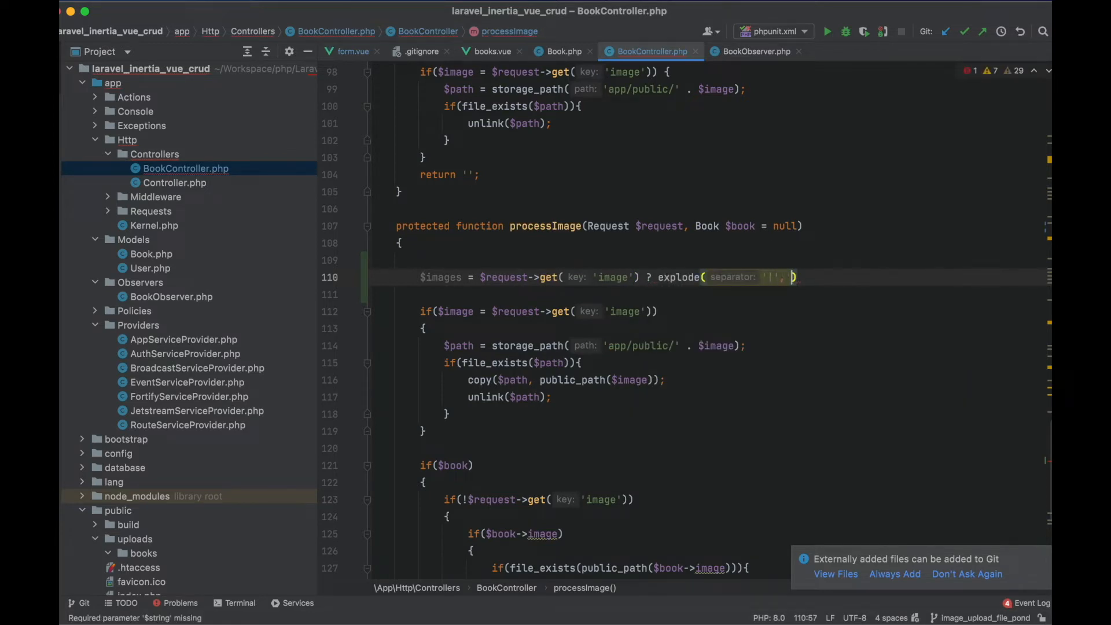
drag(481, 277, 635, 277)
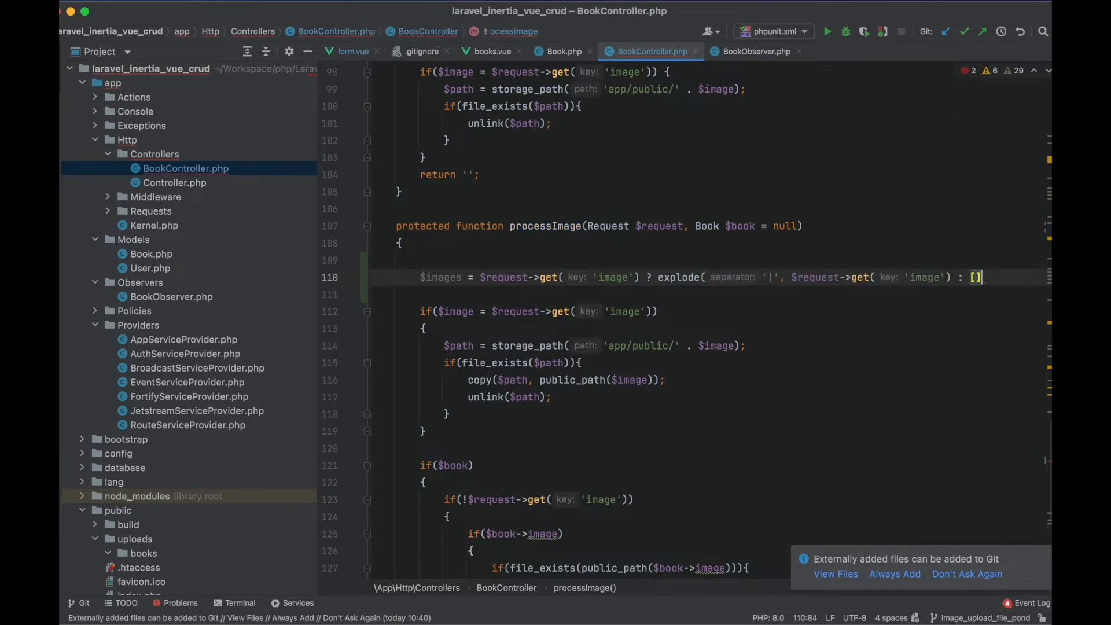
text(foreach($)
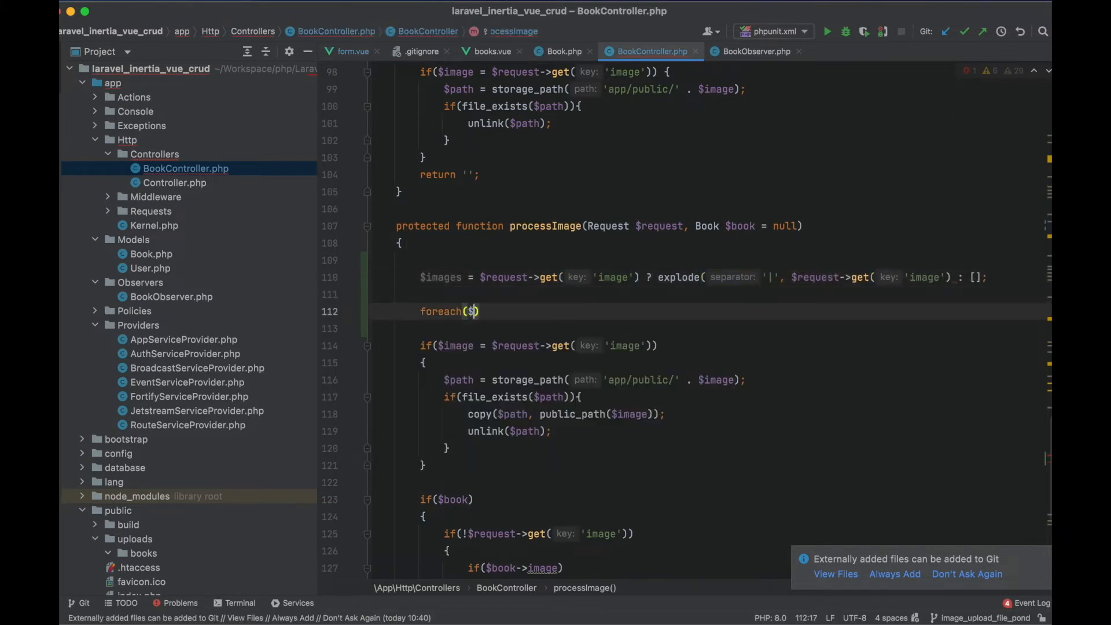
text(images as $image))
text(if($)
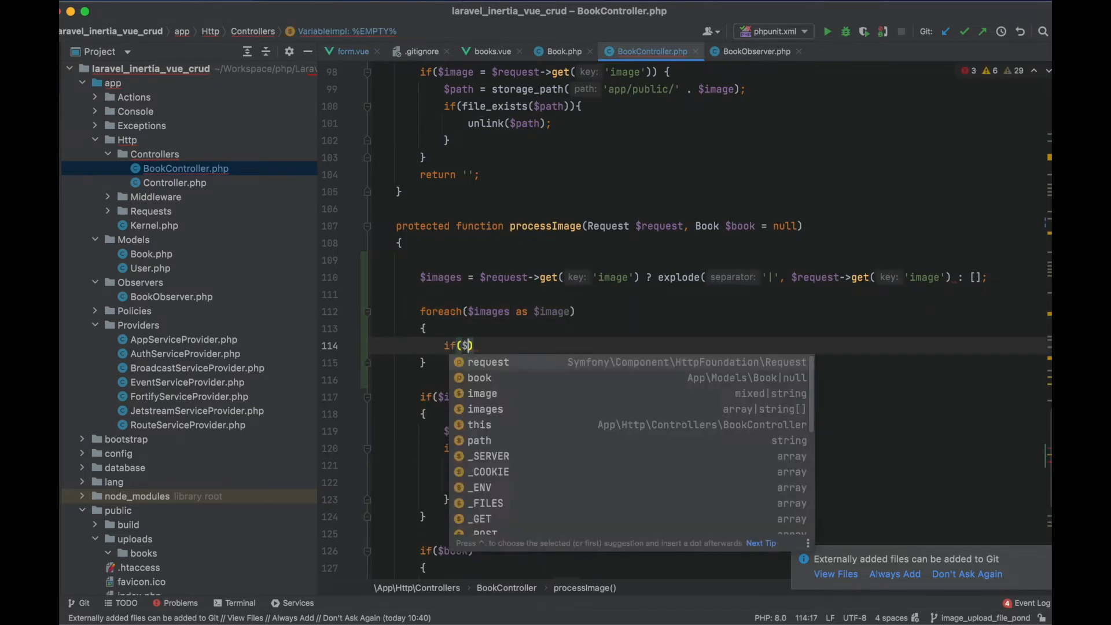
text(!$book->hasImage($image)
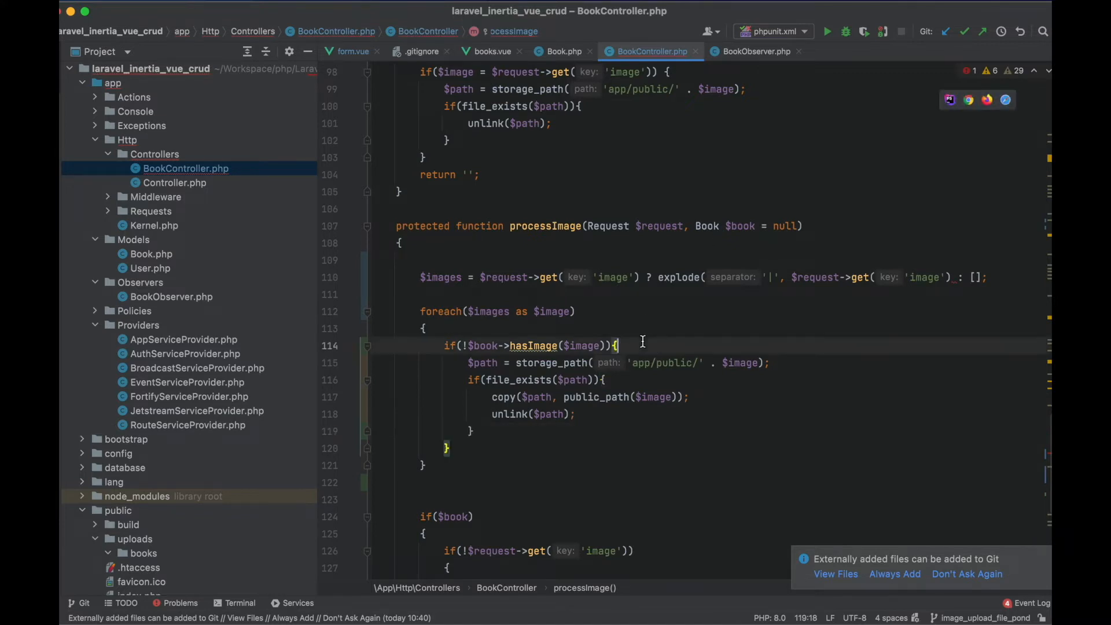
- Add a second loop over $book->findMissingImages($images) to handle removed images
text(foreach)
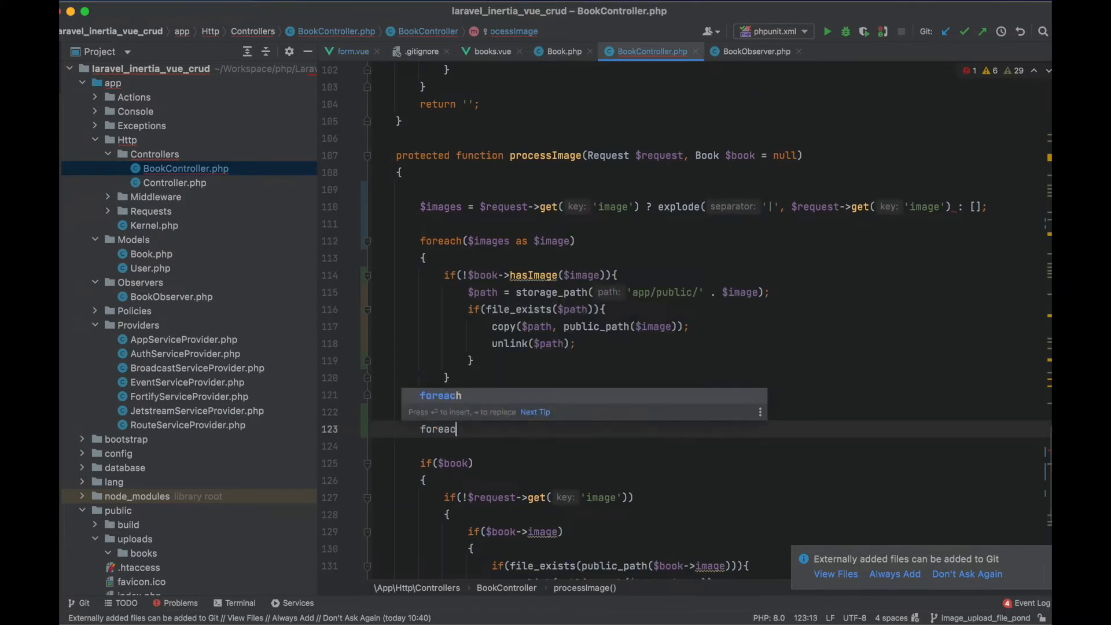
text(h($book->findMidd)
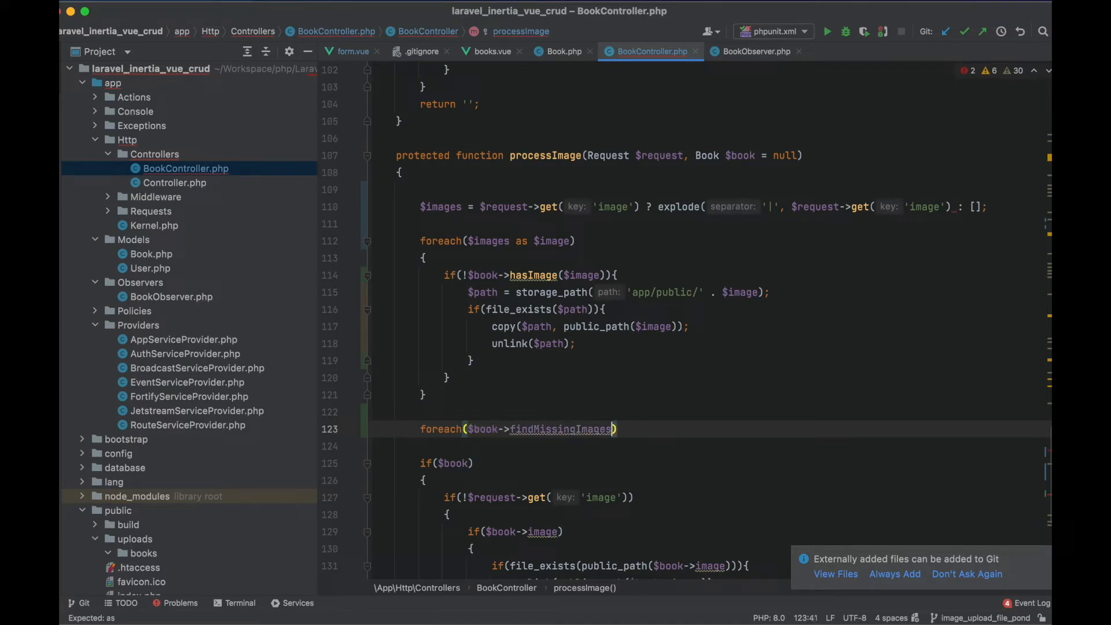
text(($images) as)
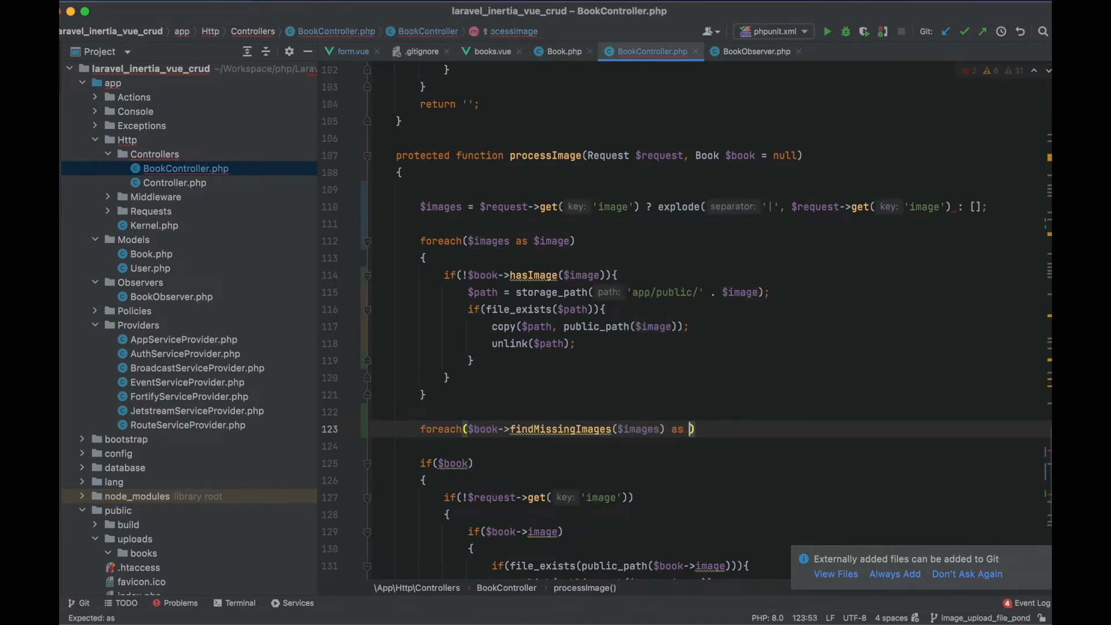
text($img)
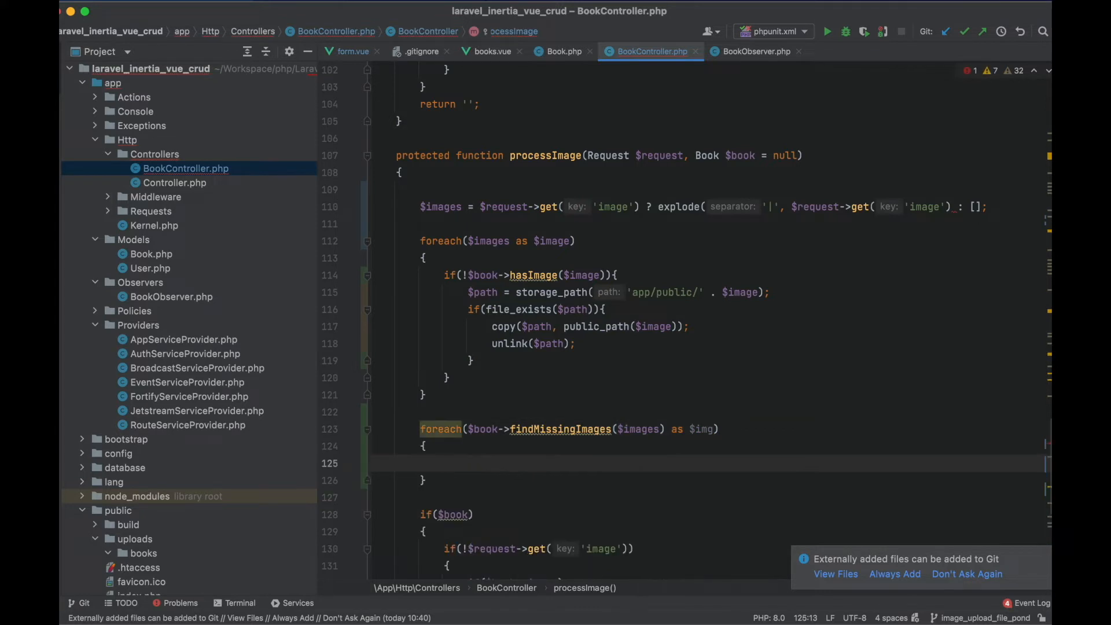
scroll(down, 3)
text(if(file_exists(public_path($book->image))){)
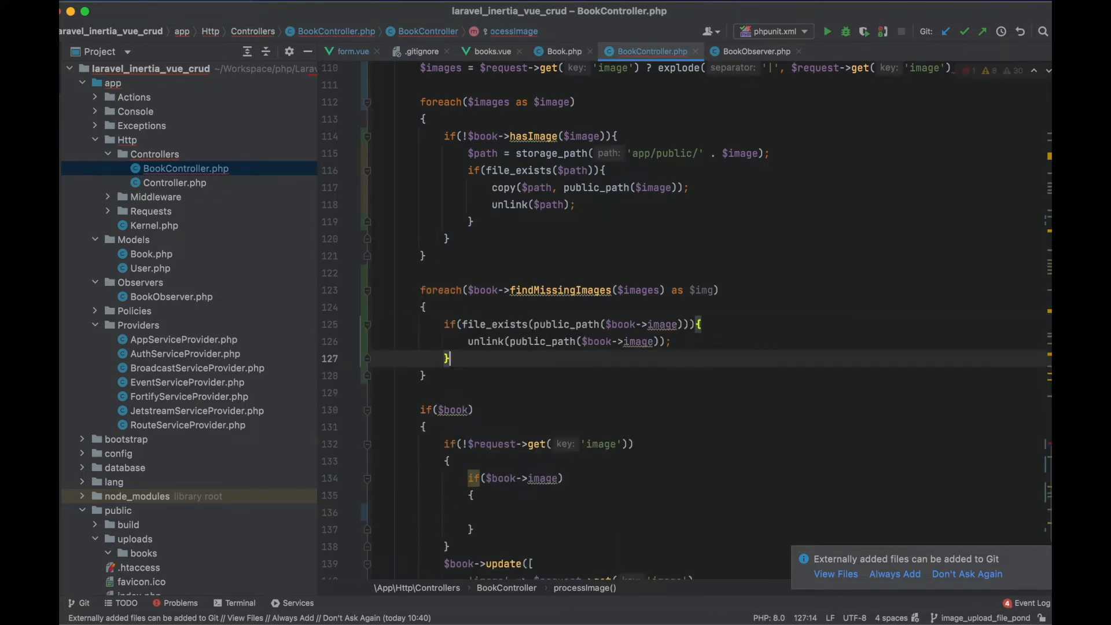
double_click(662, 324)
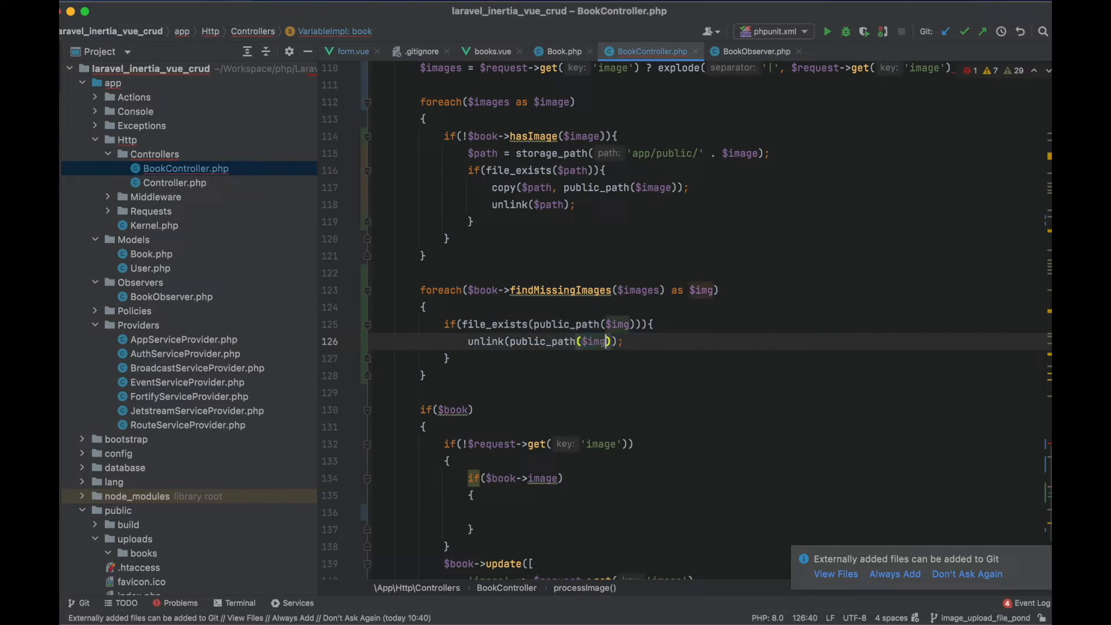
scroll(down, 3)
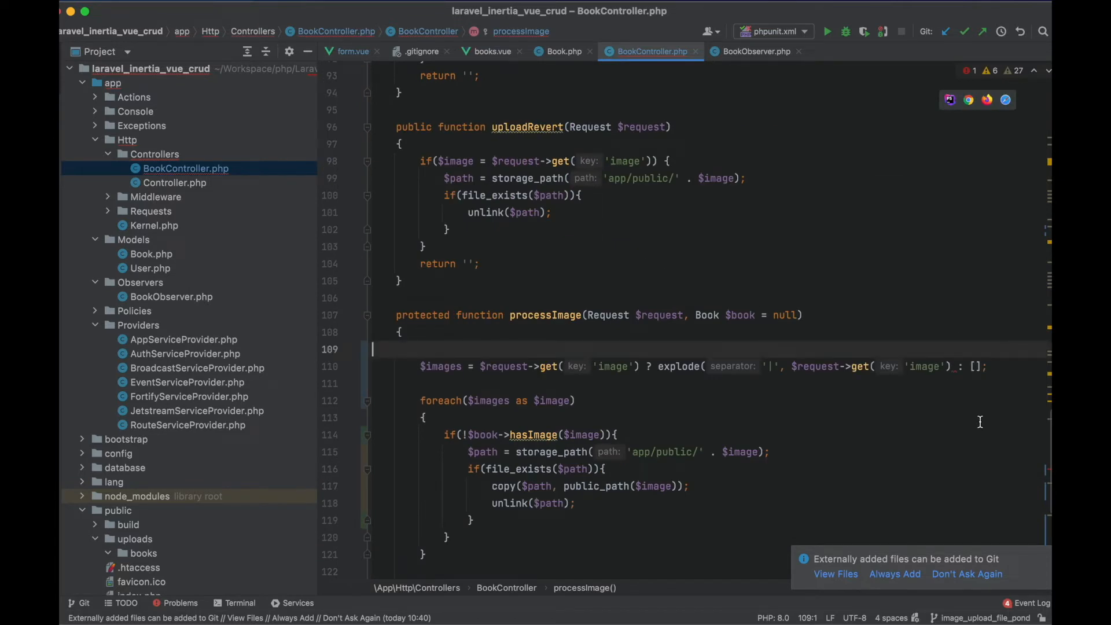
text())
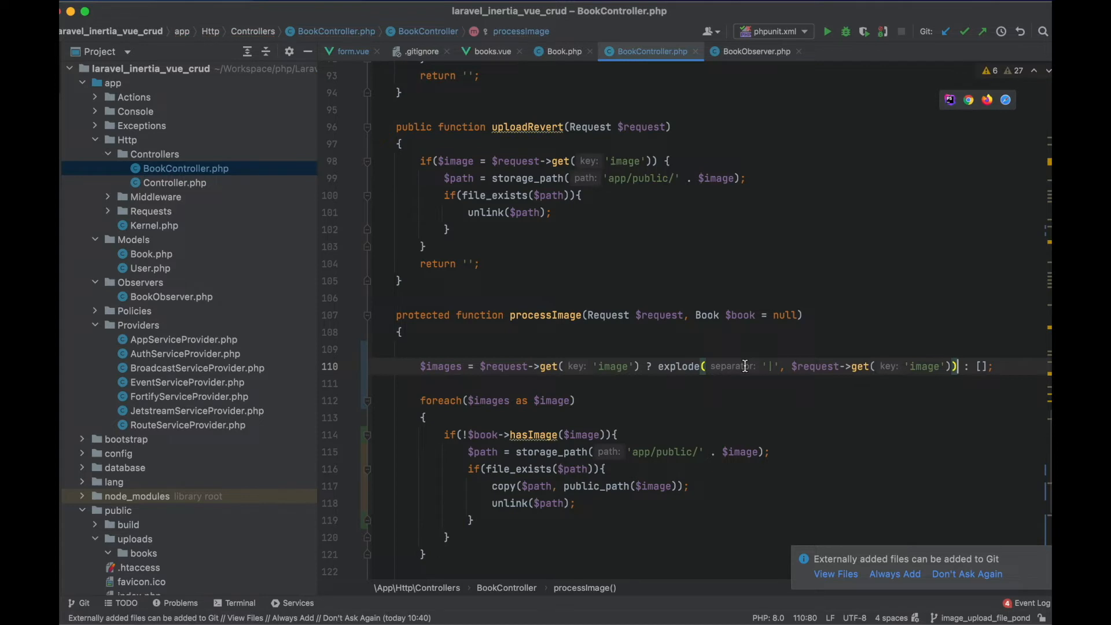
mouse_move(116, 225)
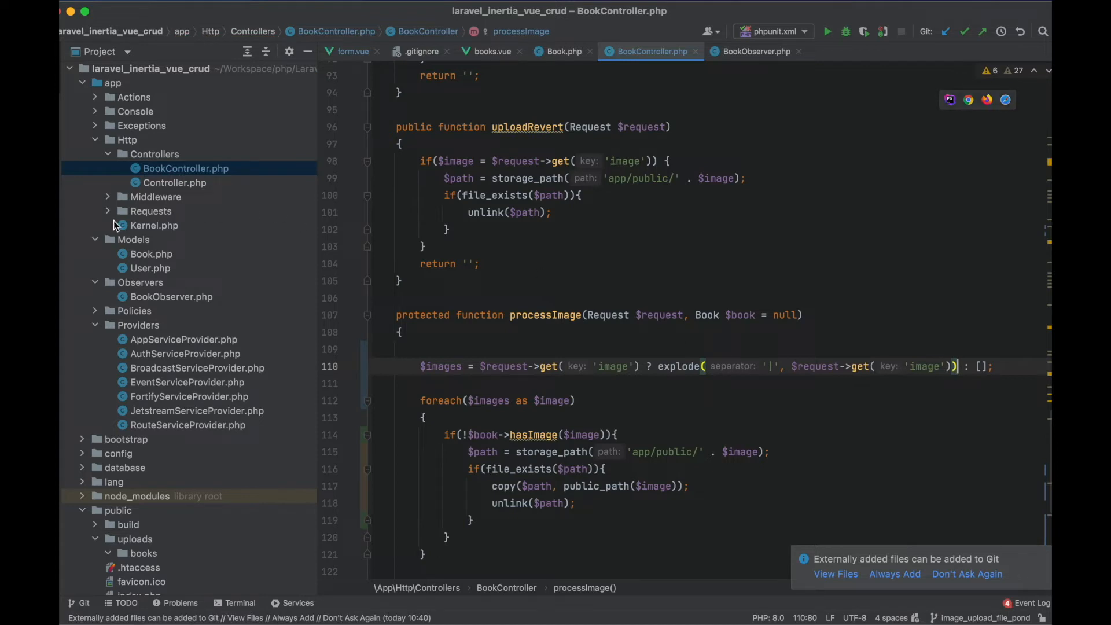
- In the Book model, add hasImage(string $image): bool using strpos($this->image, $image) !== false
click(151, 253)
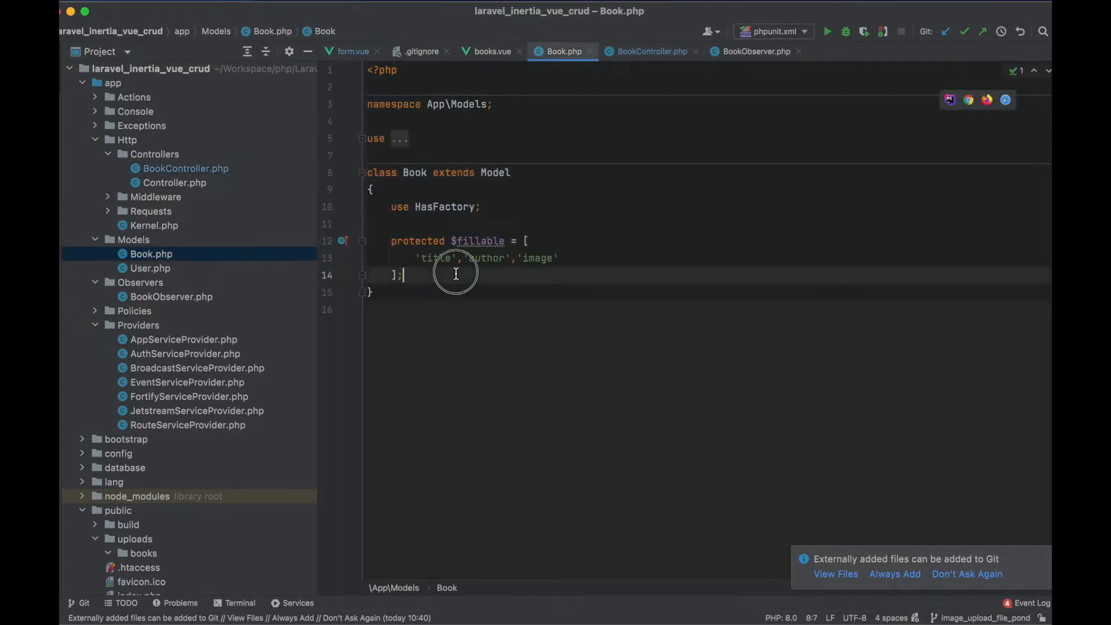
text(public function hasImage($image)
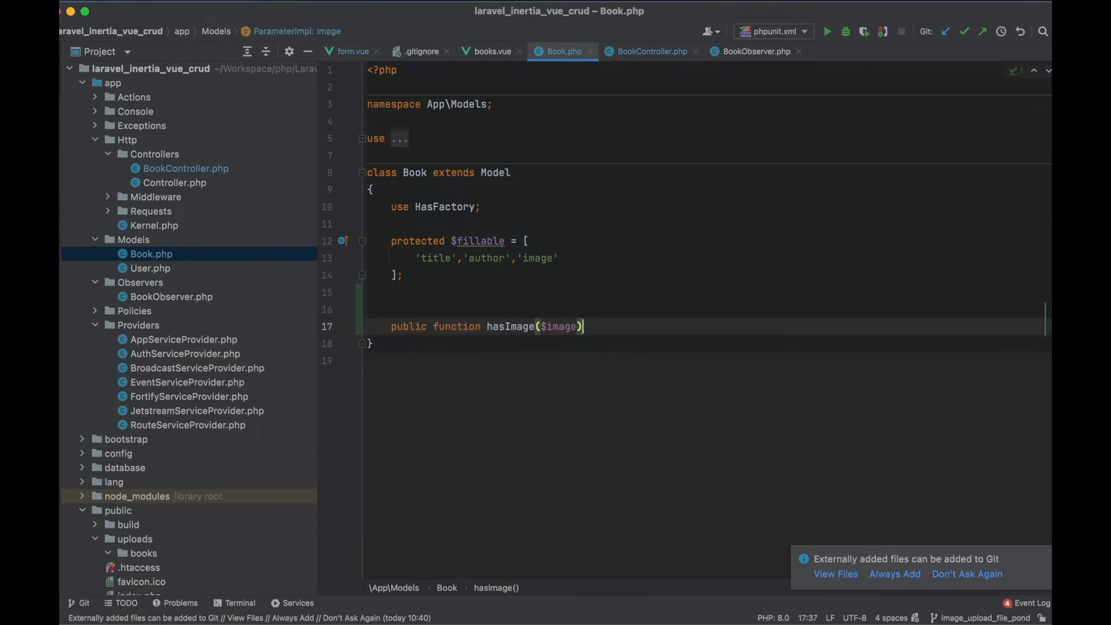
text(return strpo)
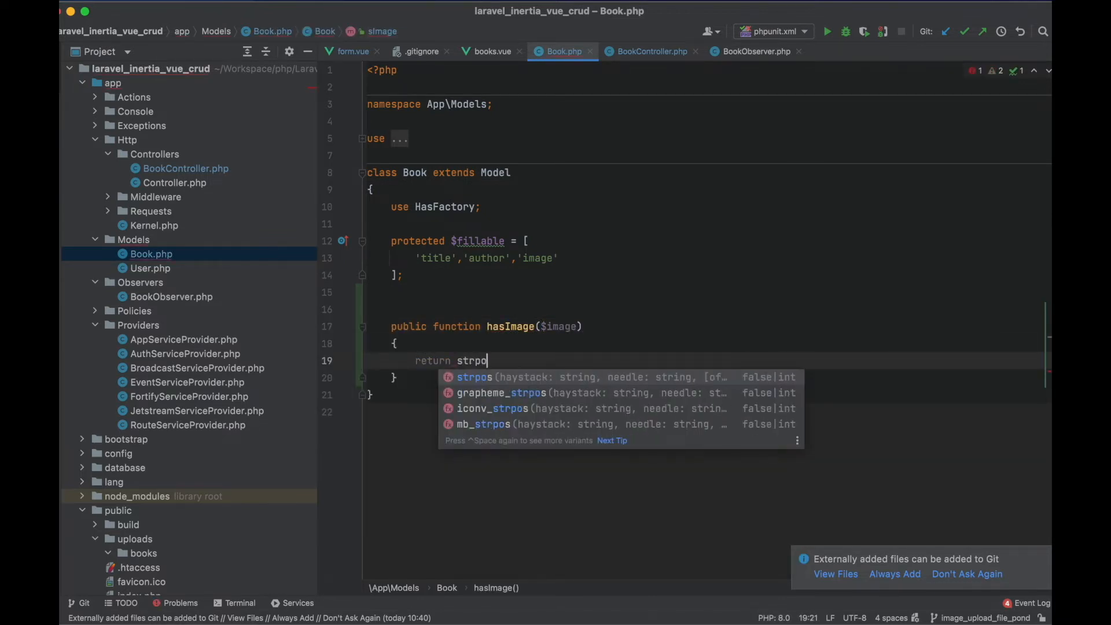
text(($this->image)
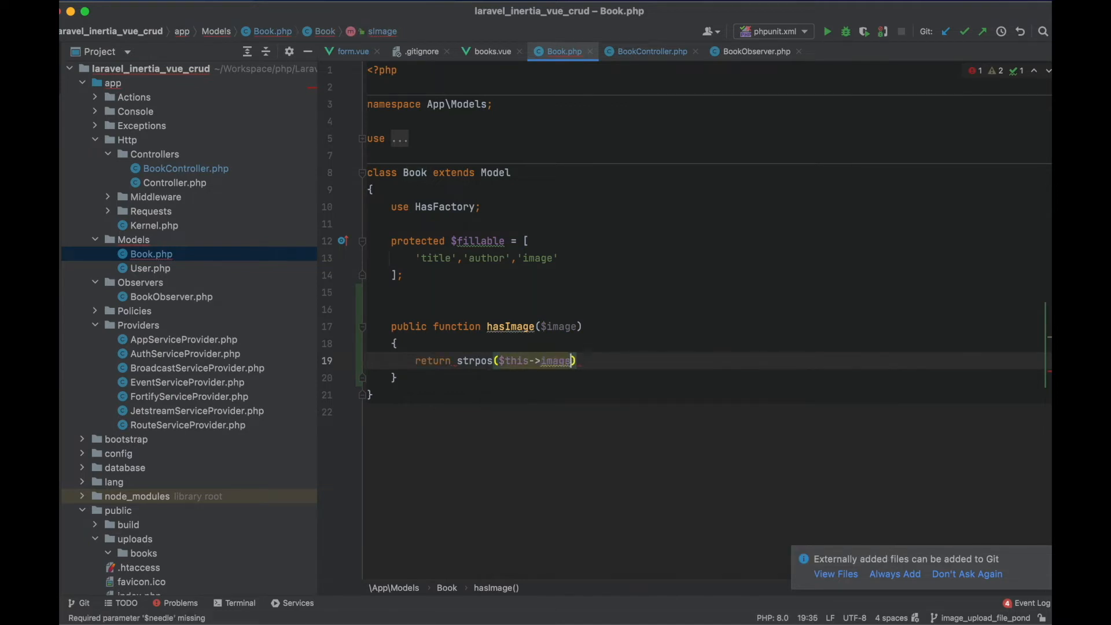
text(, $image) !== false;)
click(707, 413)
text(public fun)
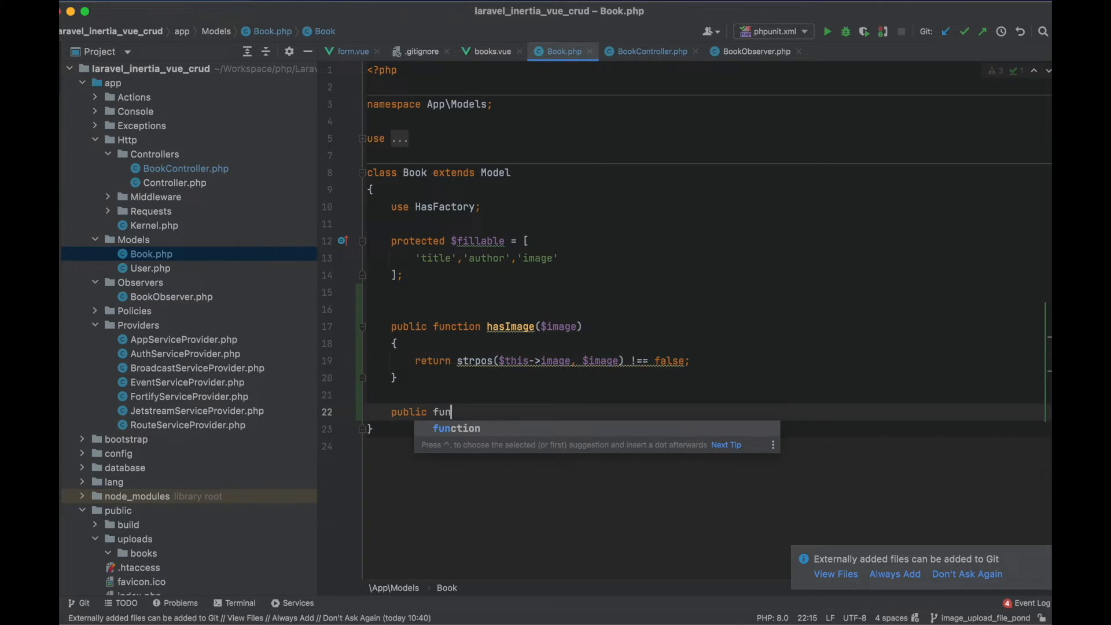
- Add findMissingImages that explodes $this->image and collects entries not in_array($image, $images)
text(ction findMissingImages(array $images):array)
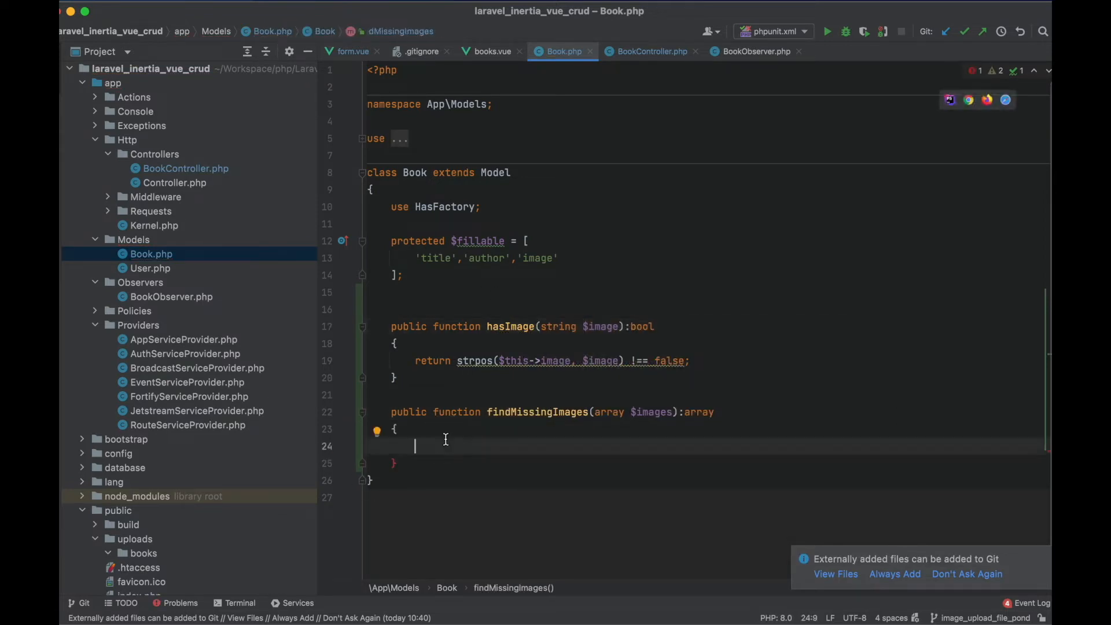
text($missingImages =)
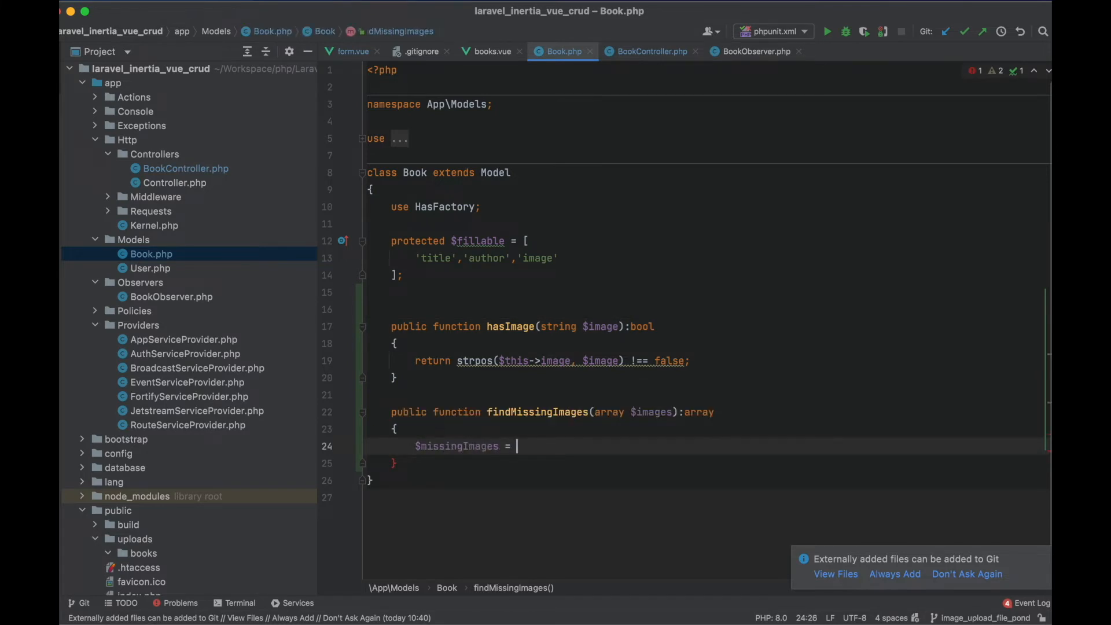
text(return $missingImages;)
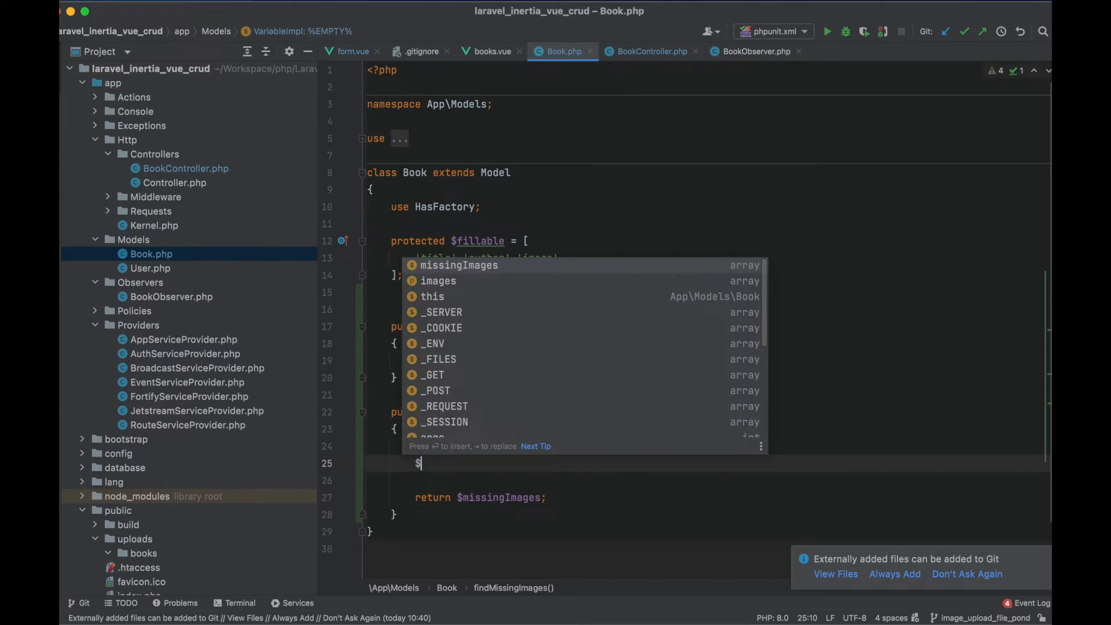
text(currentImages =)
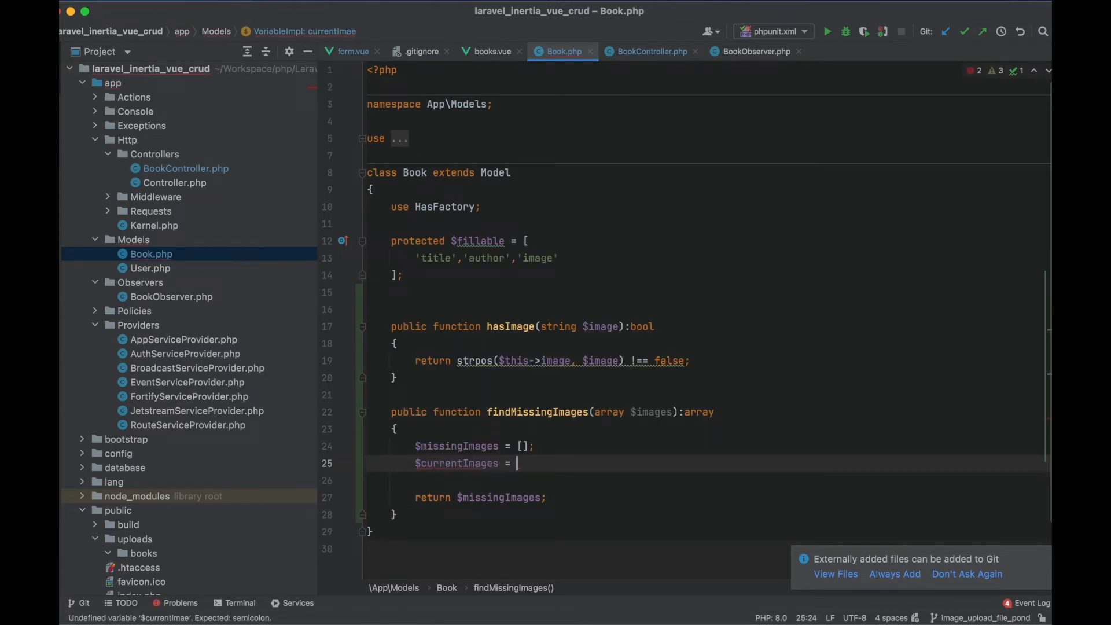
text($this->image ? explode('|', $this->image) : [];)
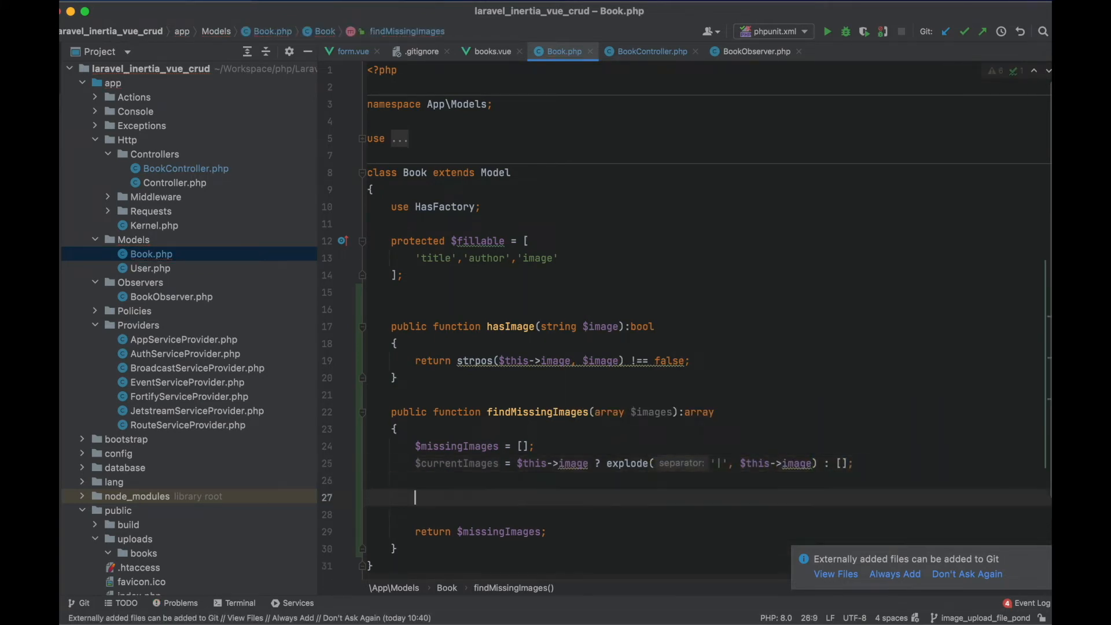
text(foreach($currentImages as)
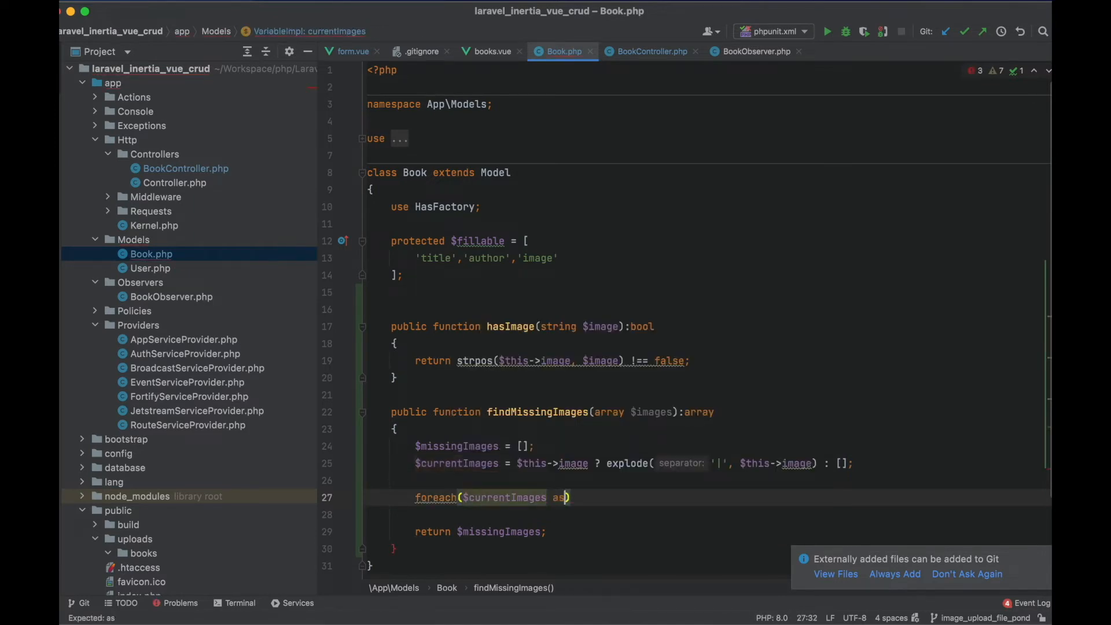
text($image))
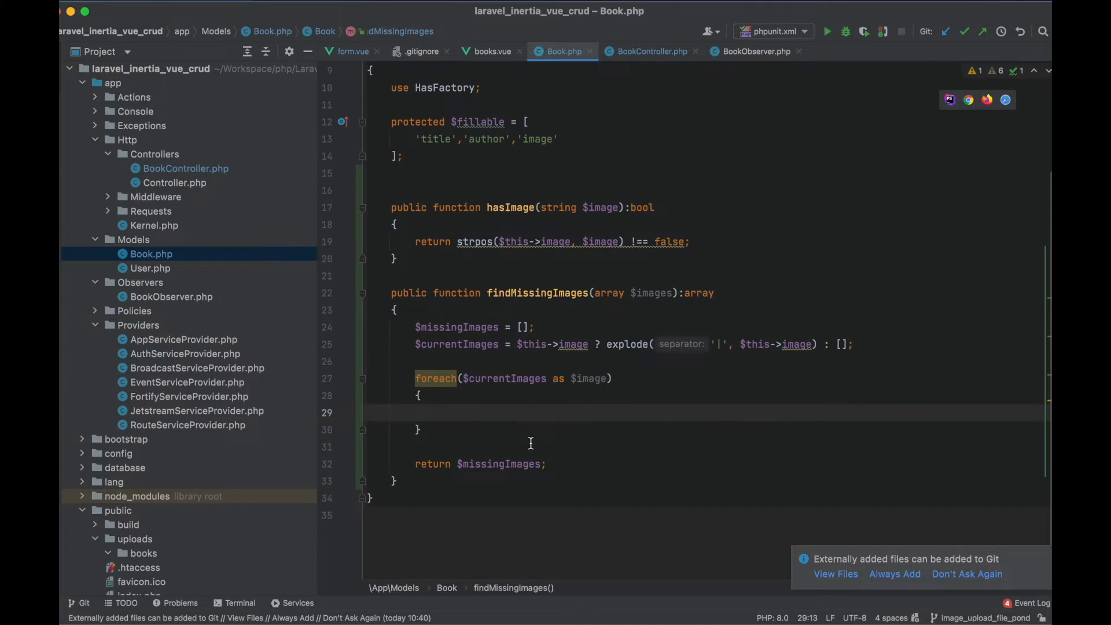
text(if(!in_array)
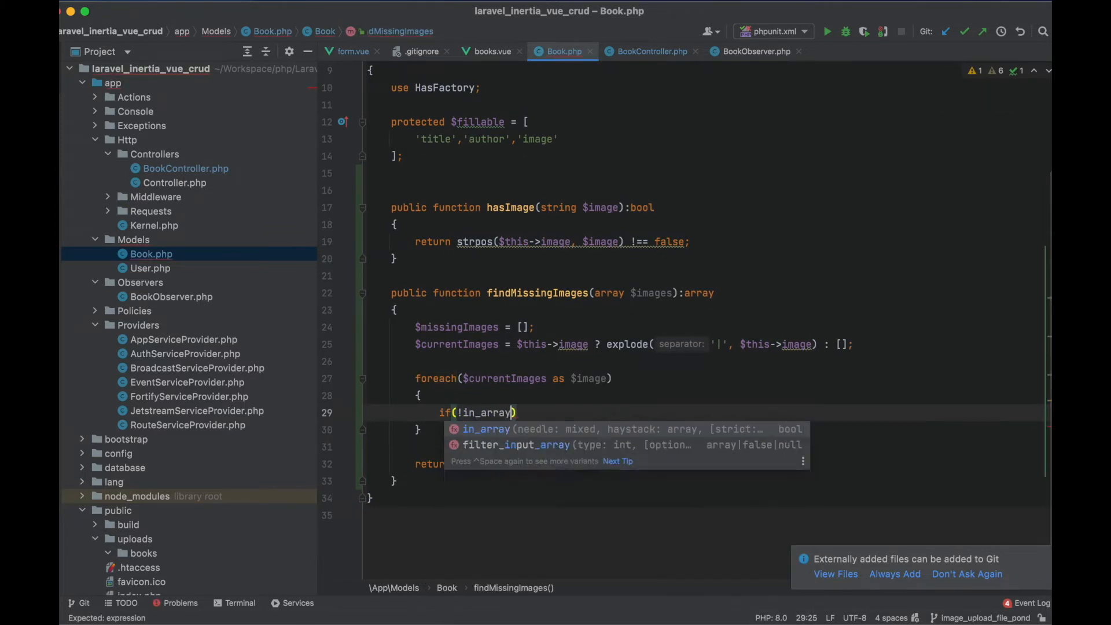
text(($image, $images)
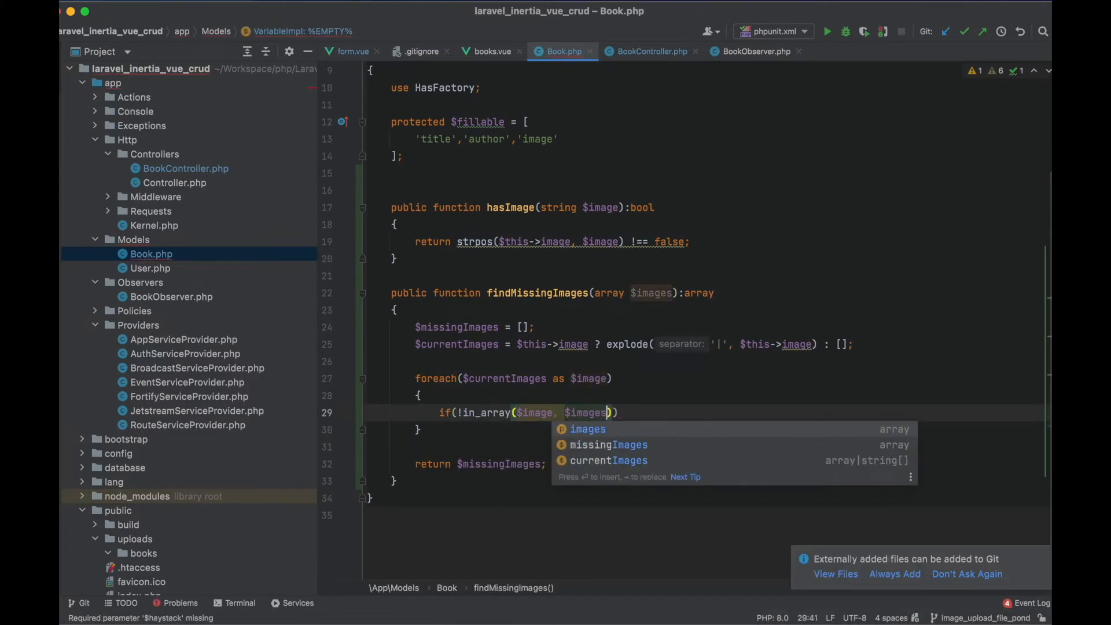
text($missingImages)
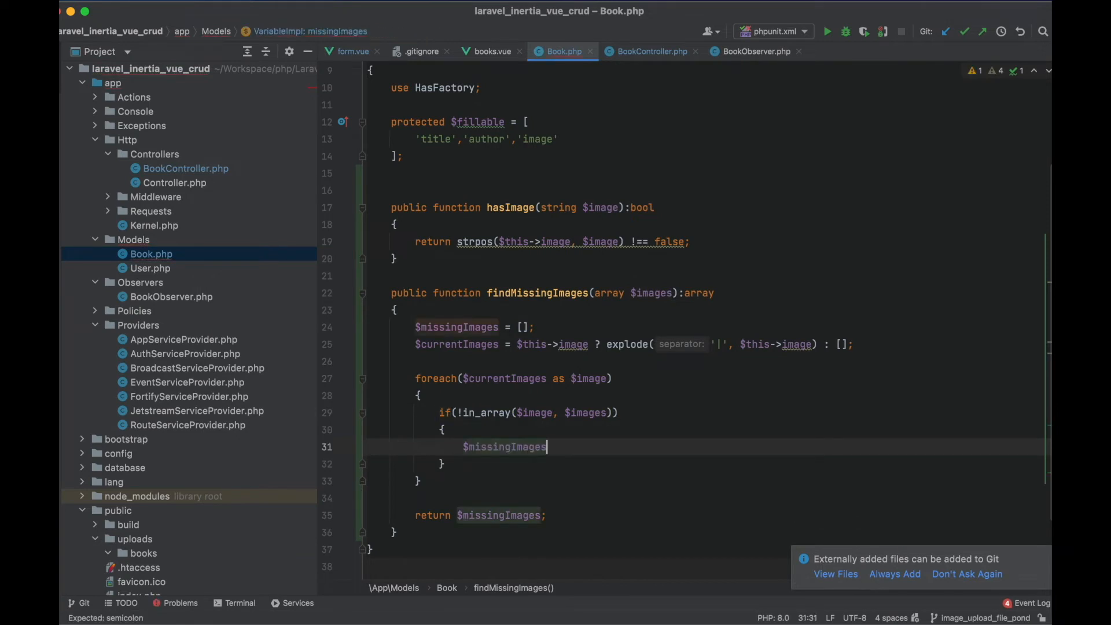
text([] = $image;)
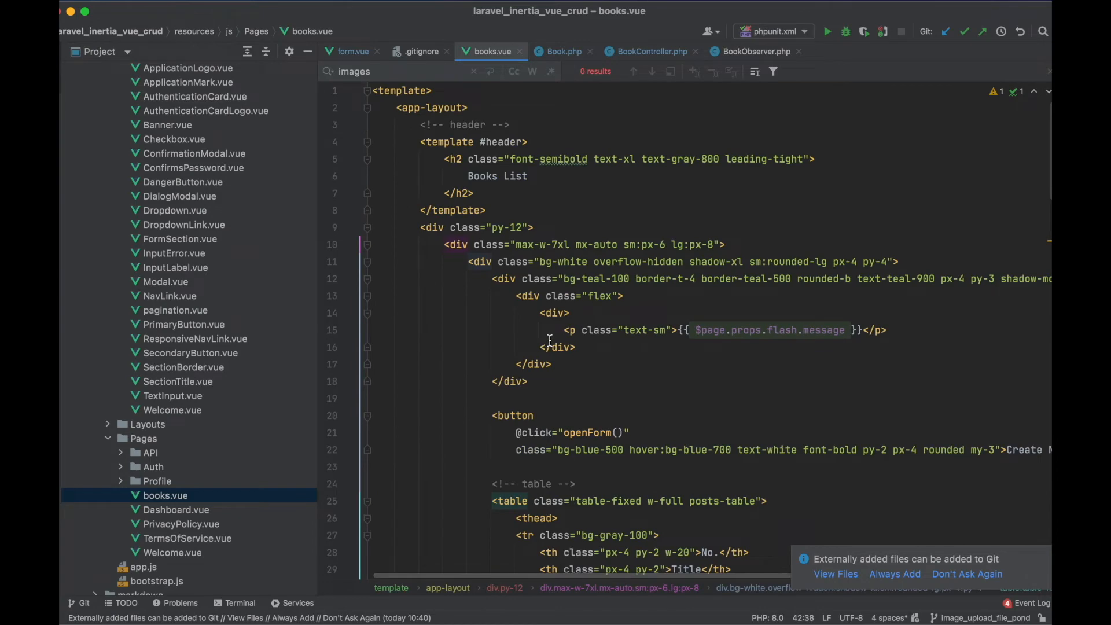
- Wrap the books table img in a <div> looping over item.image.split('|')
scroll(down, 3)
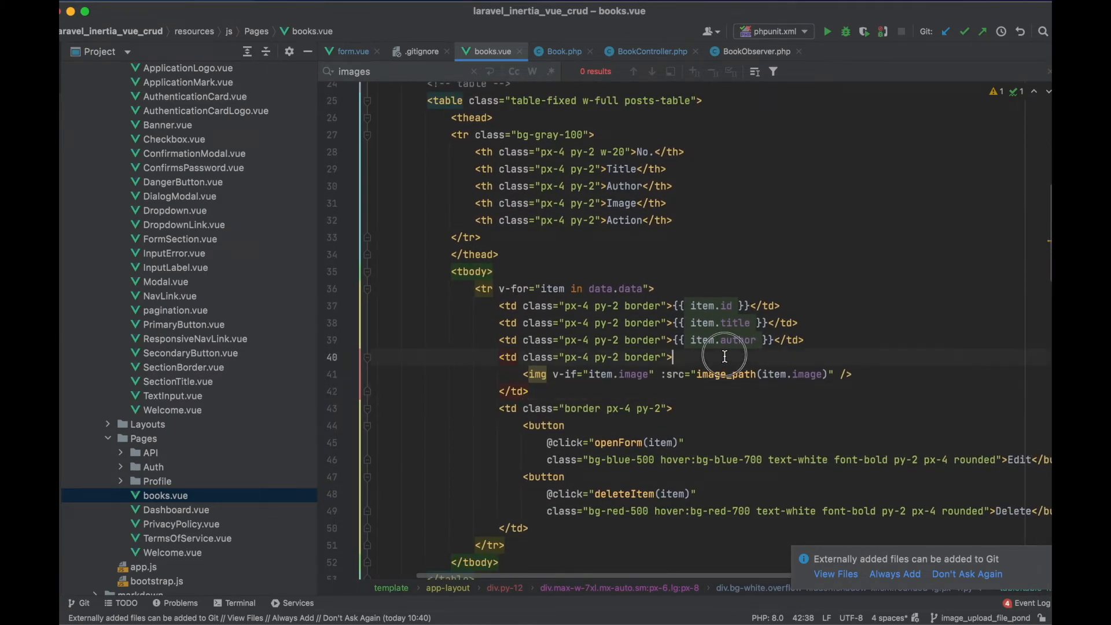
text(<div)
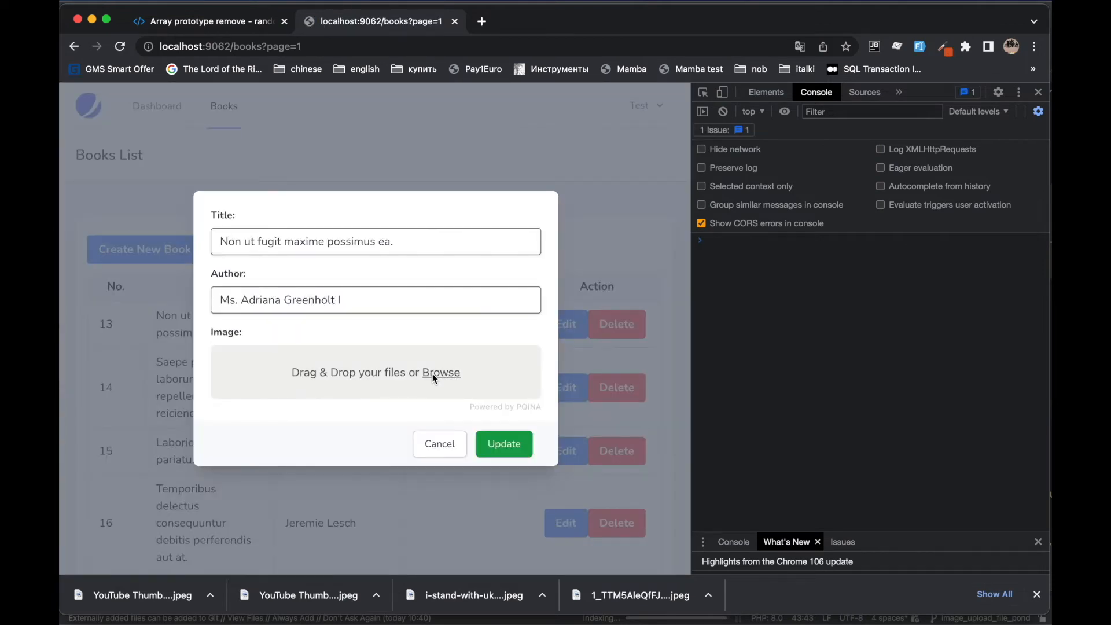
- Browse and attach the Ukraine and MySQL images to book 13, Update, and check its row shows both
click(440, 372)
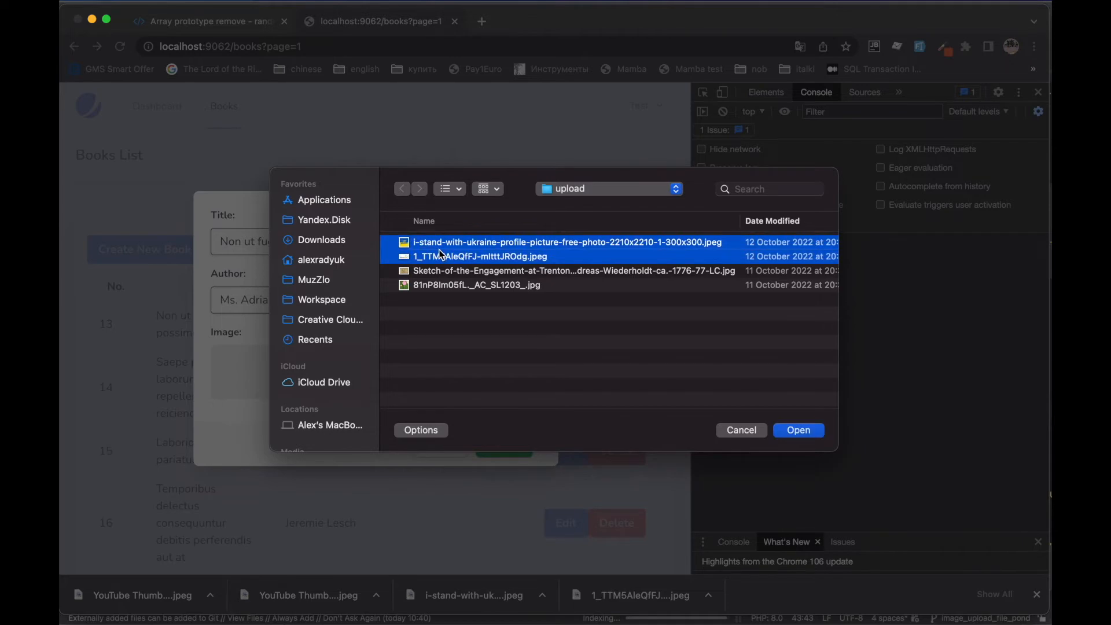
click(798, 430)
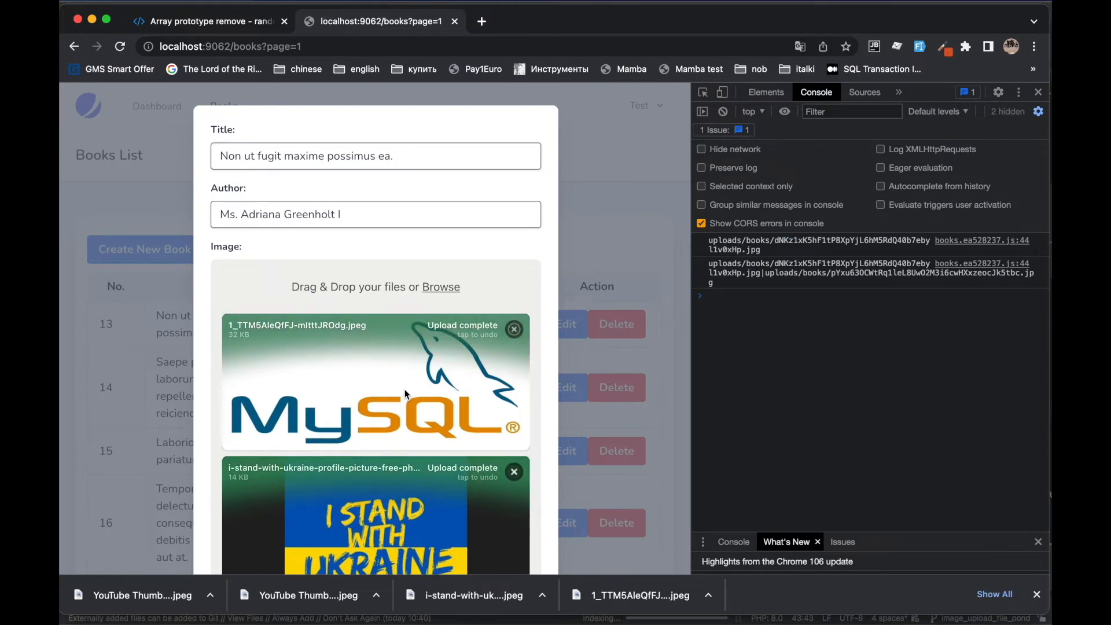
scroll(down, 3)
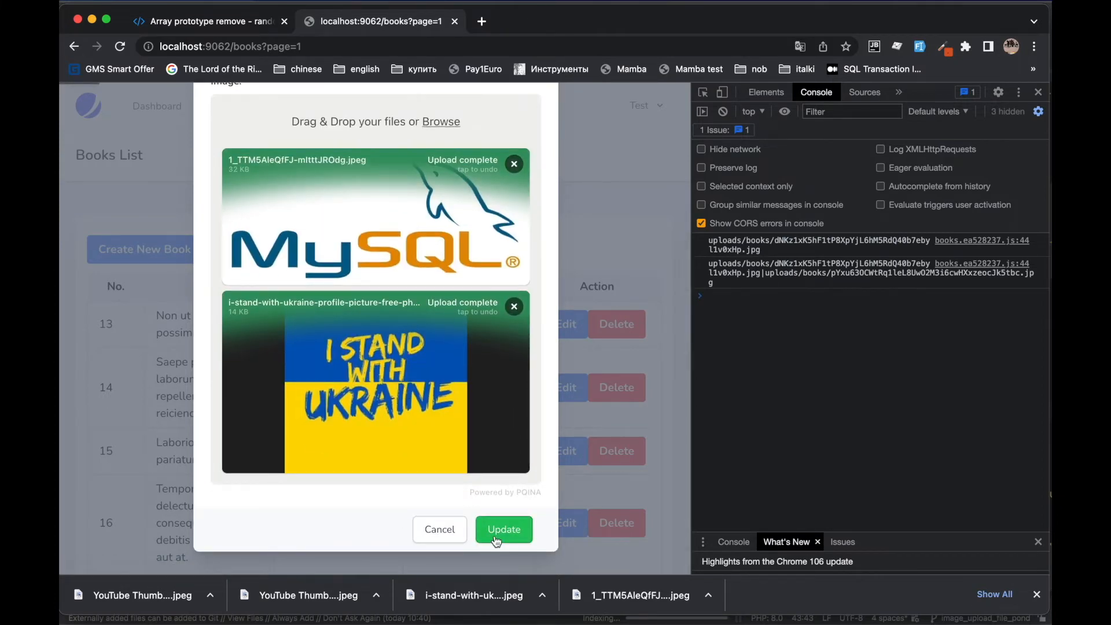
click(504, 529)
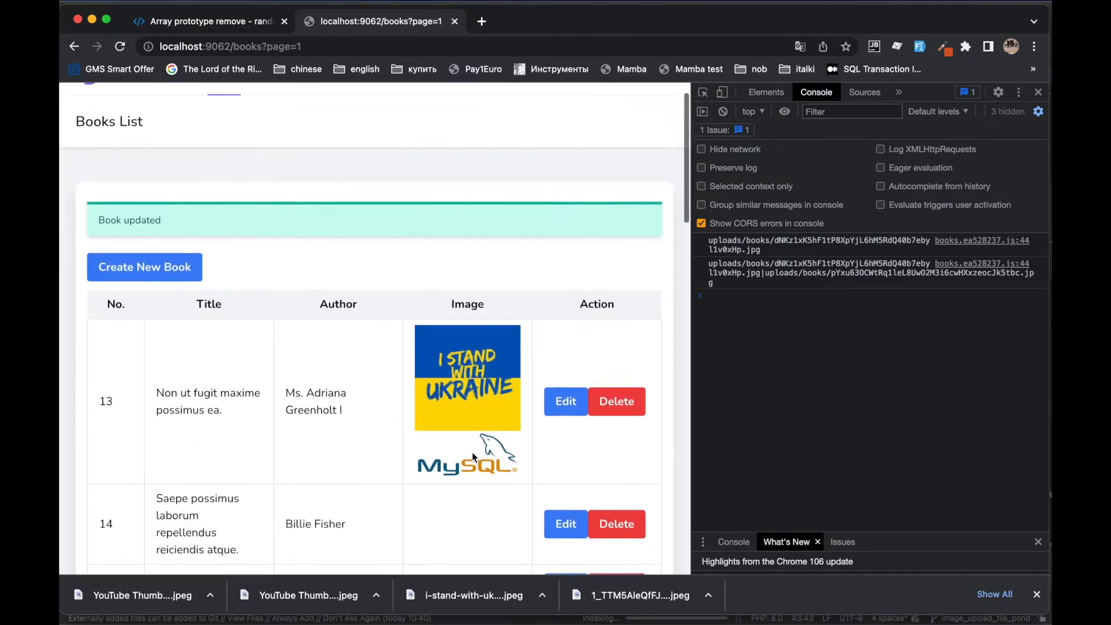
scroll(down, 3)
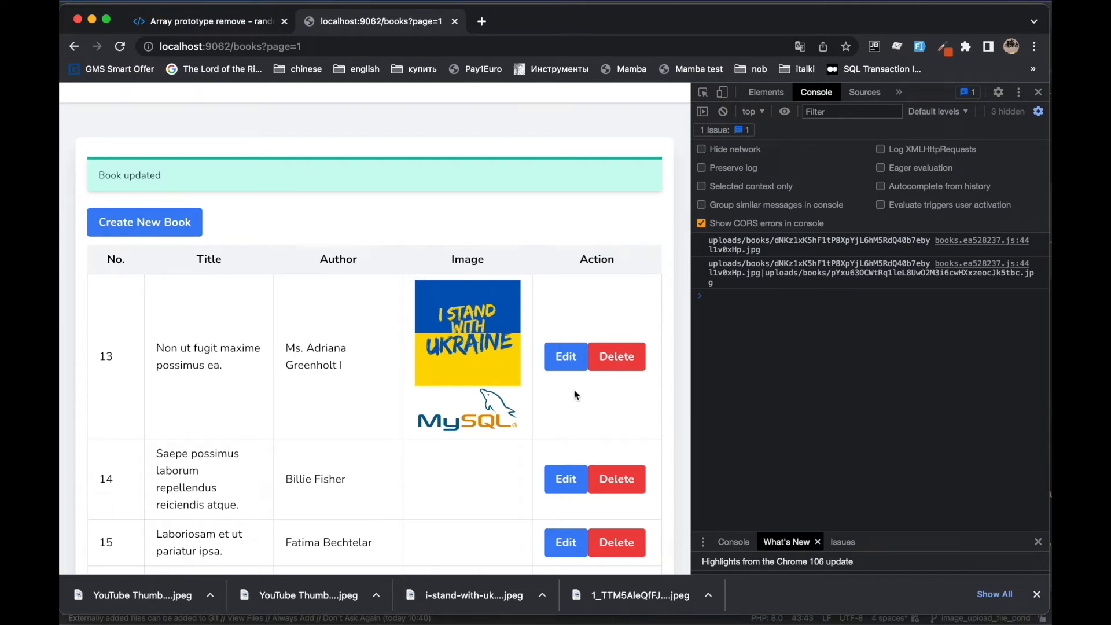
click(566, 357)
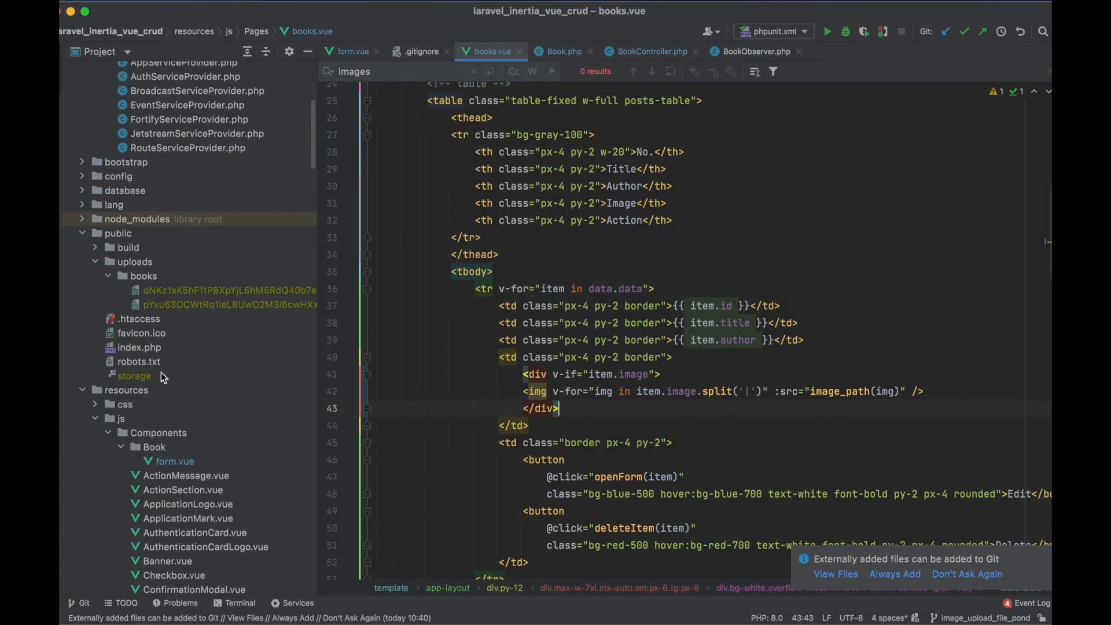
- In form.vue handleFilePondInit, reset this.myFiles and split this.form.image on '|' into arr
click(173, 462)
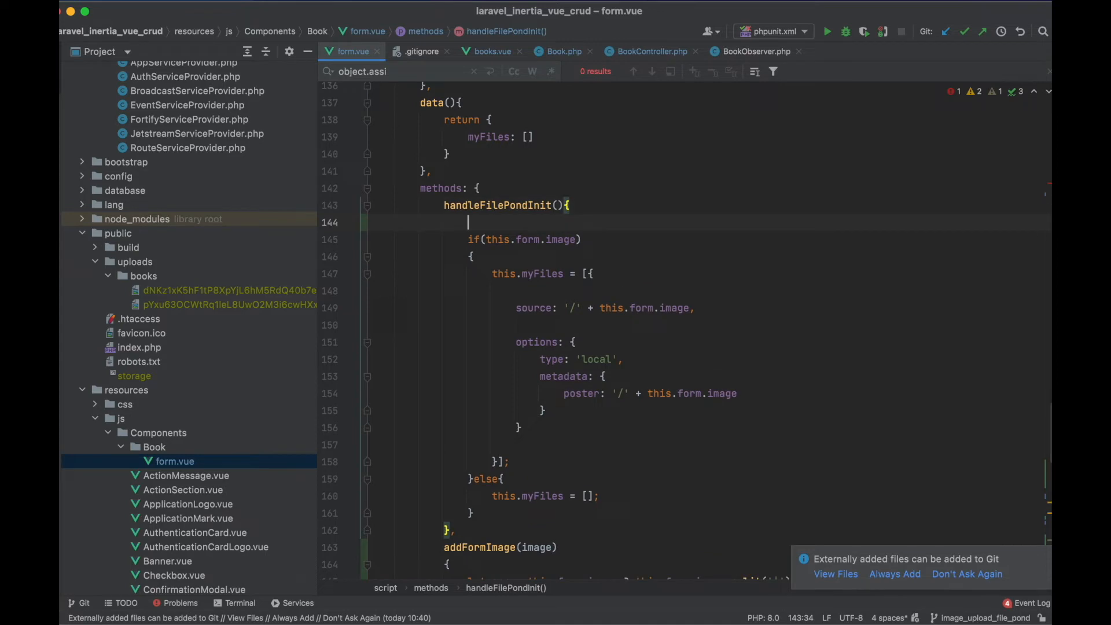
text(this.myFiles = [];)
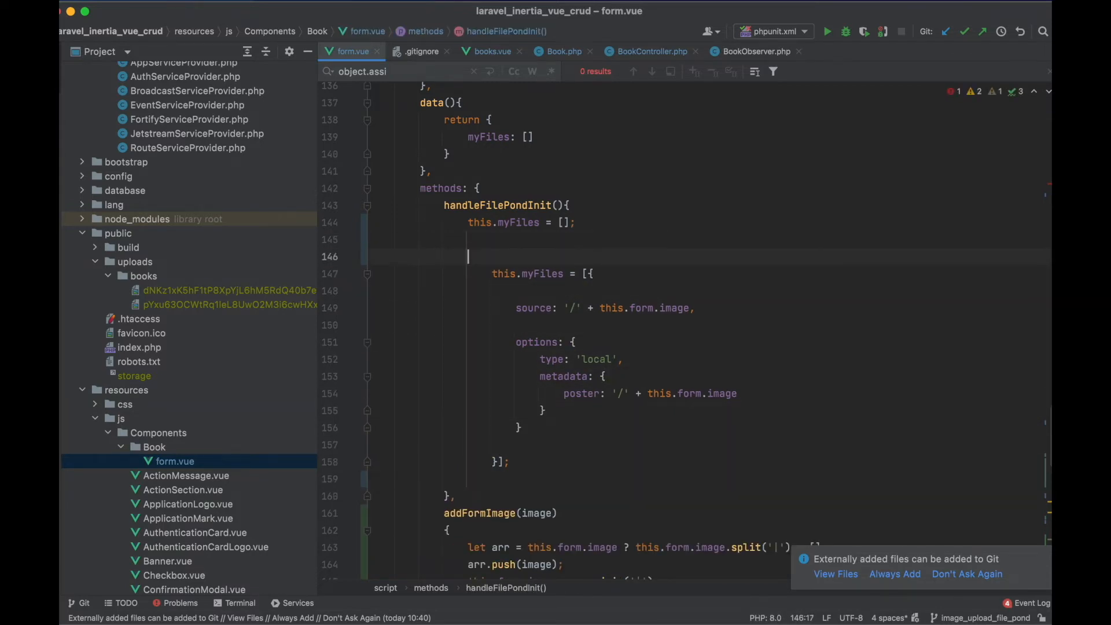
text(let = arr = this.form)
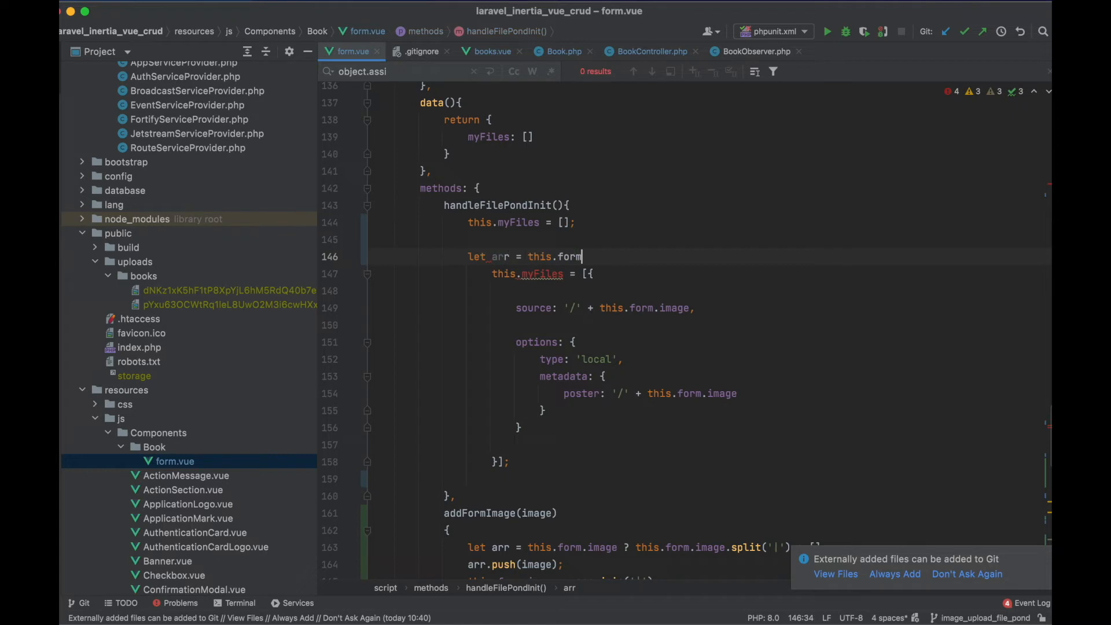
text(.image ? this.form.image)
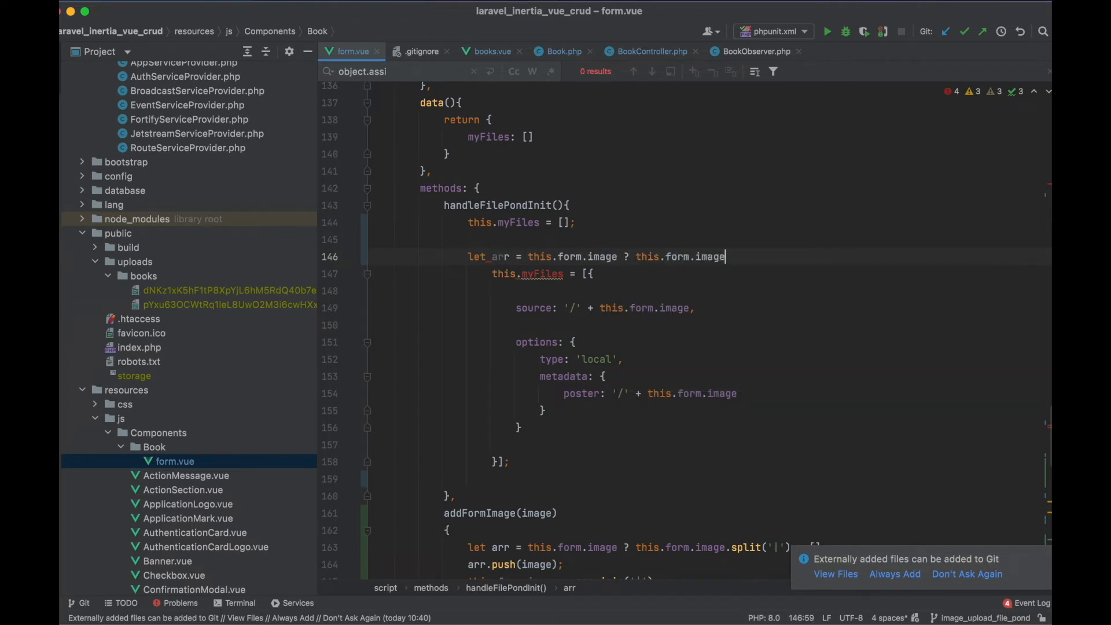
text(.split('|') : [];)
text(fo)
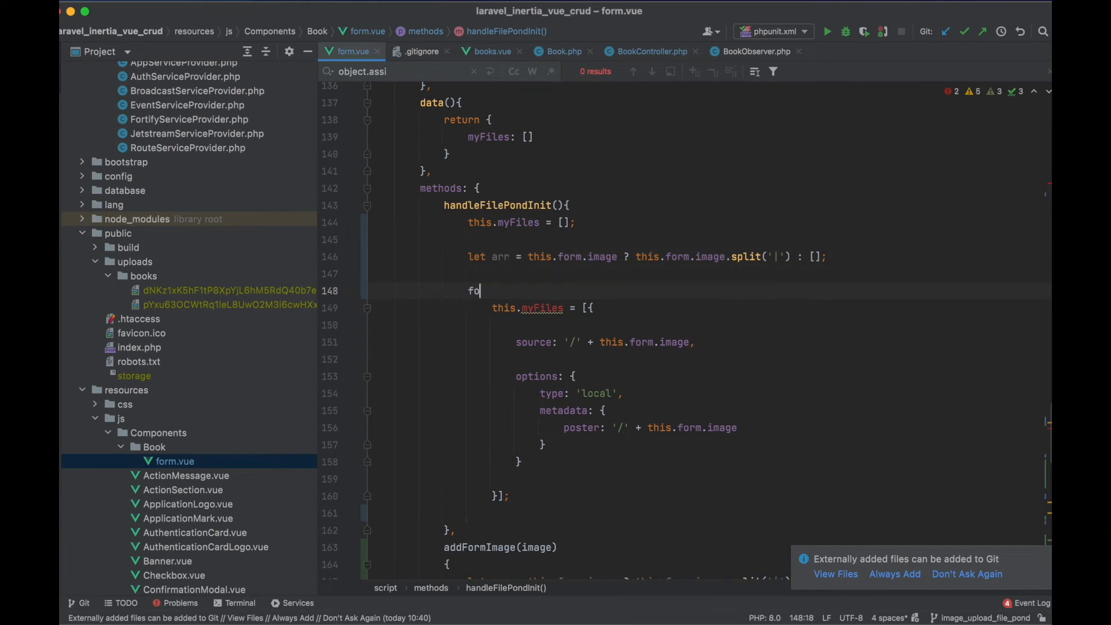
- Loop for(let i = 0; i < arr.length) and push each arr entry into this.myFiles
text(r(let i =)
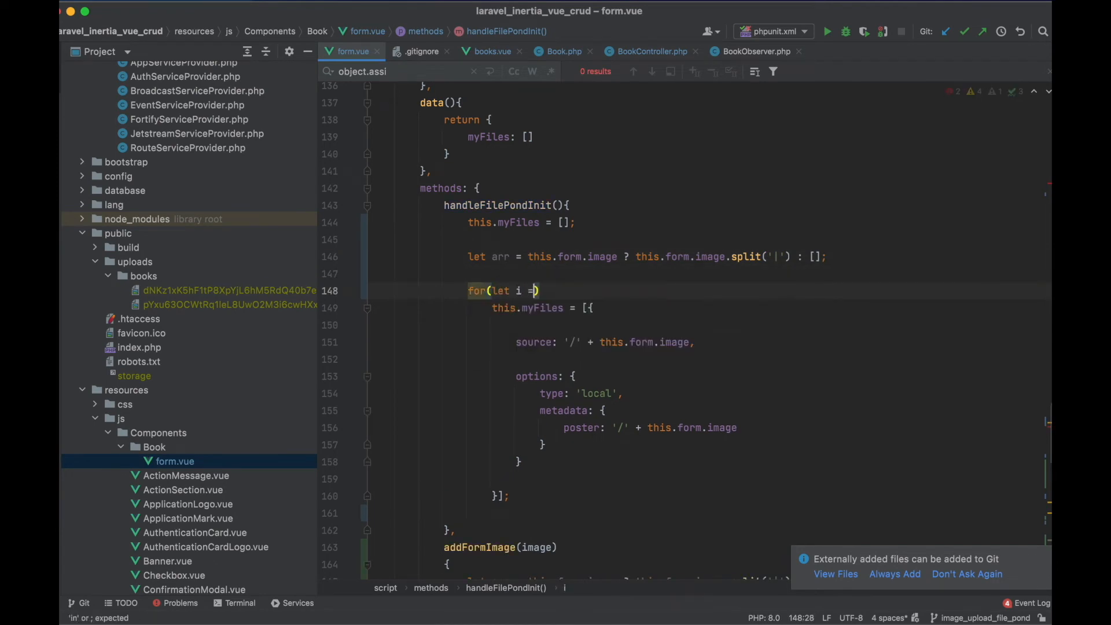
text(0; i < arr.length; i++)
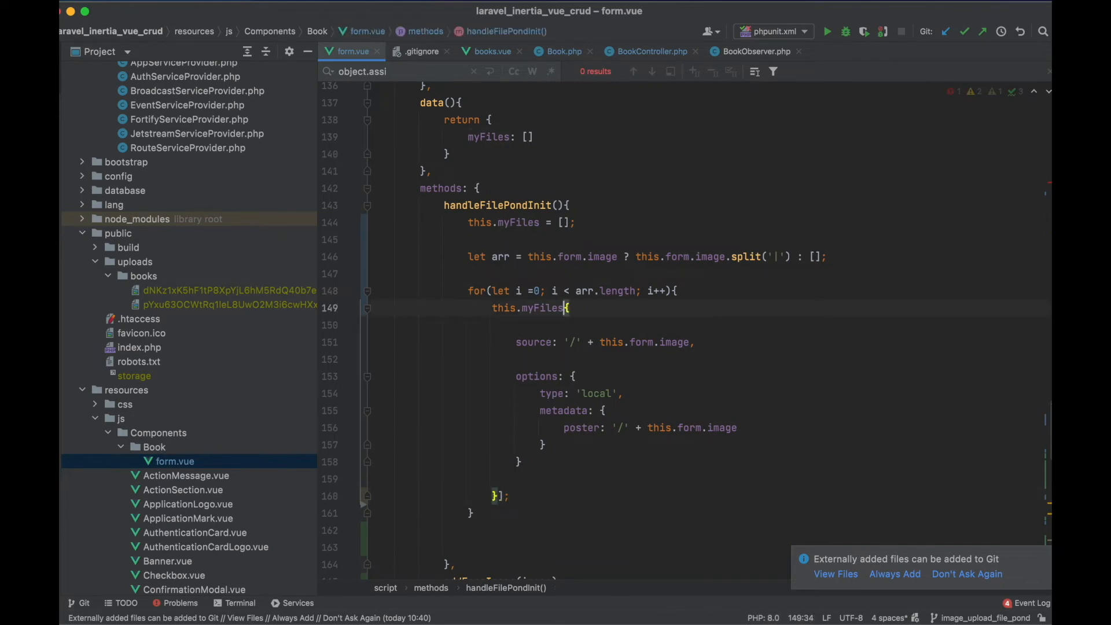
text(.push()
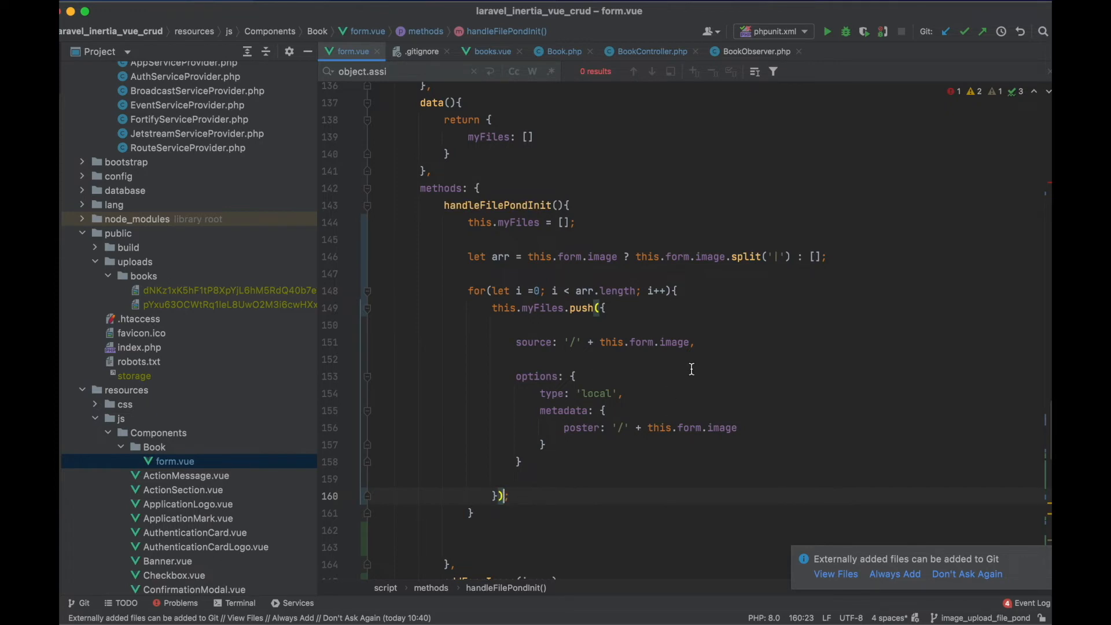
text(arr)
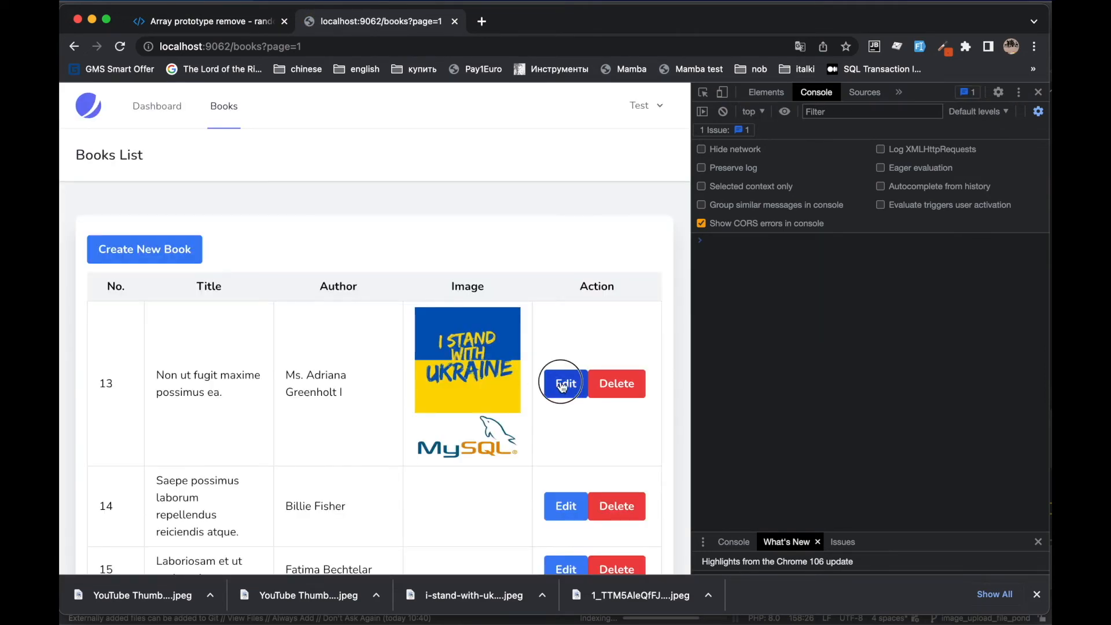
- Edit book 13, add the old Trenton map sketch as a third image, and Update
click(565, 383)
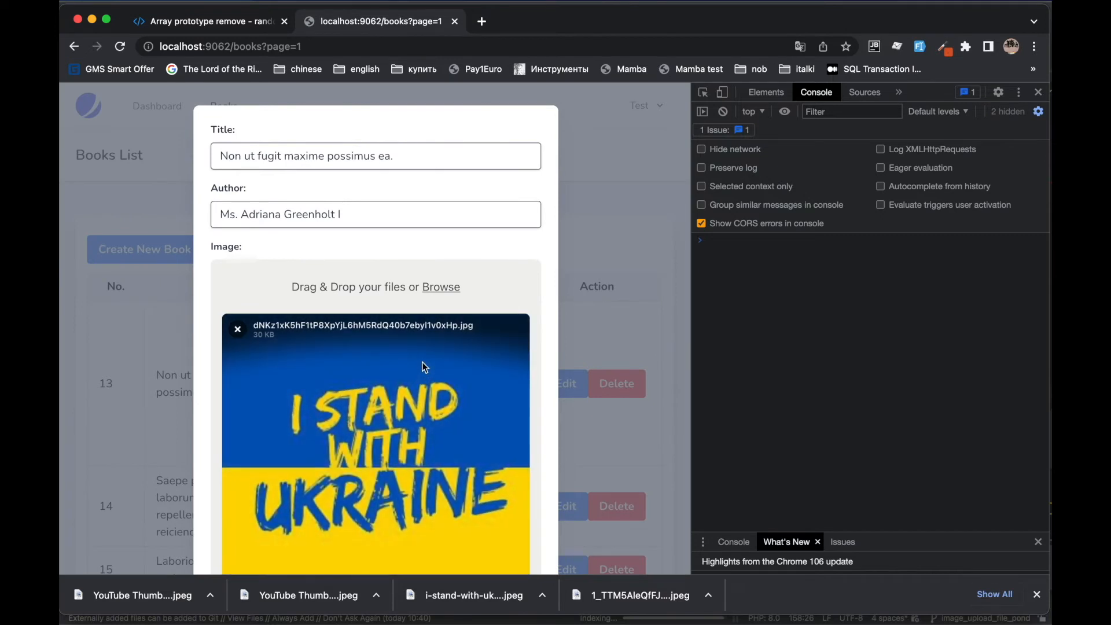
scroll(down, 3)
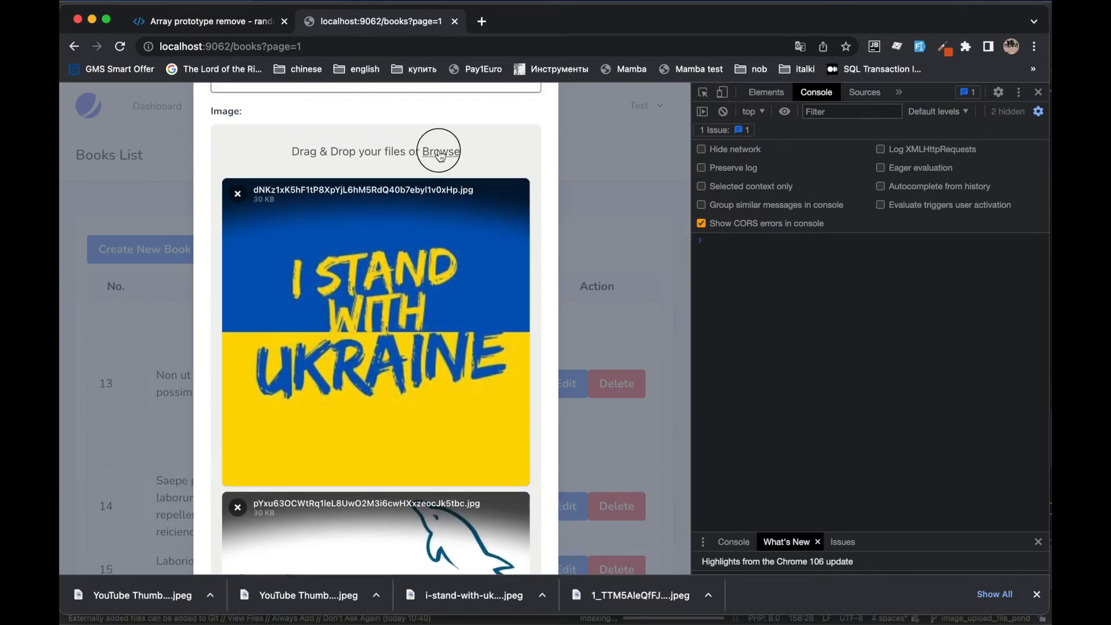
click(440, 151)
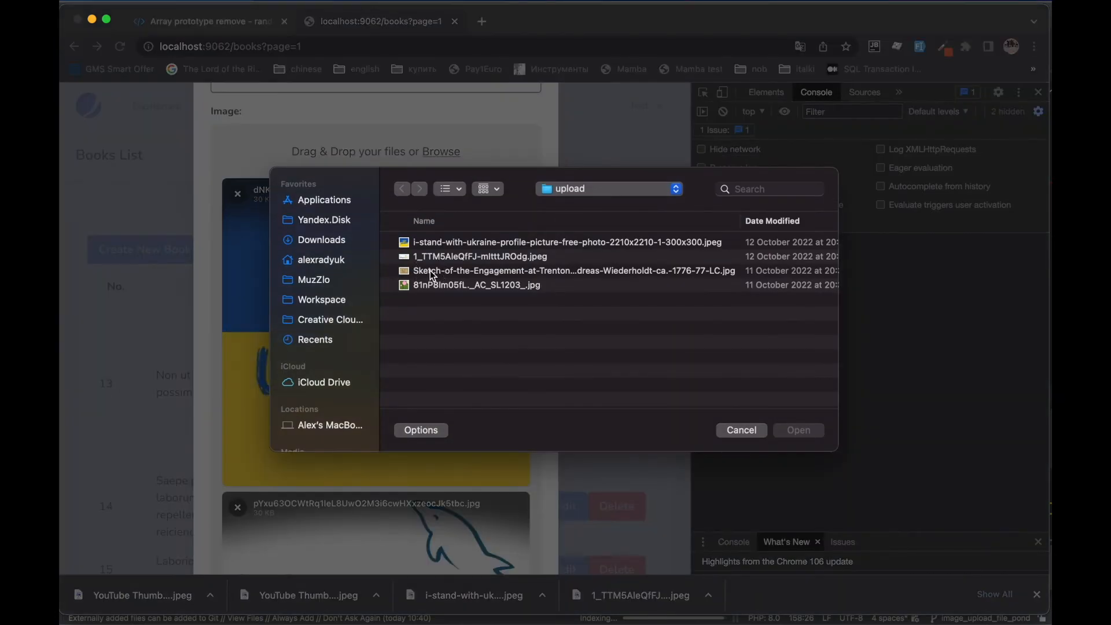
click(798, 431)
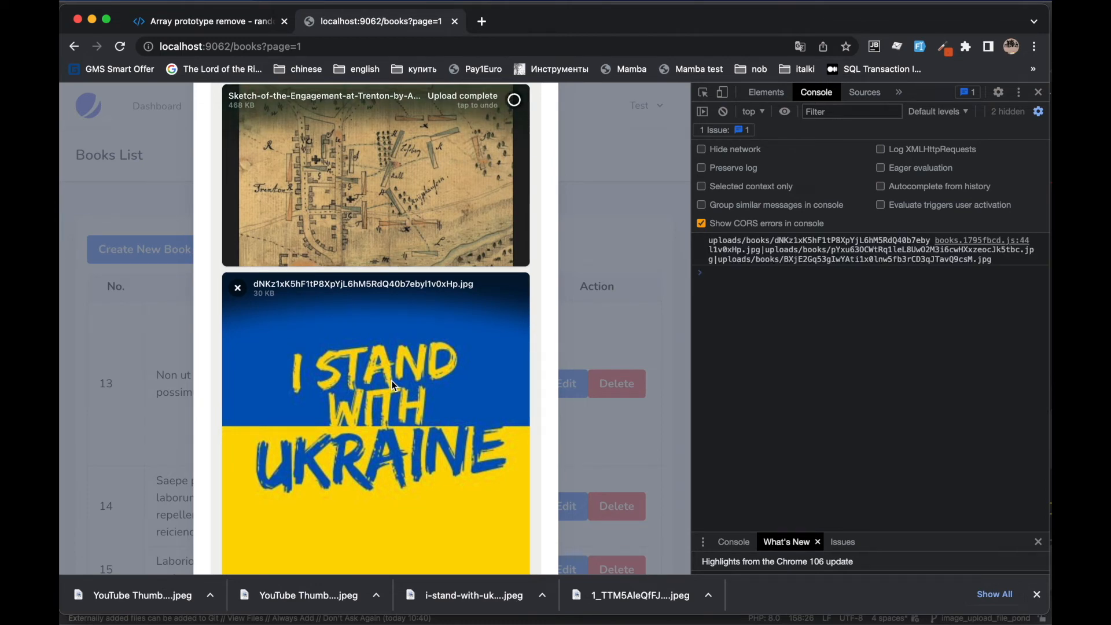
scroll(down, 3)
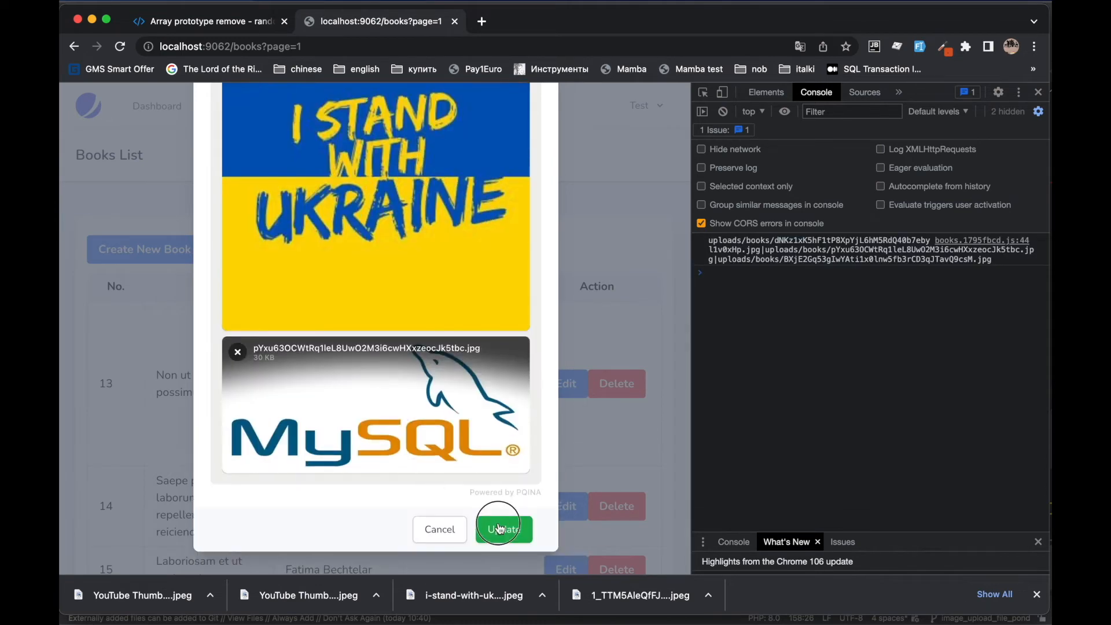
click(504, 529)
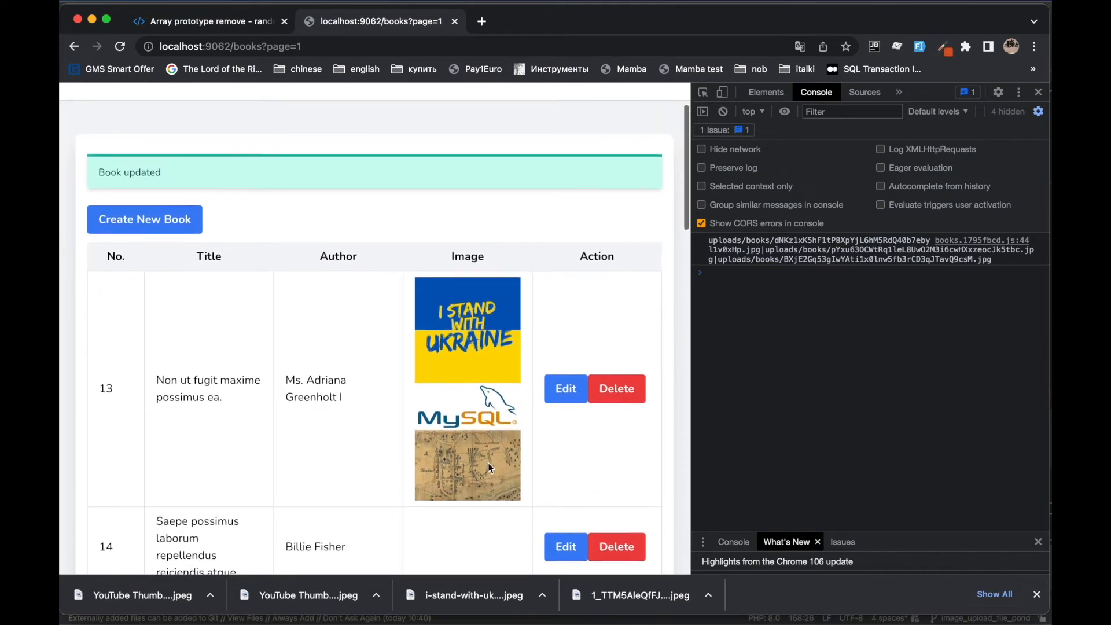
- Reopen book 13's edit form, confirm all three images reload, and Update again
click(566, 389)
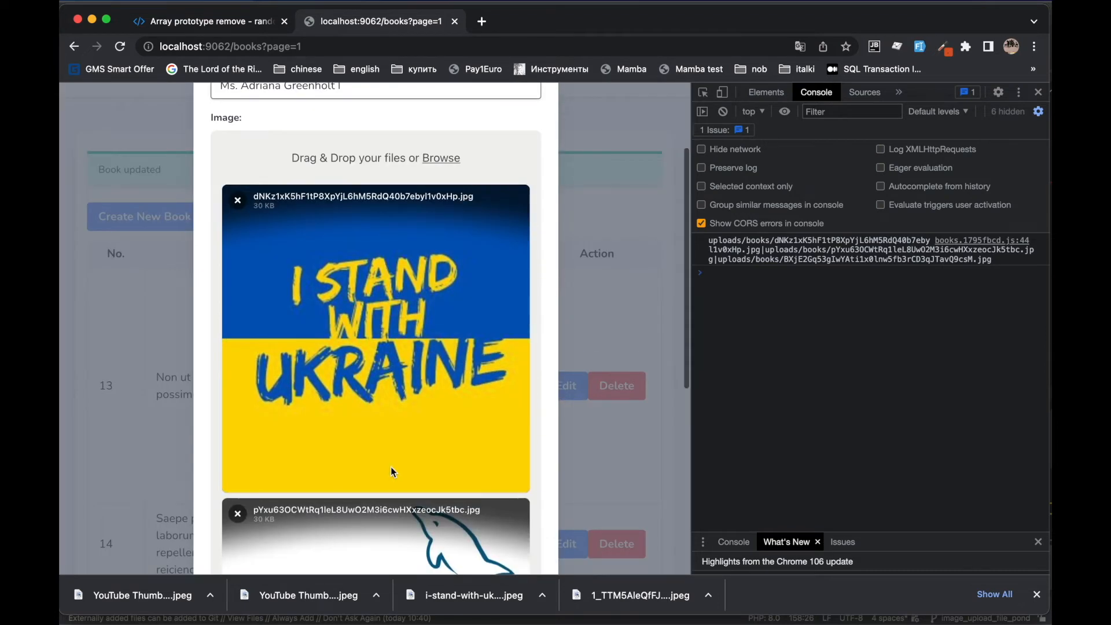
scroll(down, 3)
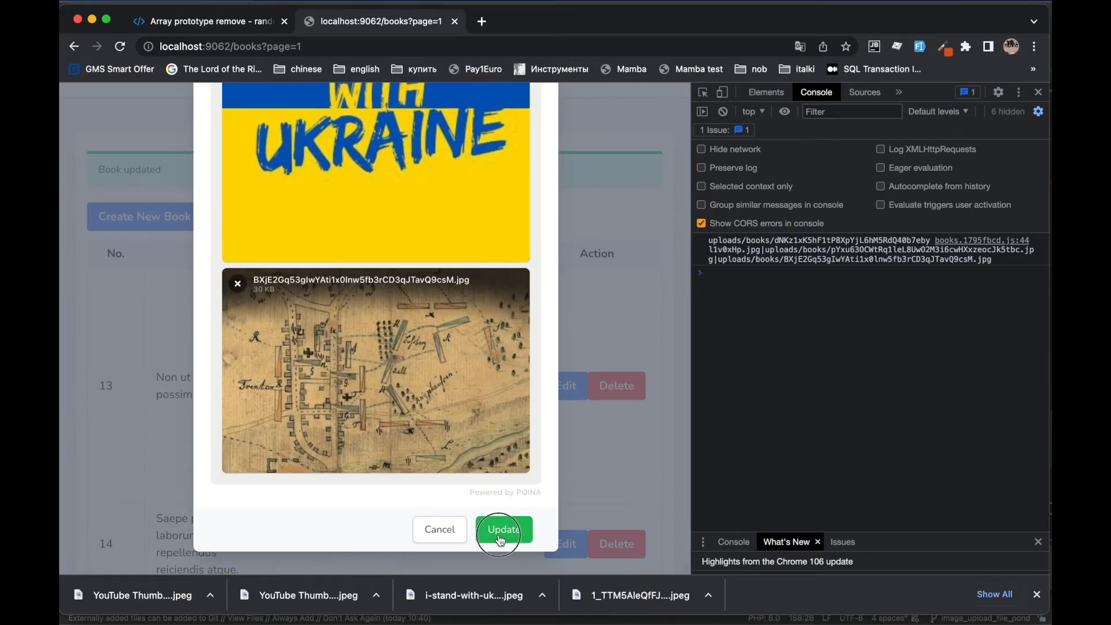
click(504, 529)
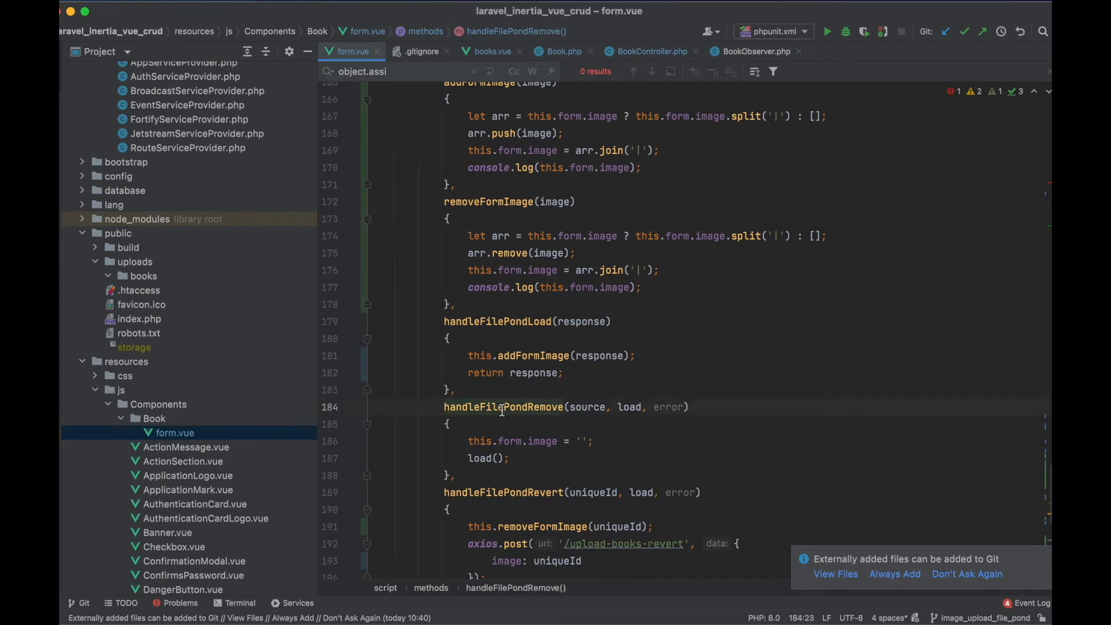
double_click(502, 407)
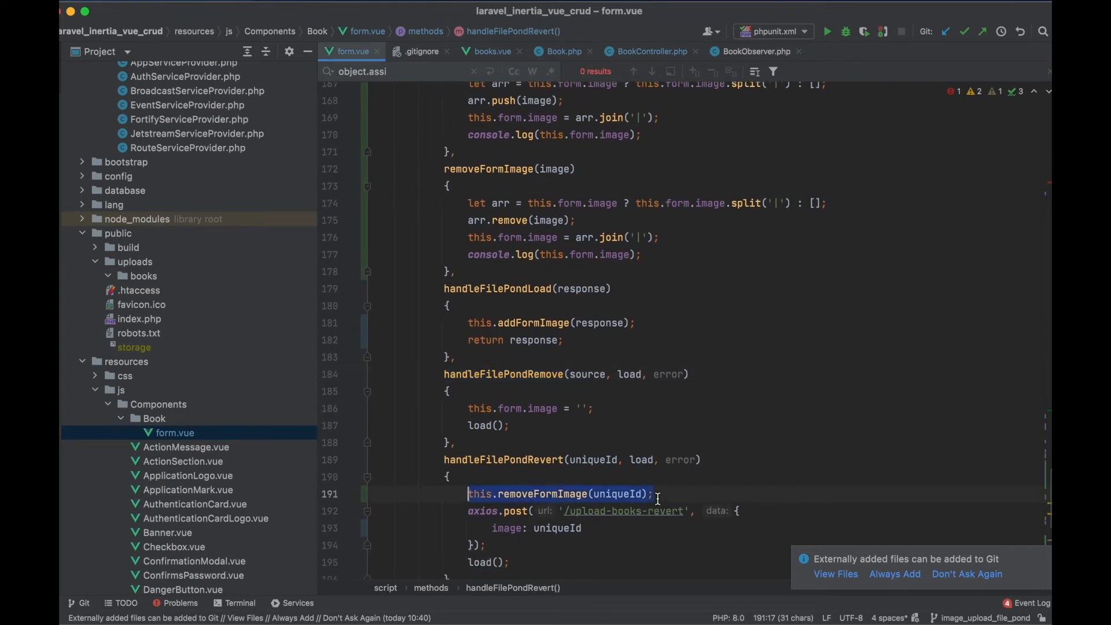
click(529, 408)
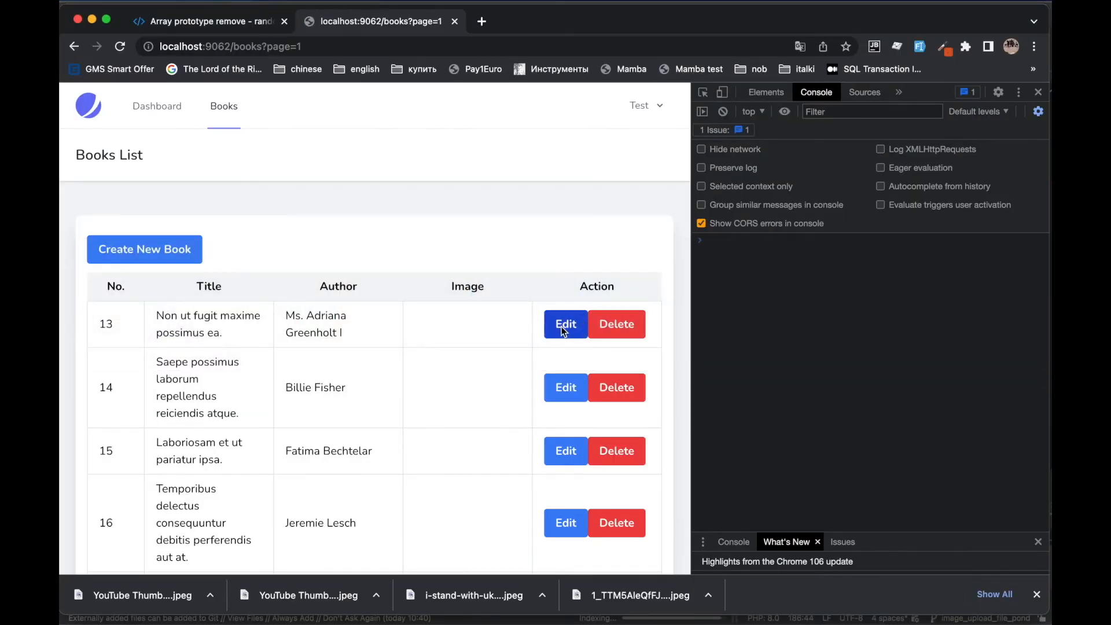
- Edit image-less book 13, upload the Ukraine and MySQL pictures, and Update so its row shows both
click(566, 324)
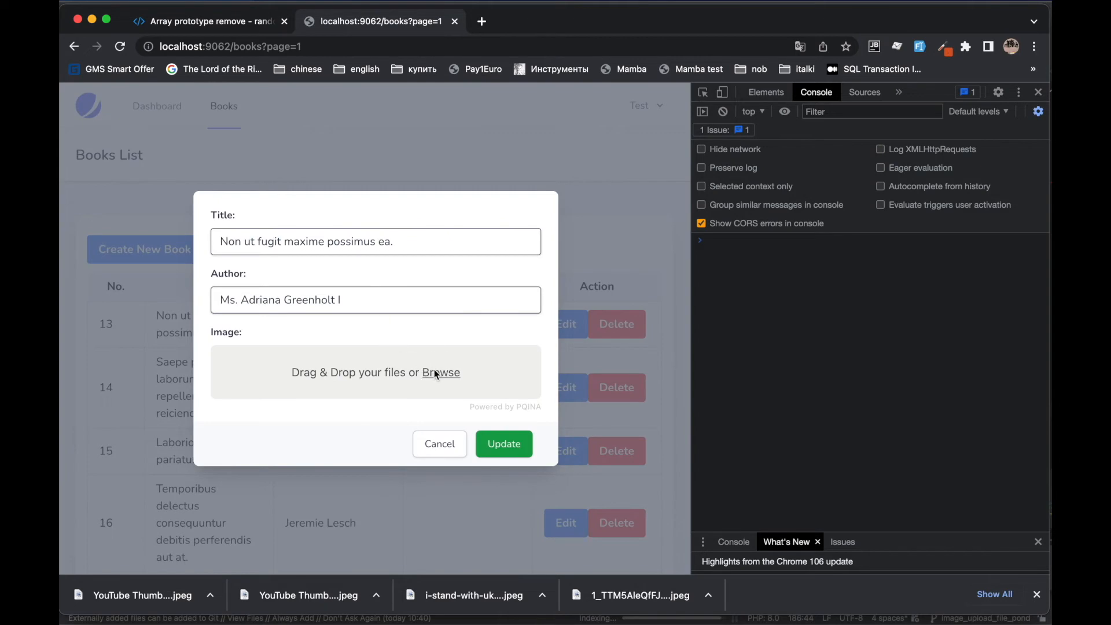
click(440, 371)
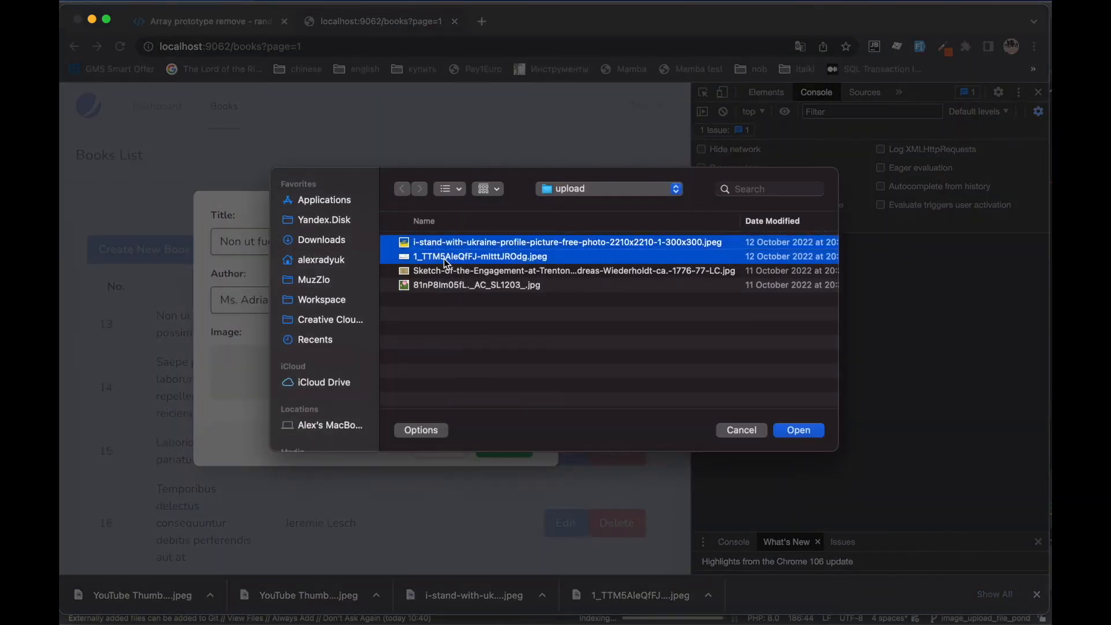
click(798, 430)
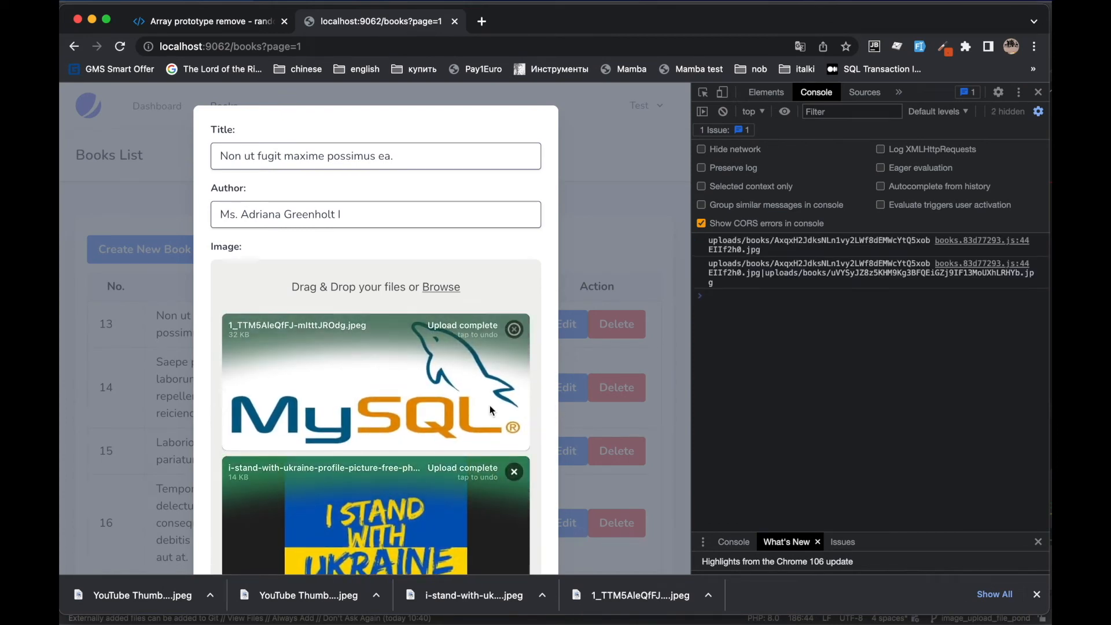
click(503, 529)
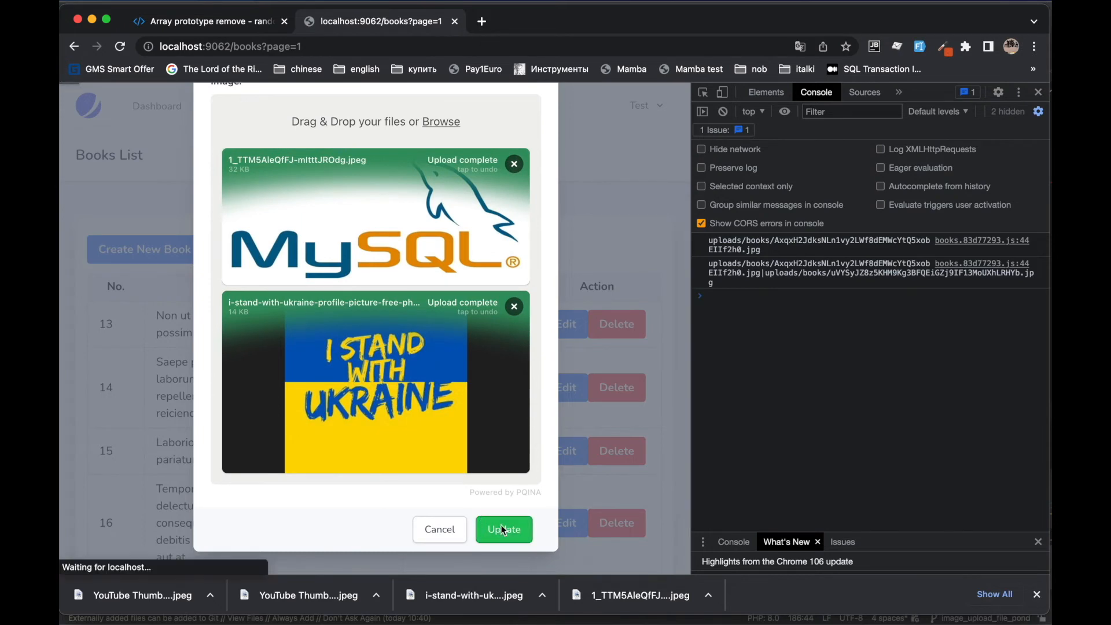
click(503, 529)
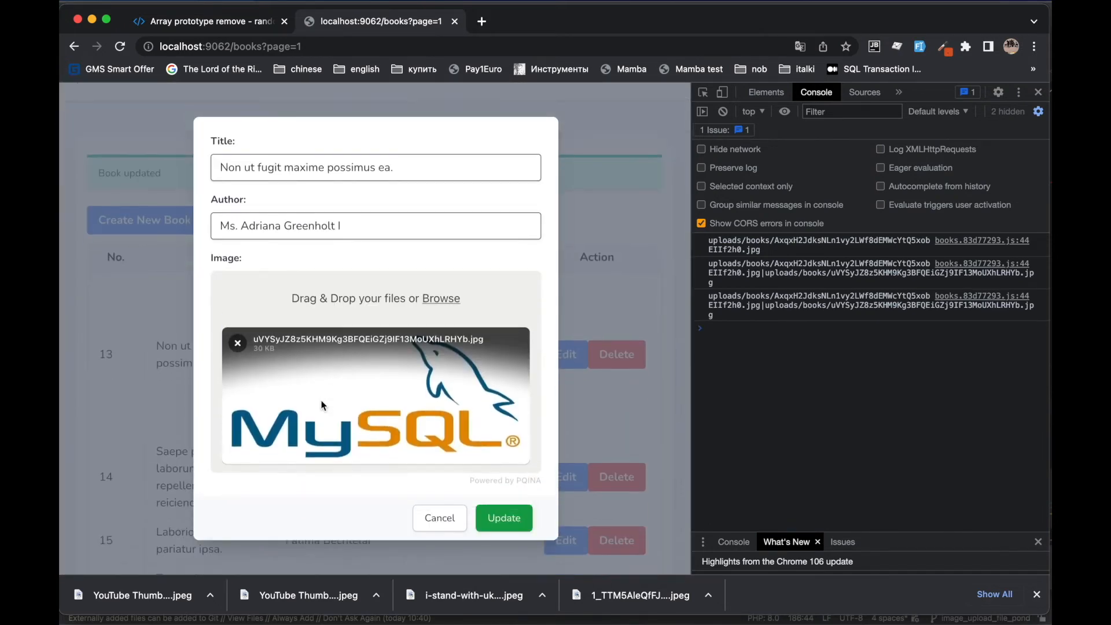
click(504, 517)
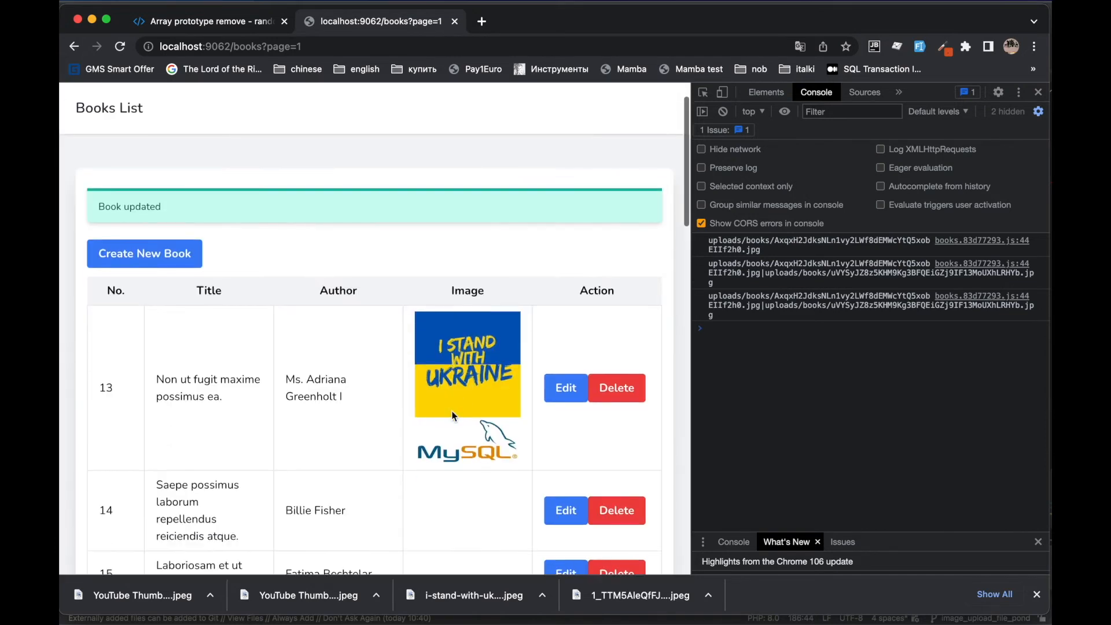
scroll(down, 3)
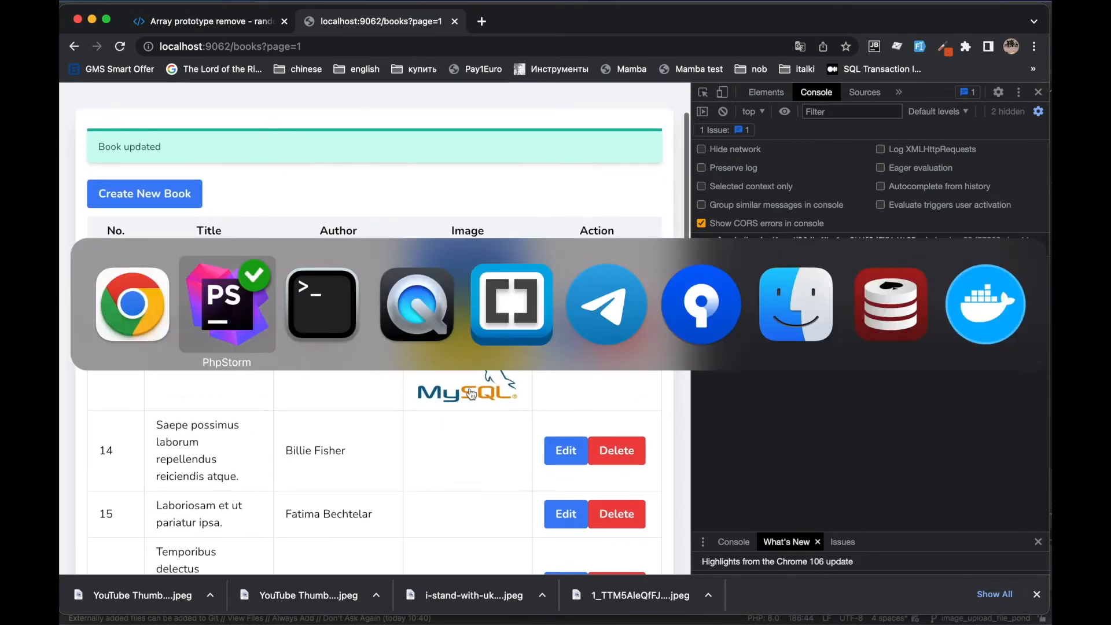
- In handleFilePondRemove, start replacing this.form.image = '' with a console-logged removeFormImage(source) call
click(227, 305)
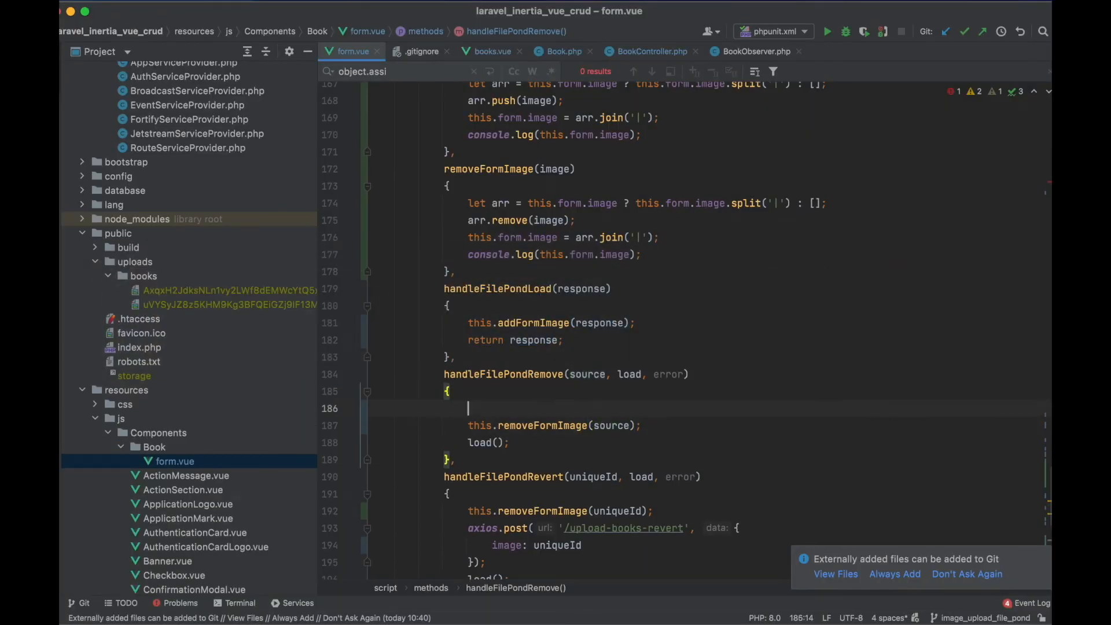
text(console.)
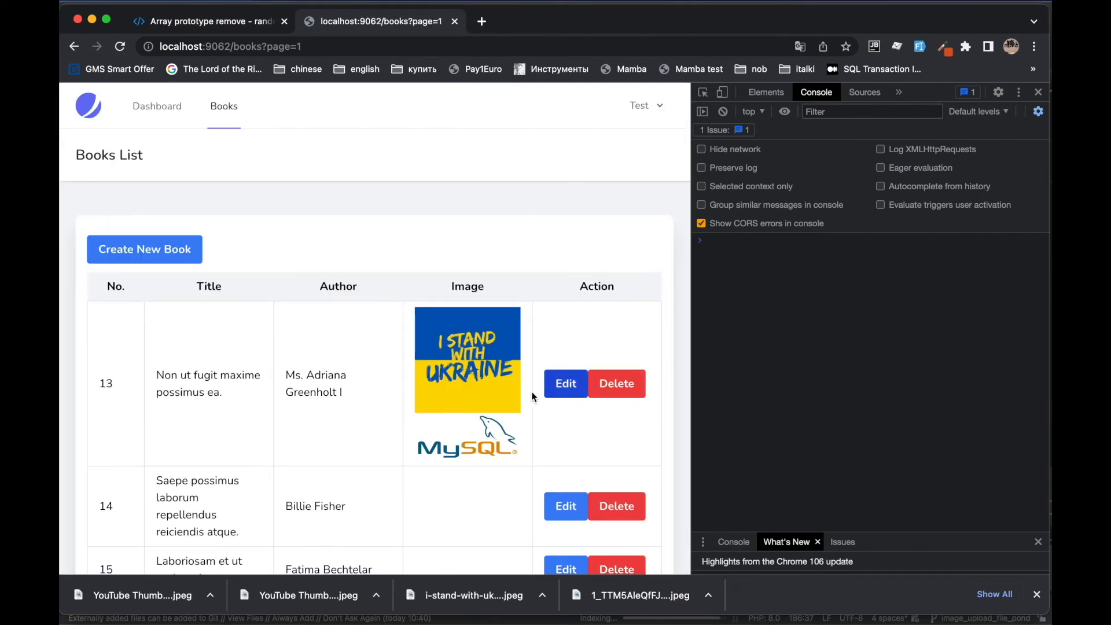
- Bring up book 13's edit form showing its stored Ukraine and MySQL images
click(565, 384)
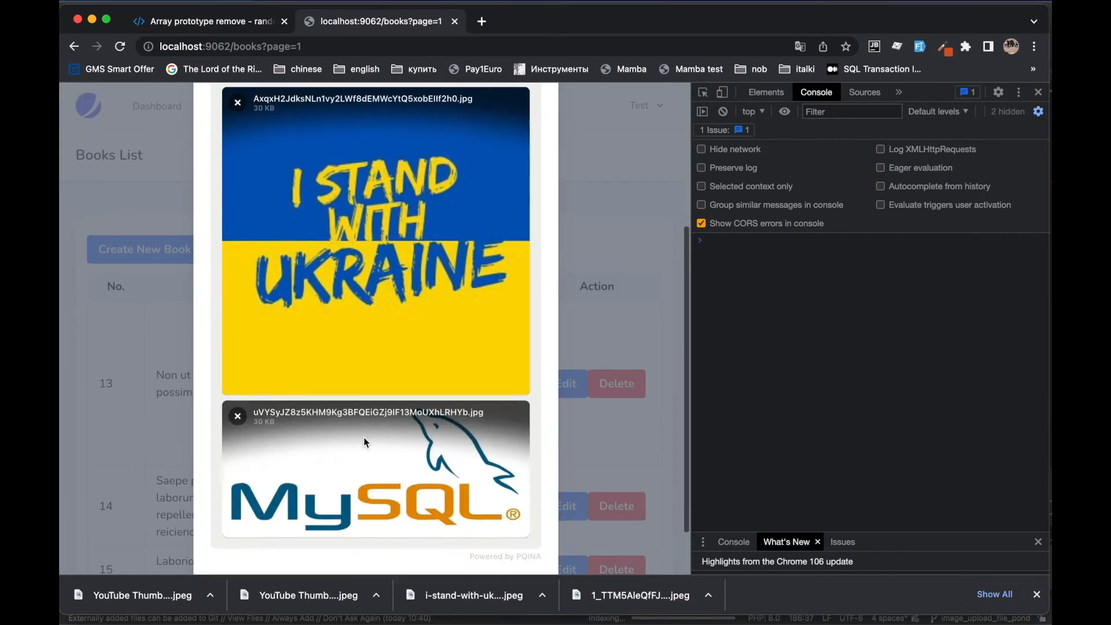
click(238, 416)
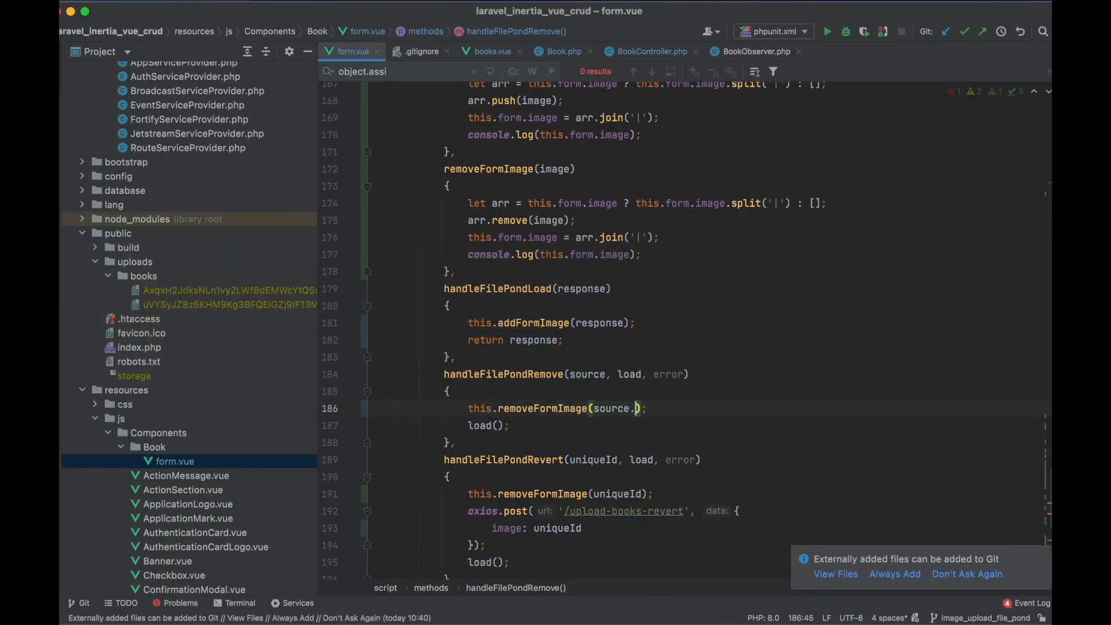
- Pass source.replace(/^\//, '') to removeFormImage so the leading slash is stripped
text(replace(/)
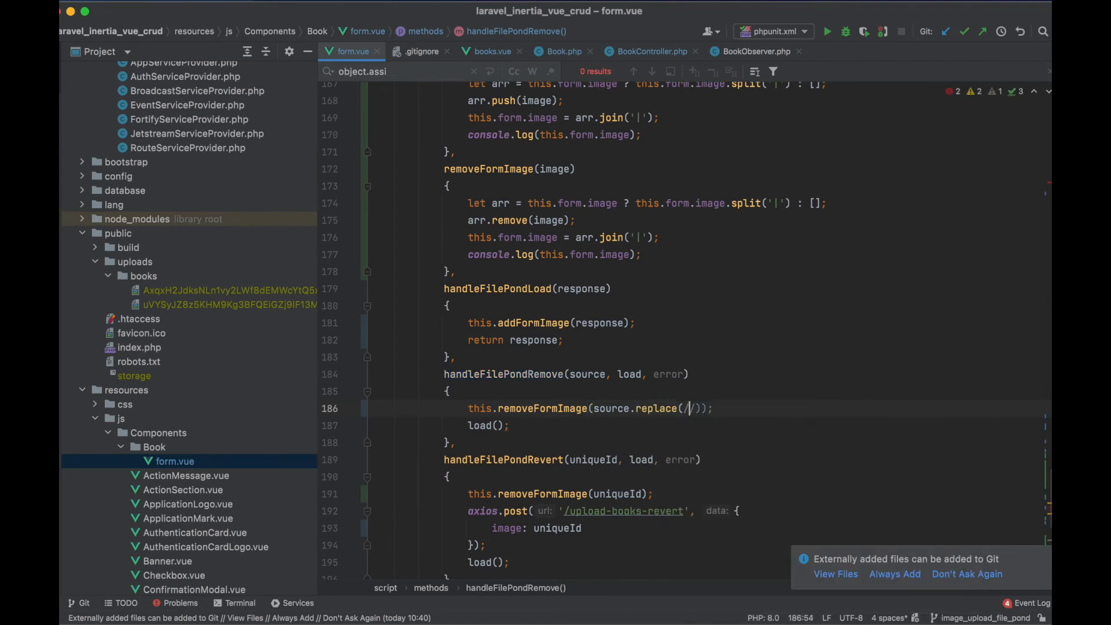
text(^)
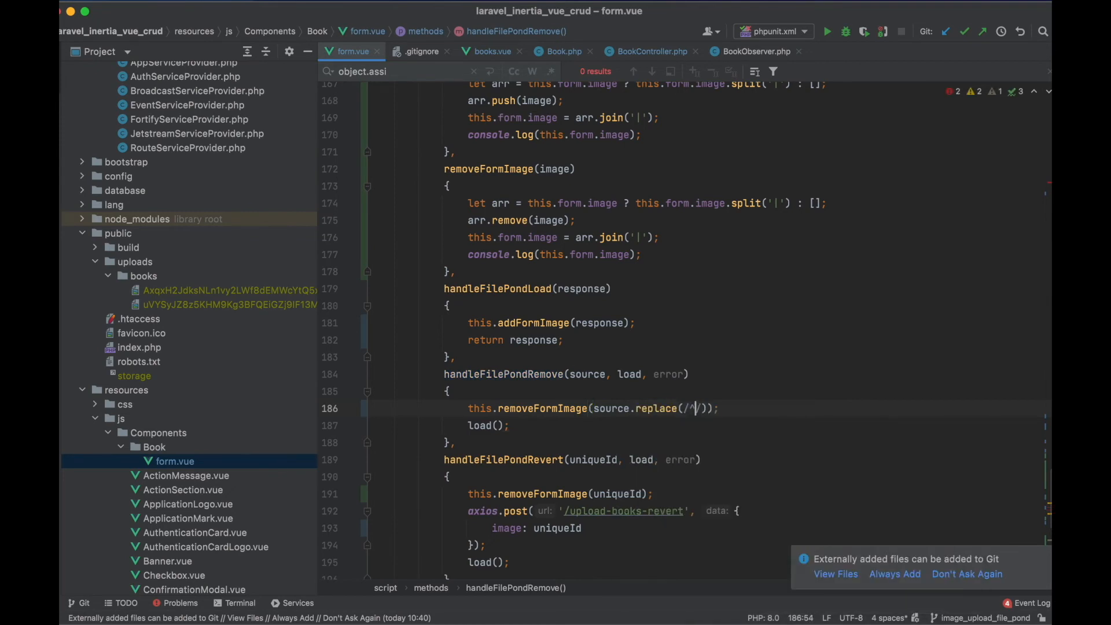
text(\)
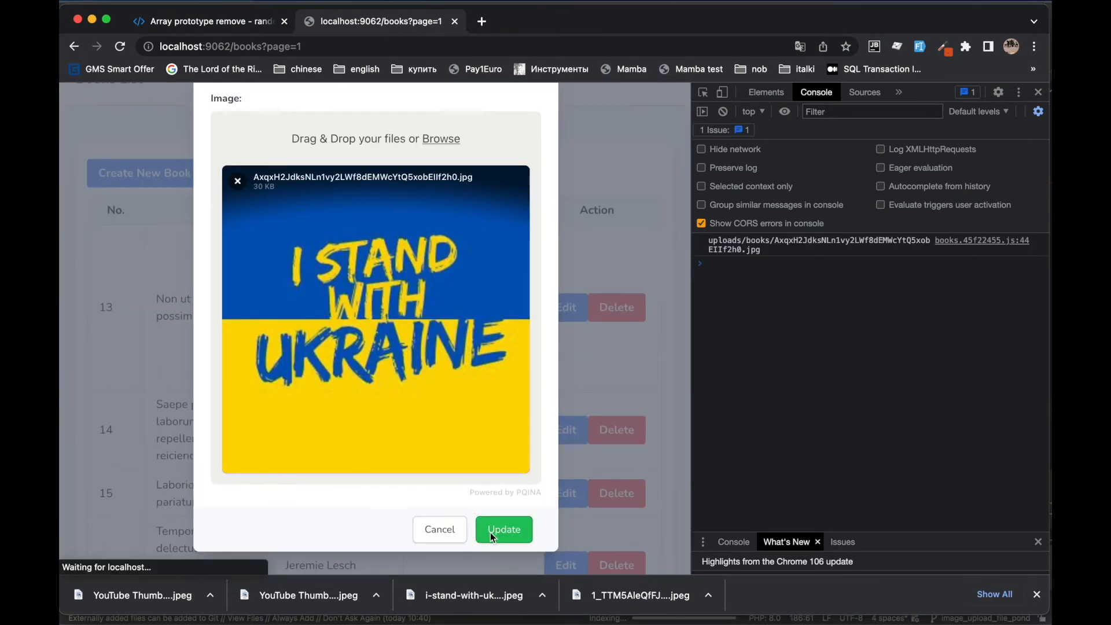
- Save book 13, then upload the MySQL logo and Trenton sketch and update the book
click(503, 529)
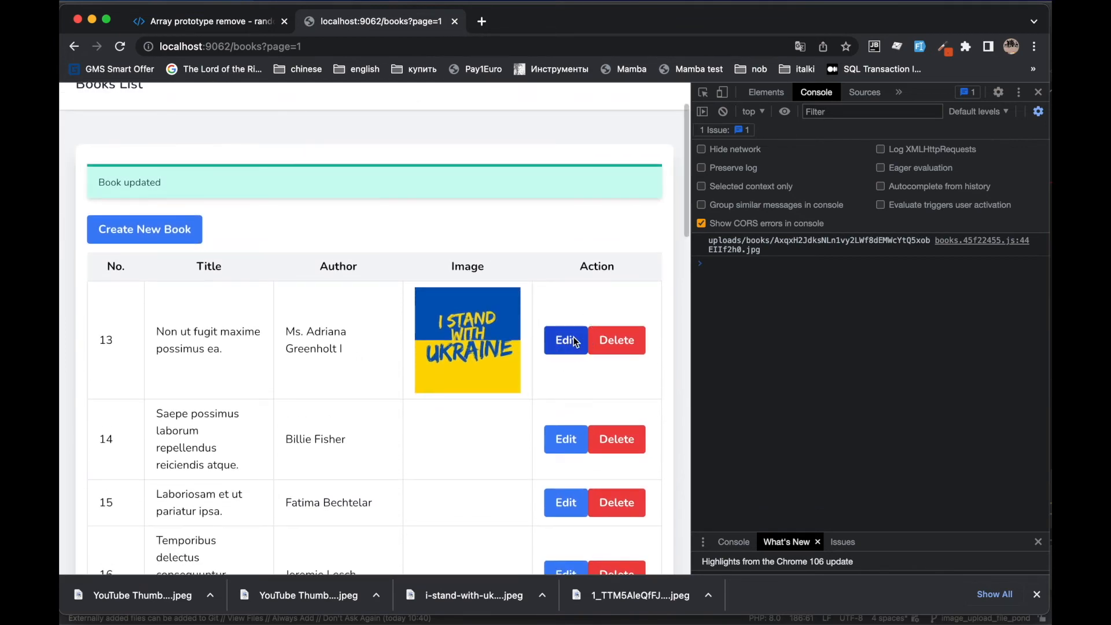
click(565, 340)
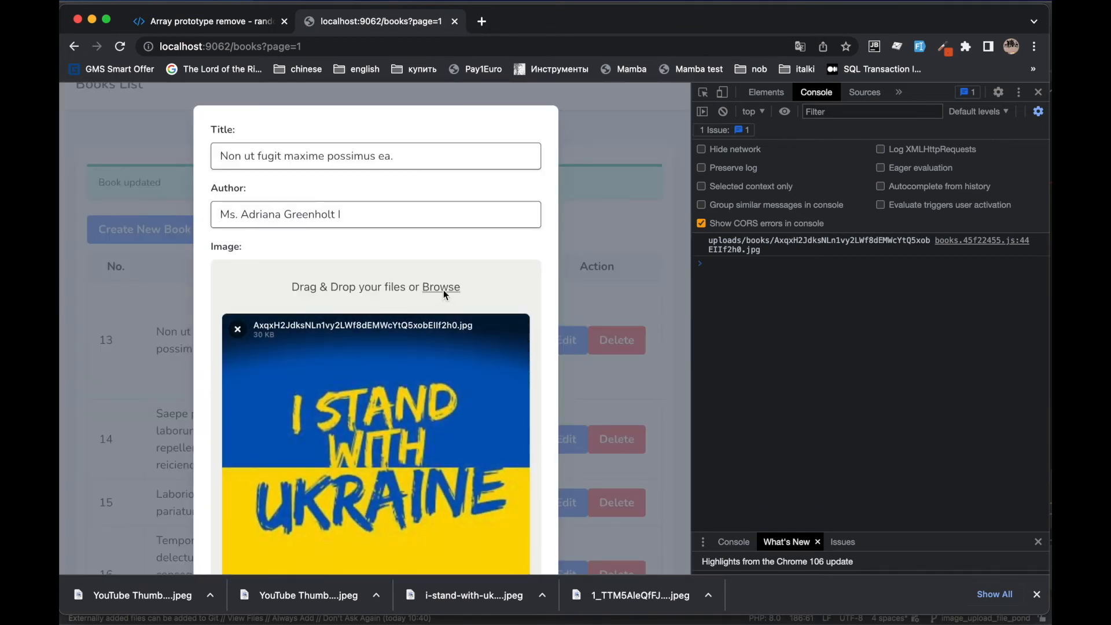
click(441, 287)
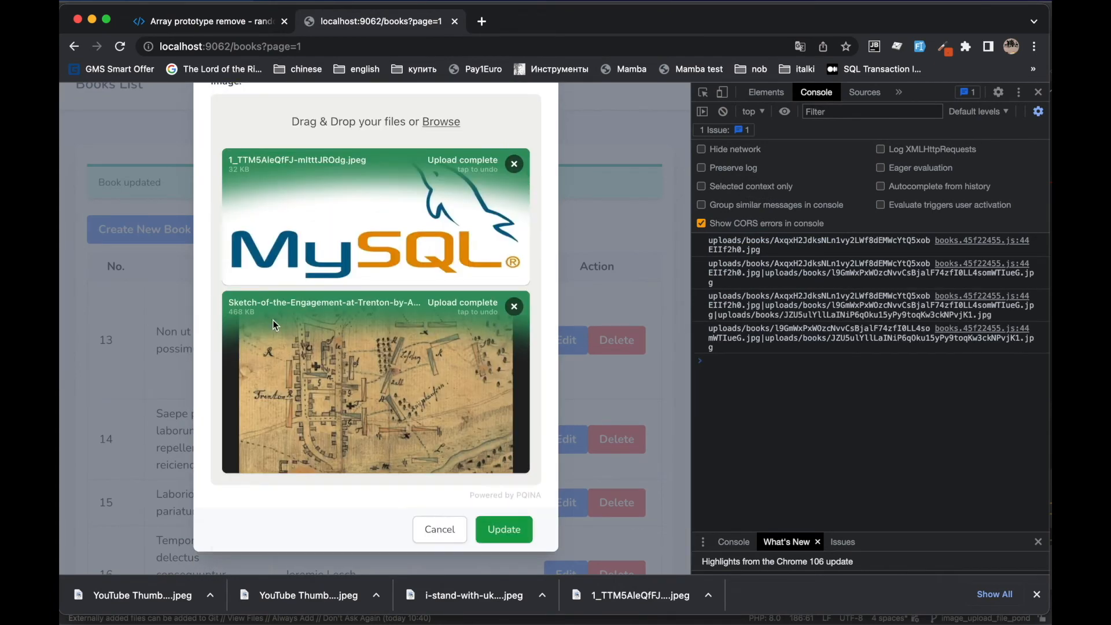
click(504, 529)
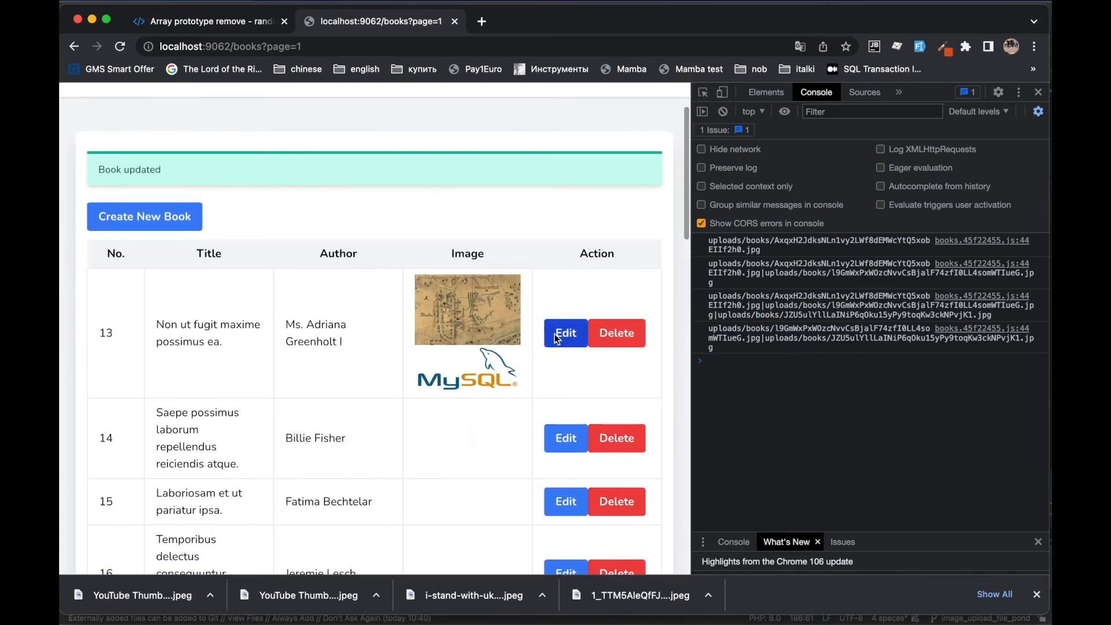
- Delete book 13 from the books list, confirming with OK
click(567, 333)
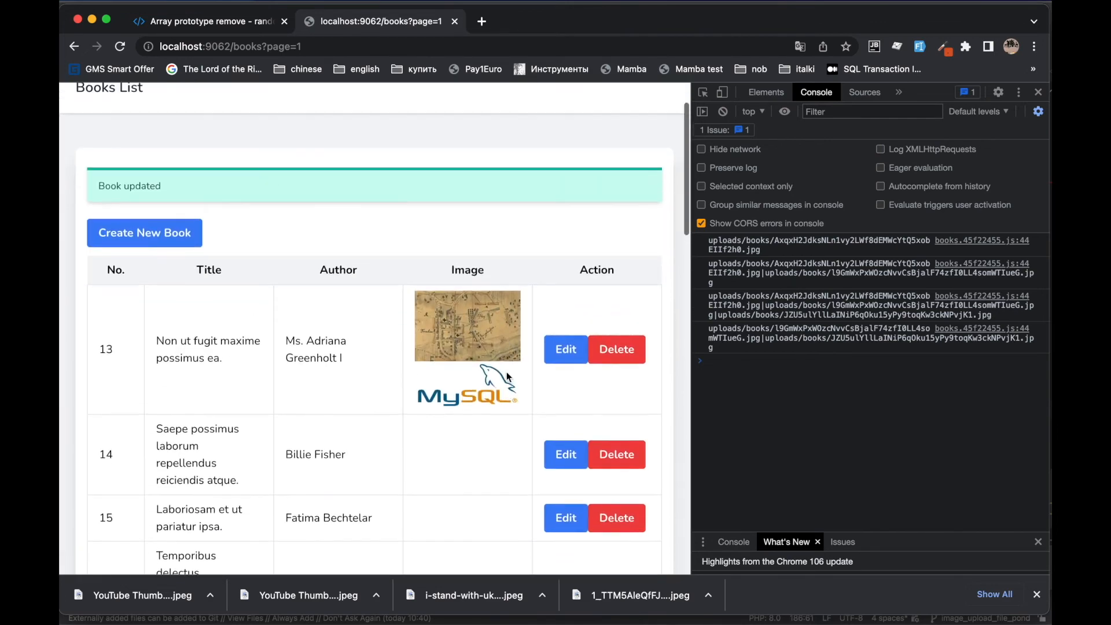
scroll(down, 3)
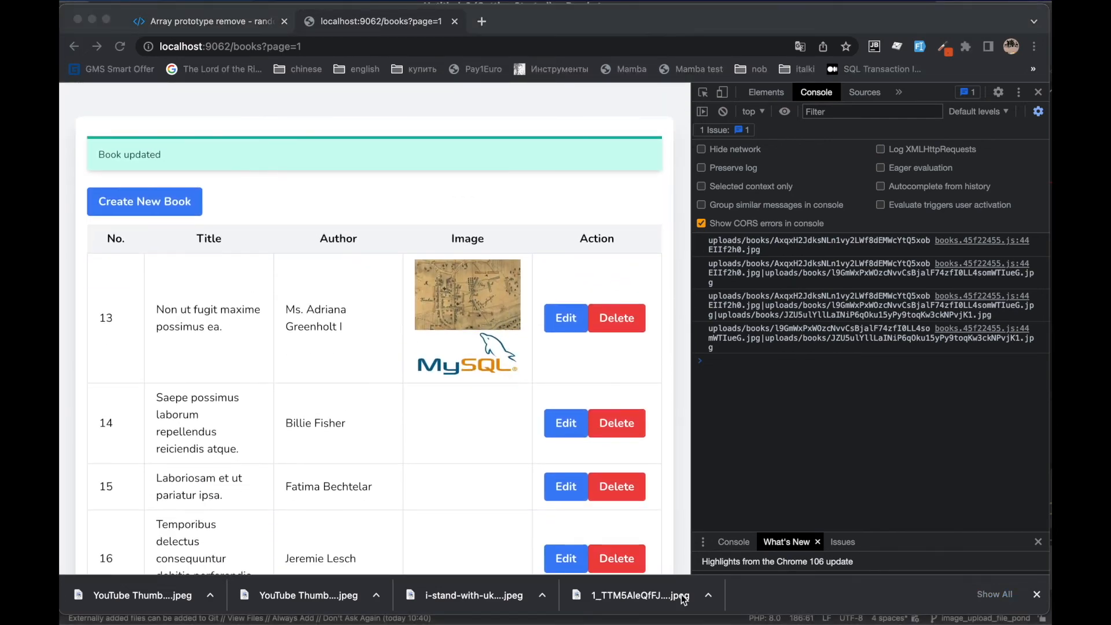
mouse_move(494, 349)
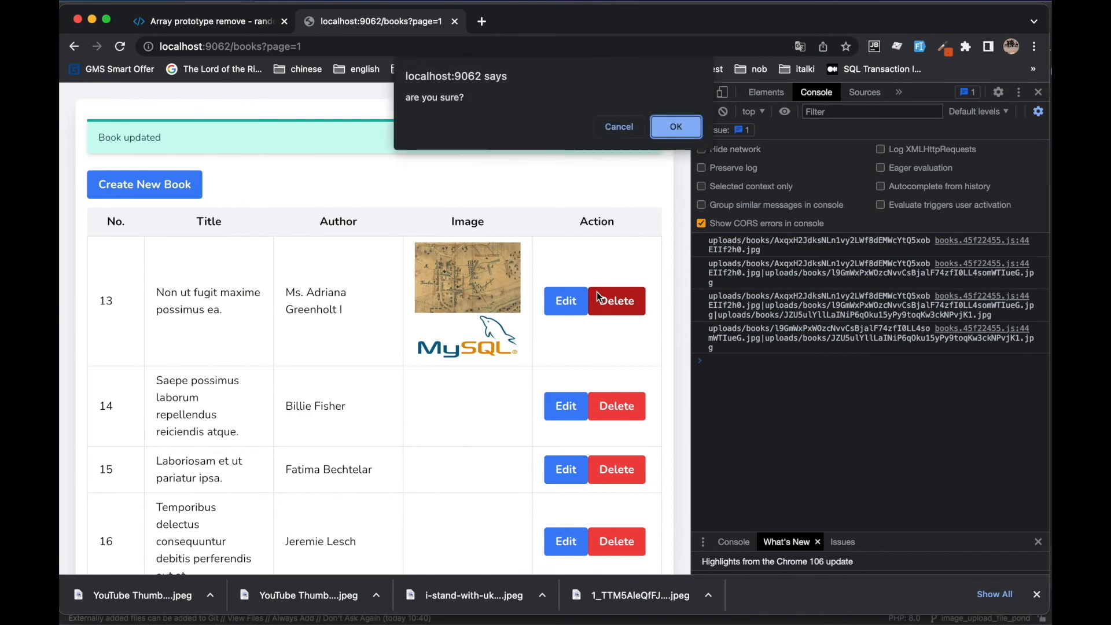
click(675, 126)
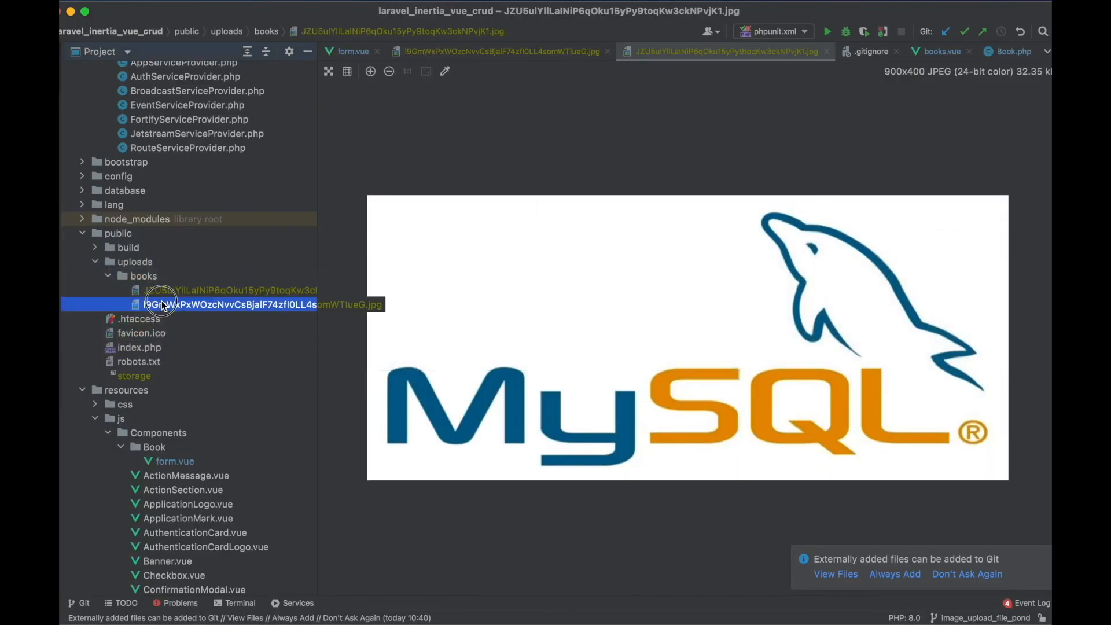
- Wrap the BookObserver unlink in foreach(explode('|', $book->image) as $image)
click(260, 304)
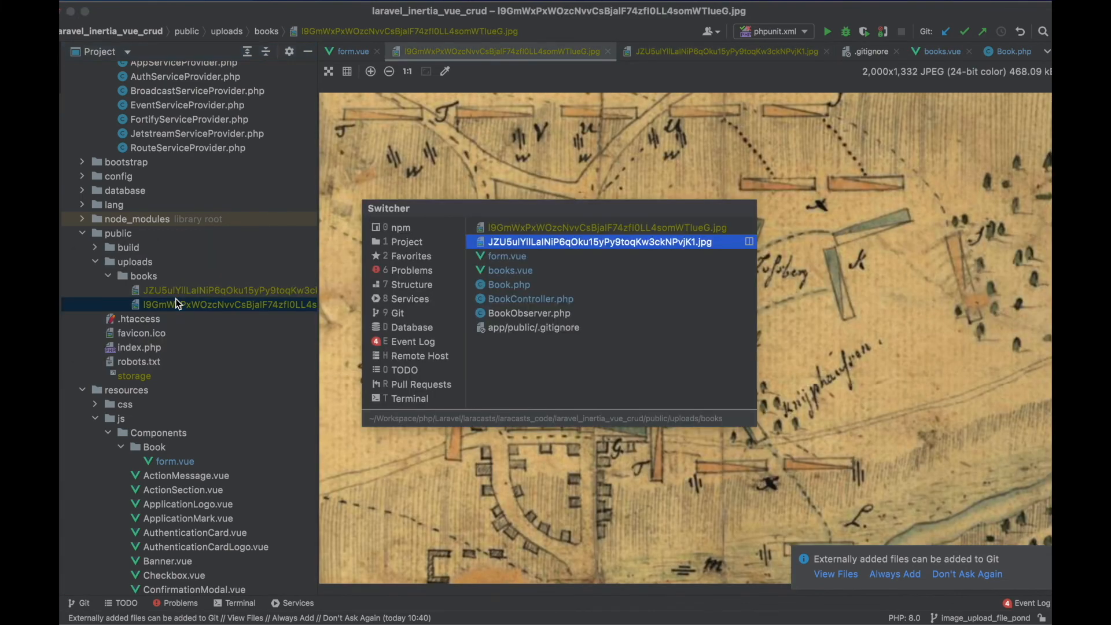
click(510, 284)
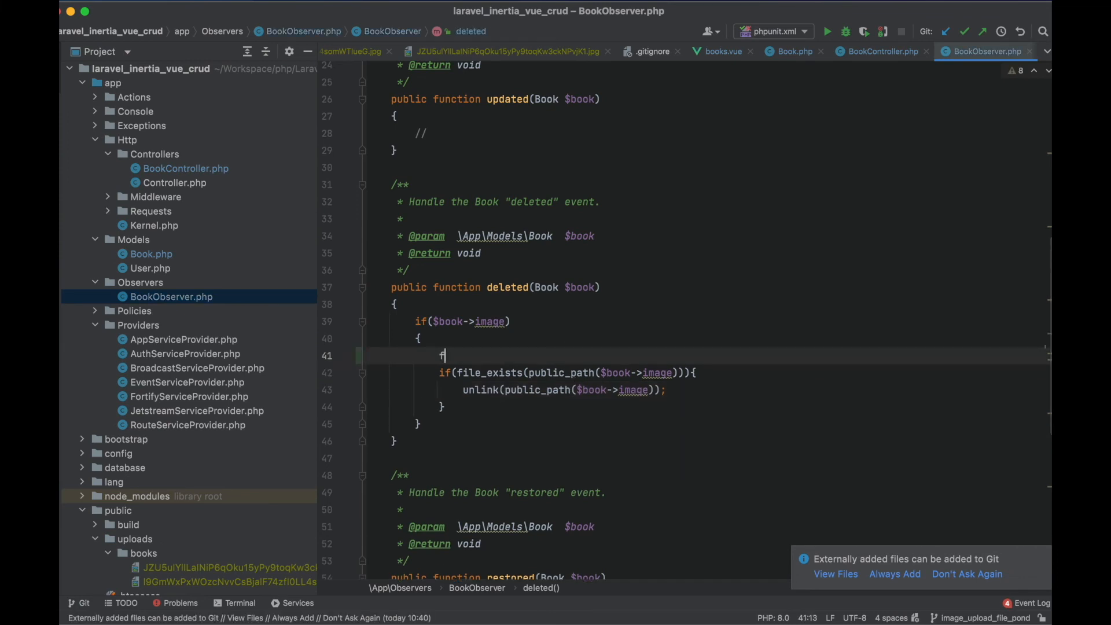
text(oreach(explode('|', $book->image) as $image)
text(})
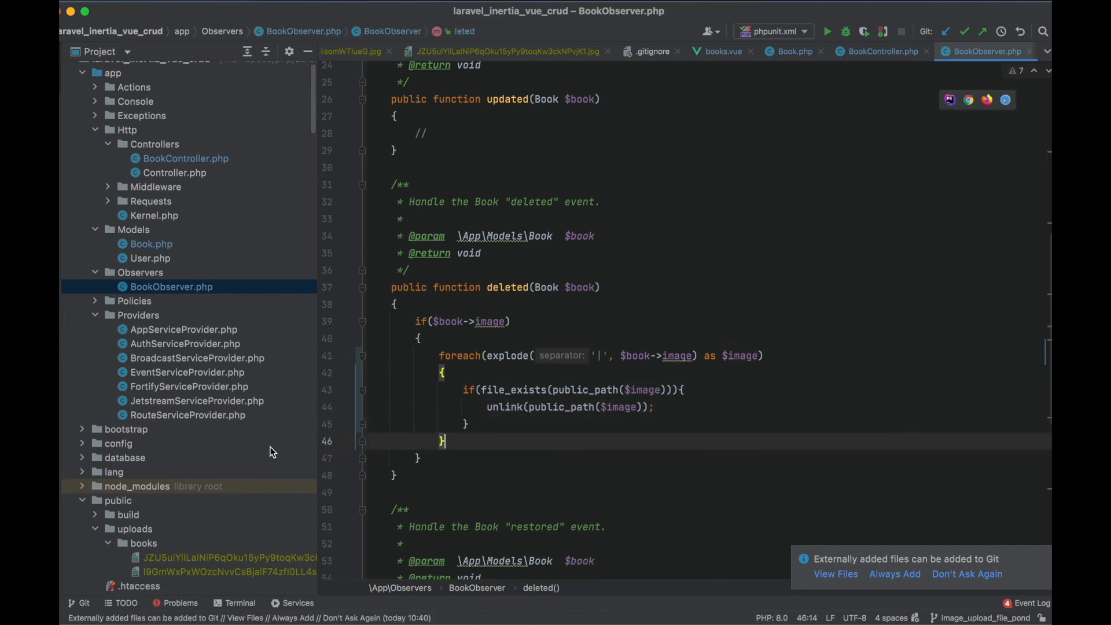
click(228, 516)
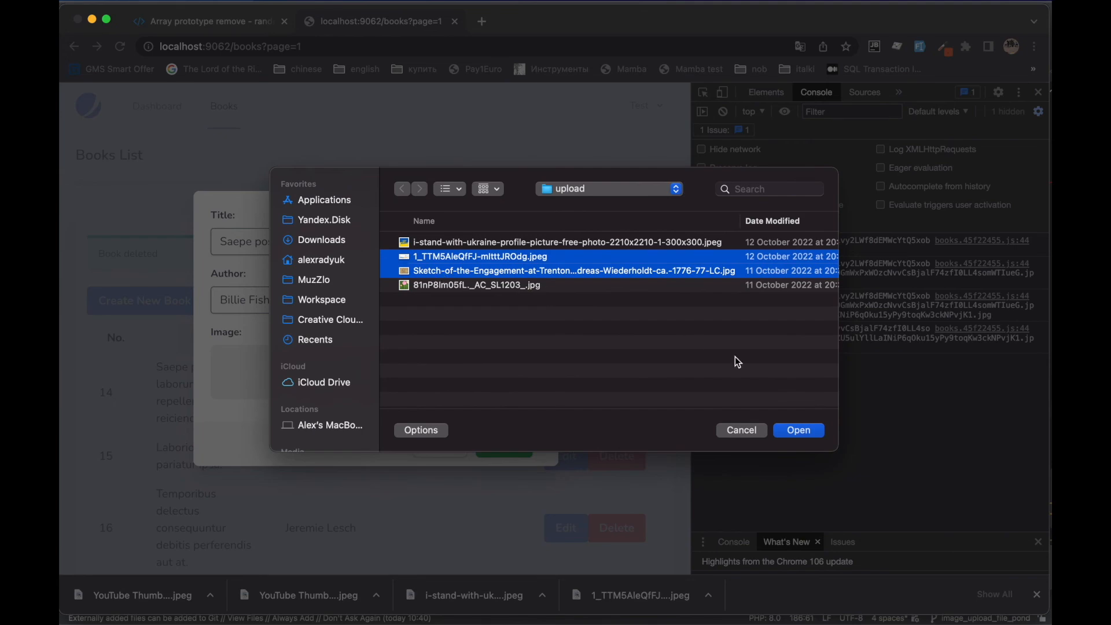
- Upload the MySQL and Trenton images to book 14, check the uploads folder, then delete the book
click(798, 431)
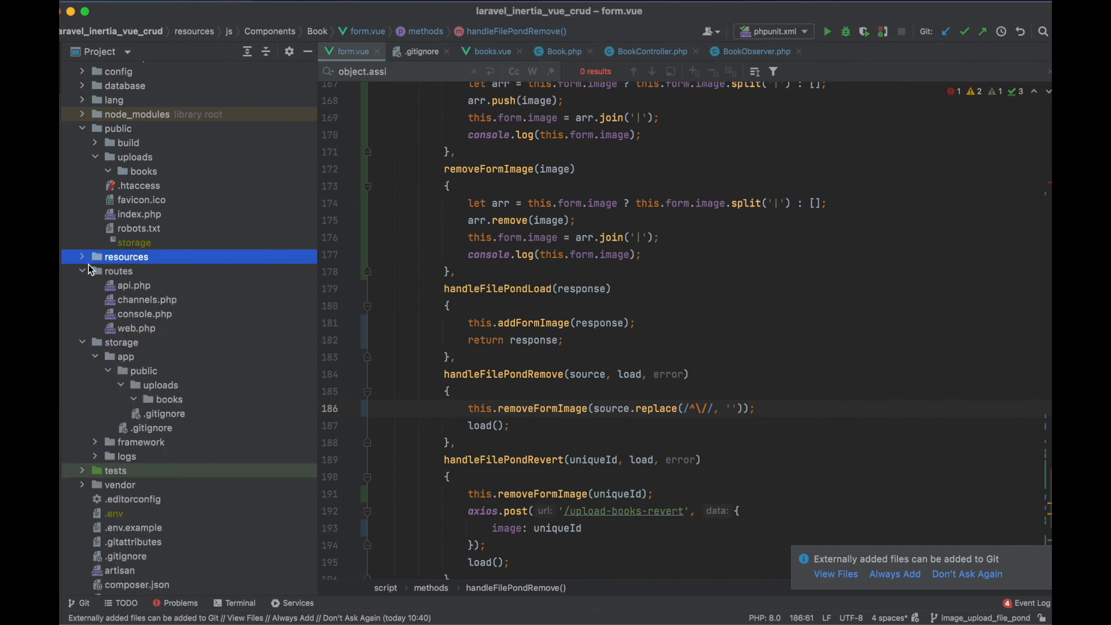
click(107, 172)
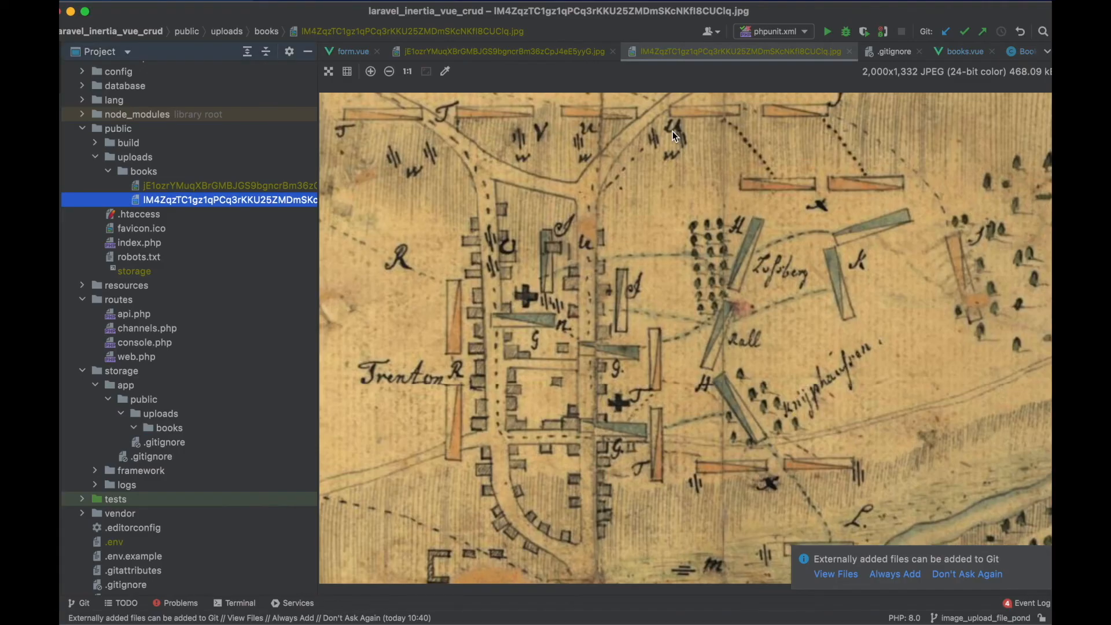
click(348, 51)
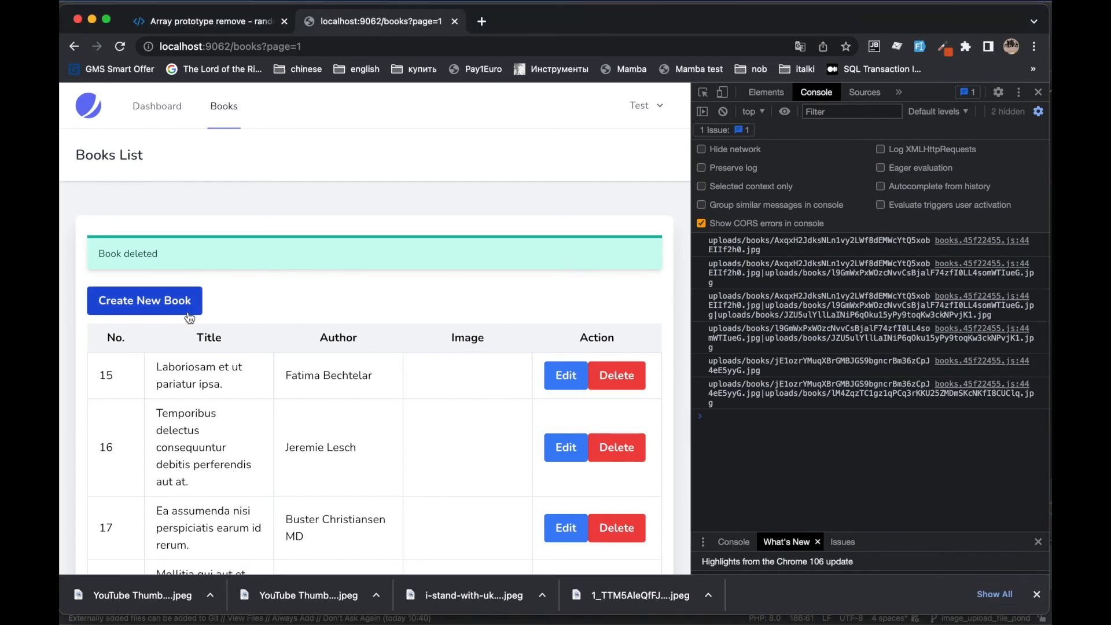
- Create 'New book' by 'New author' with four uploaded images and save it
click(143, 300)
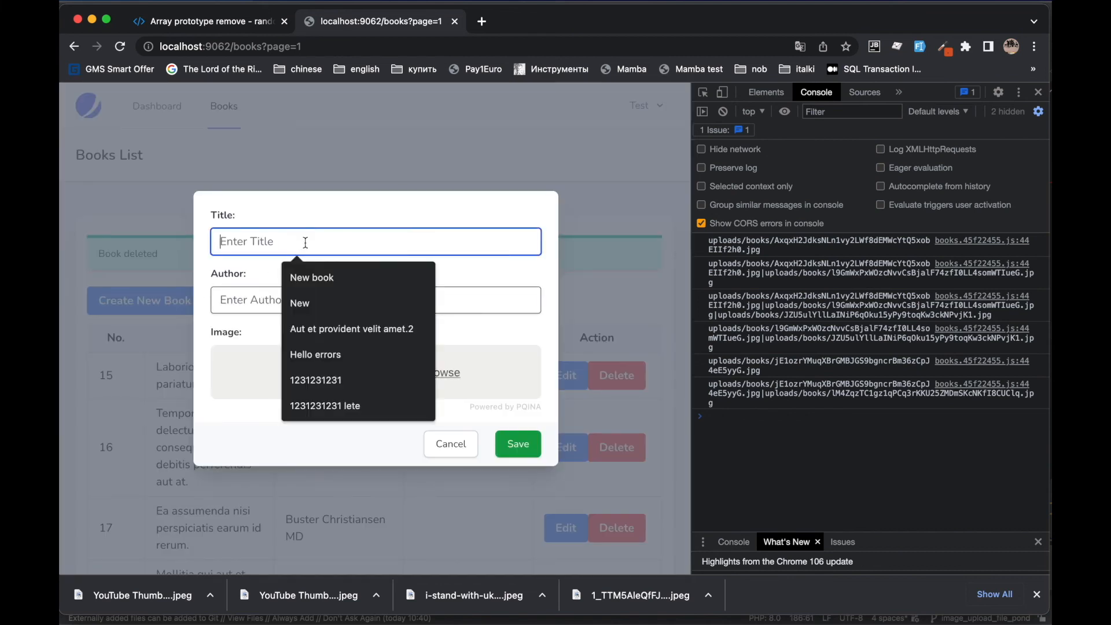
click(311, 277)
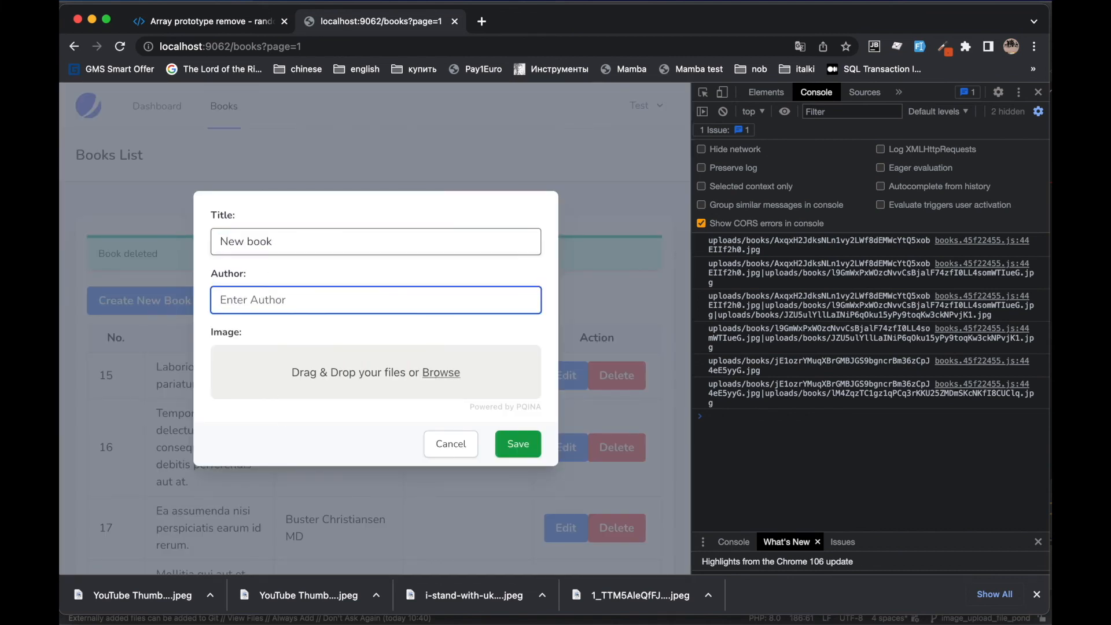
text(New a)
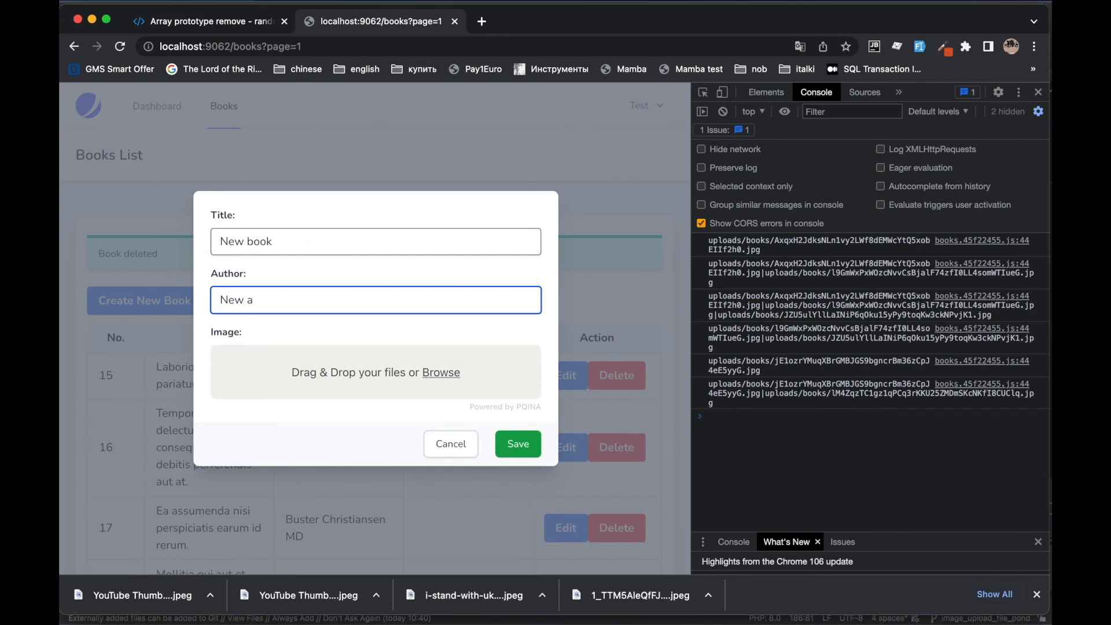
text(uthor)
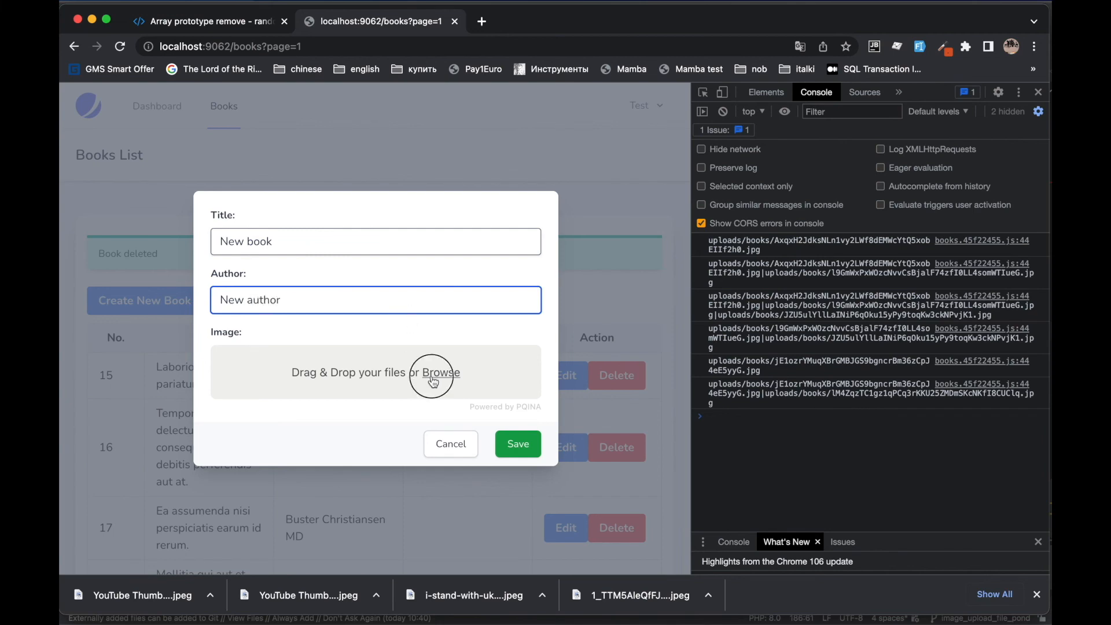
click(443, 371)
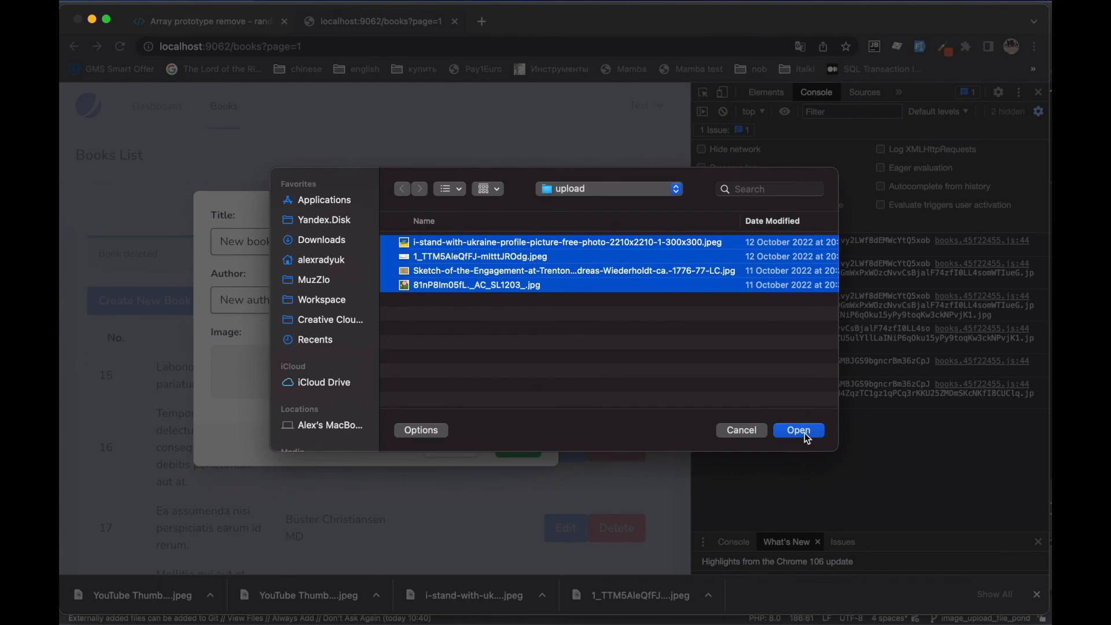
click(798, 431)
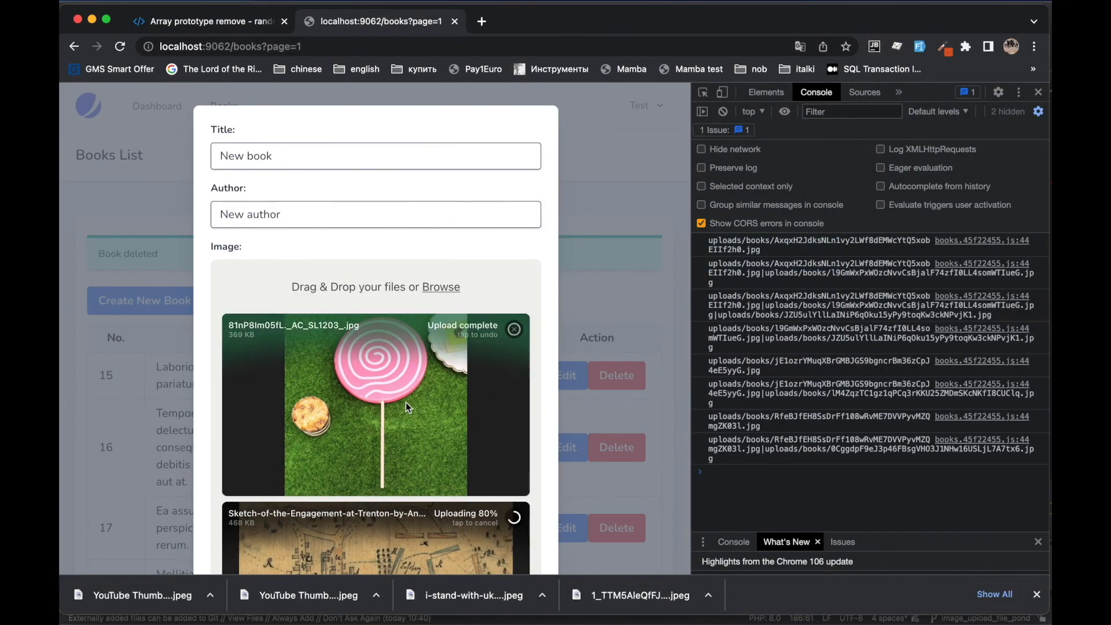
- On the last page edit book 1010, removing images until only the Ukraine picture remains
scroll(down, 3)
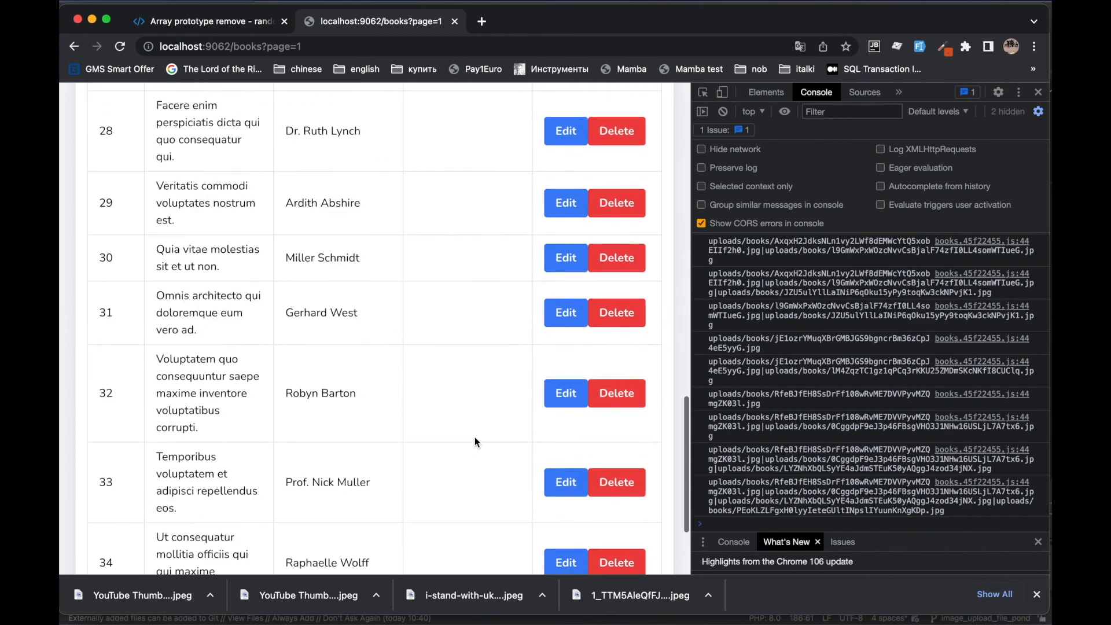
click(627, 432)
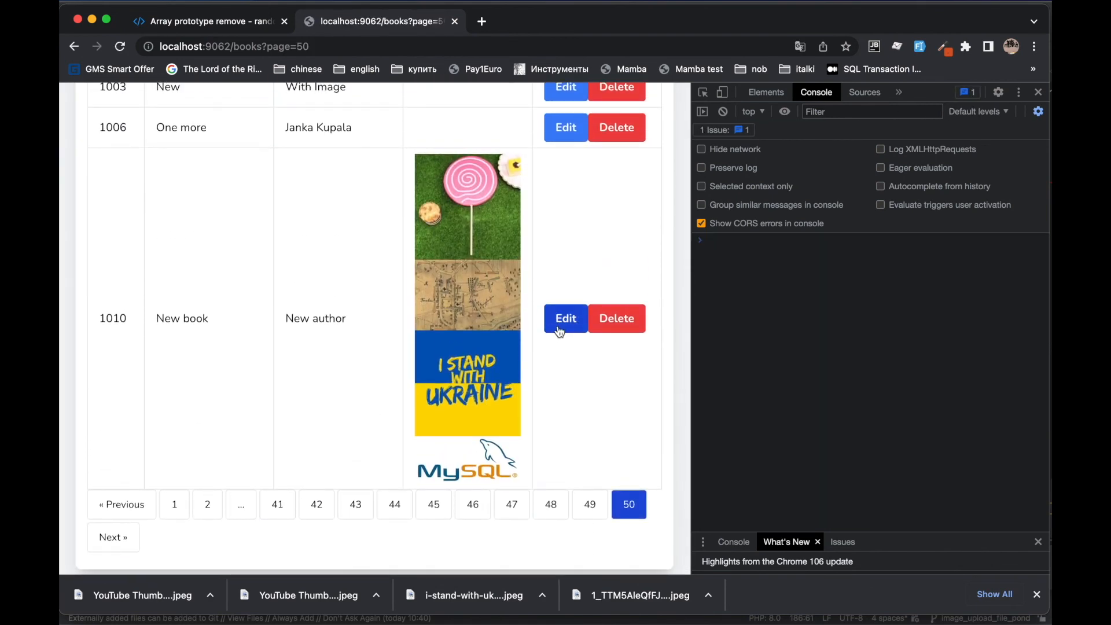
click(566, 317)
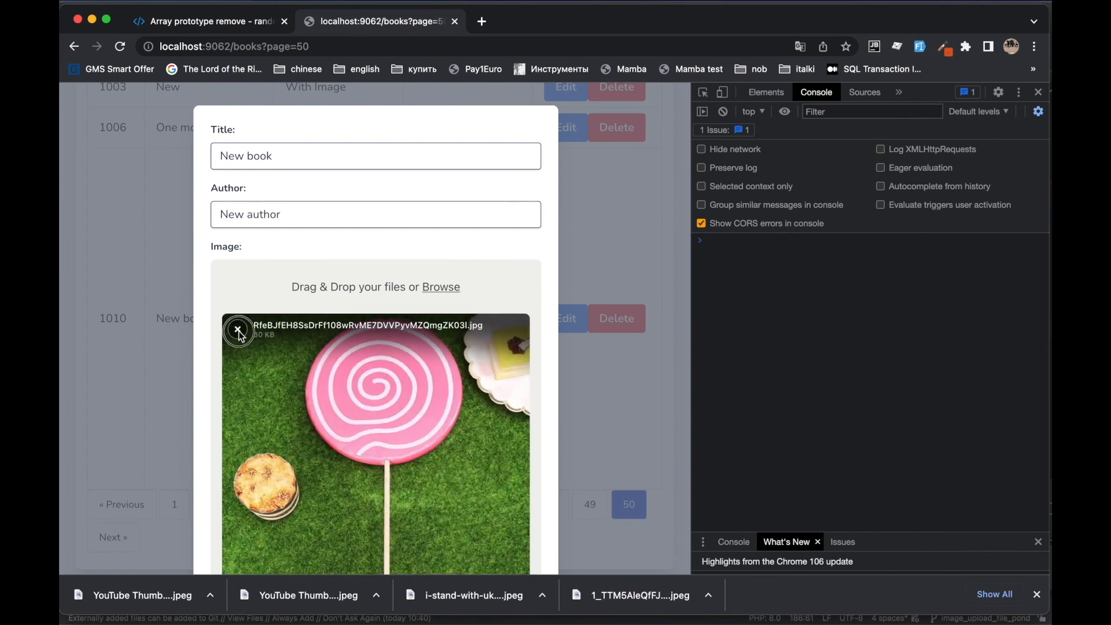
click(239, 332)
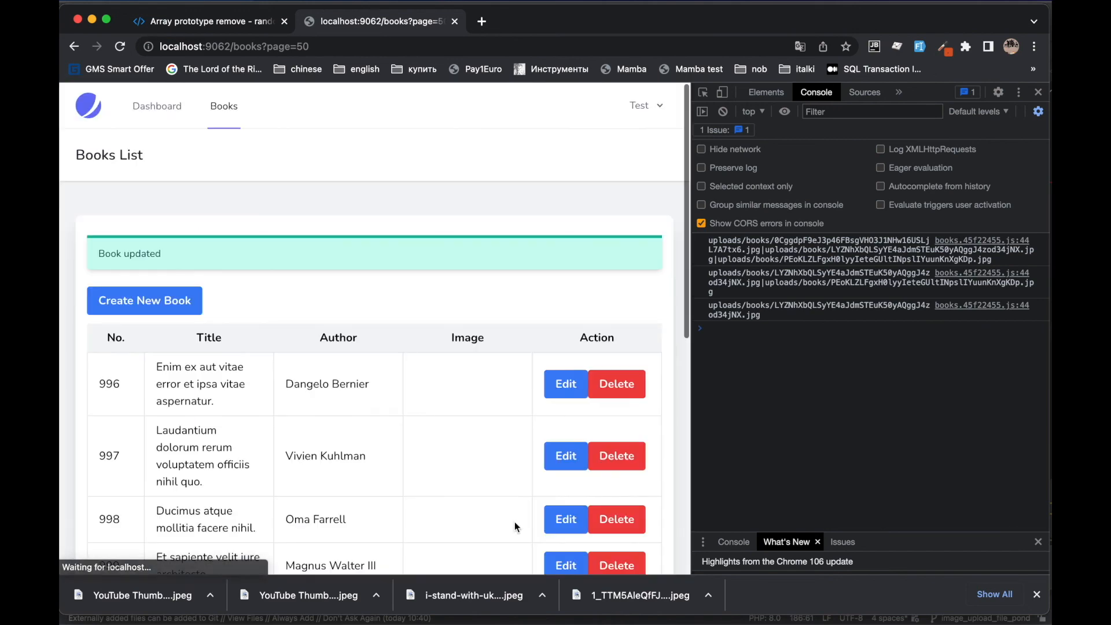
scroll(down, 3)
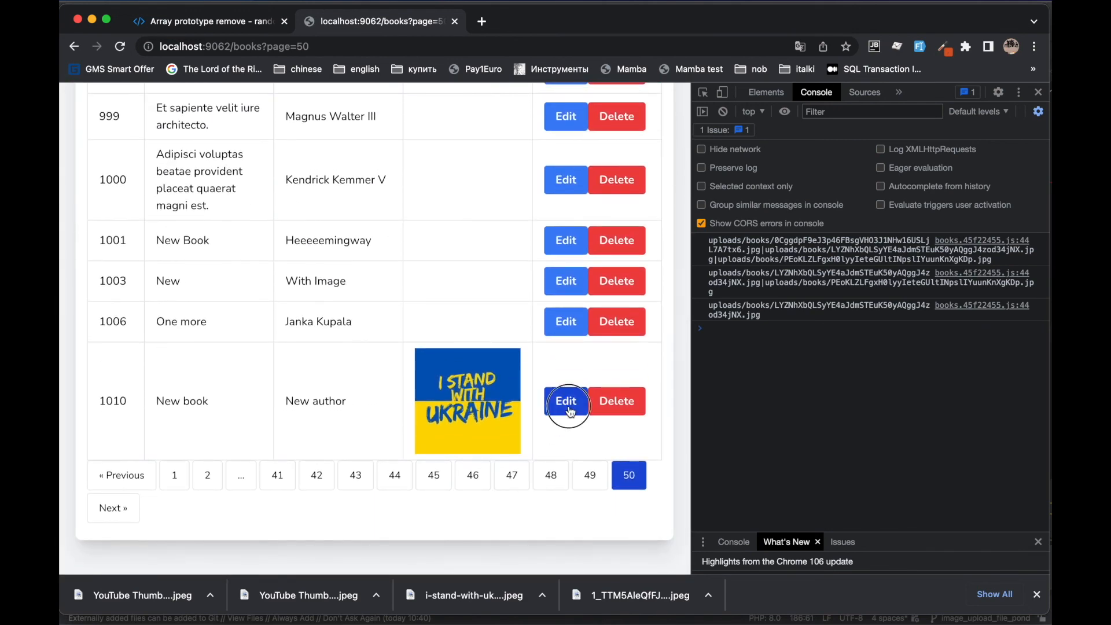
click(566, 400)
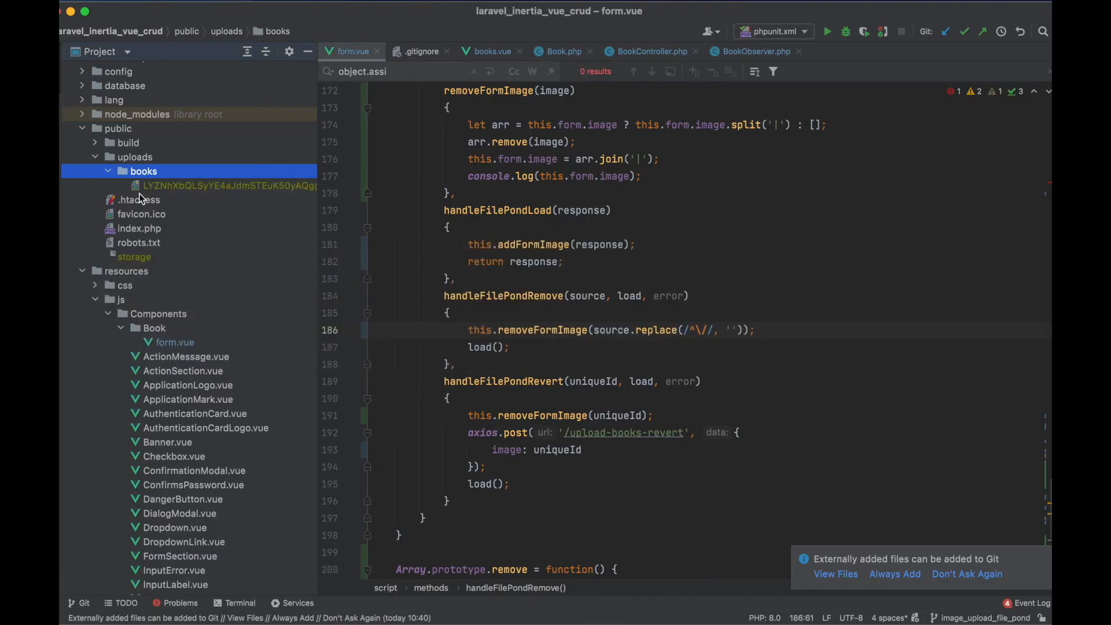
- View the remaining I Stand With Ukraine .jpg in public/uploads/books
double_click(229, 185)
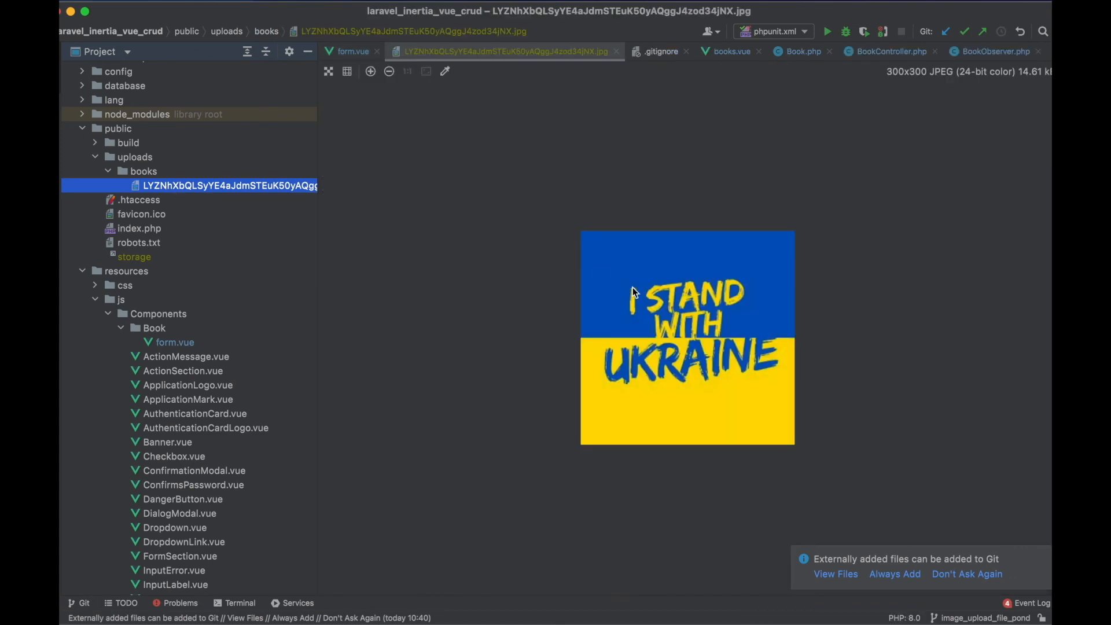